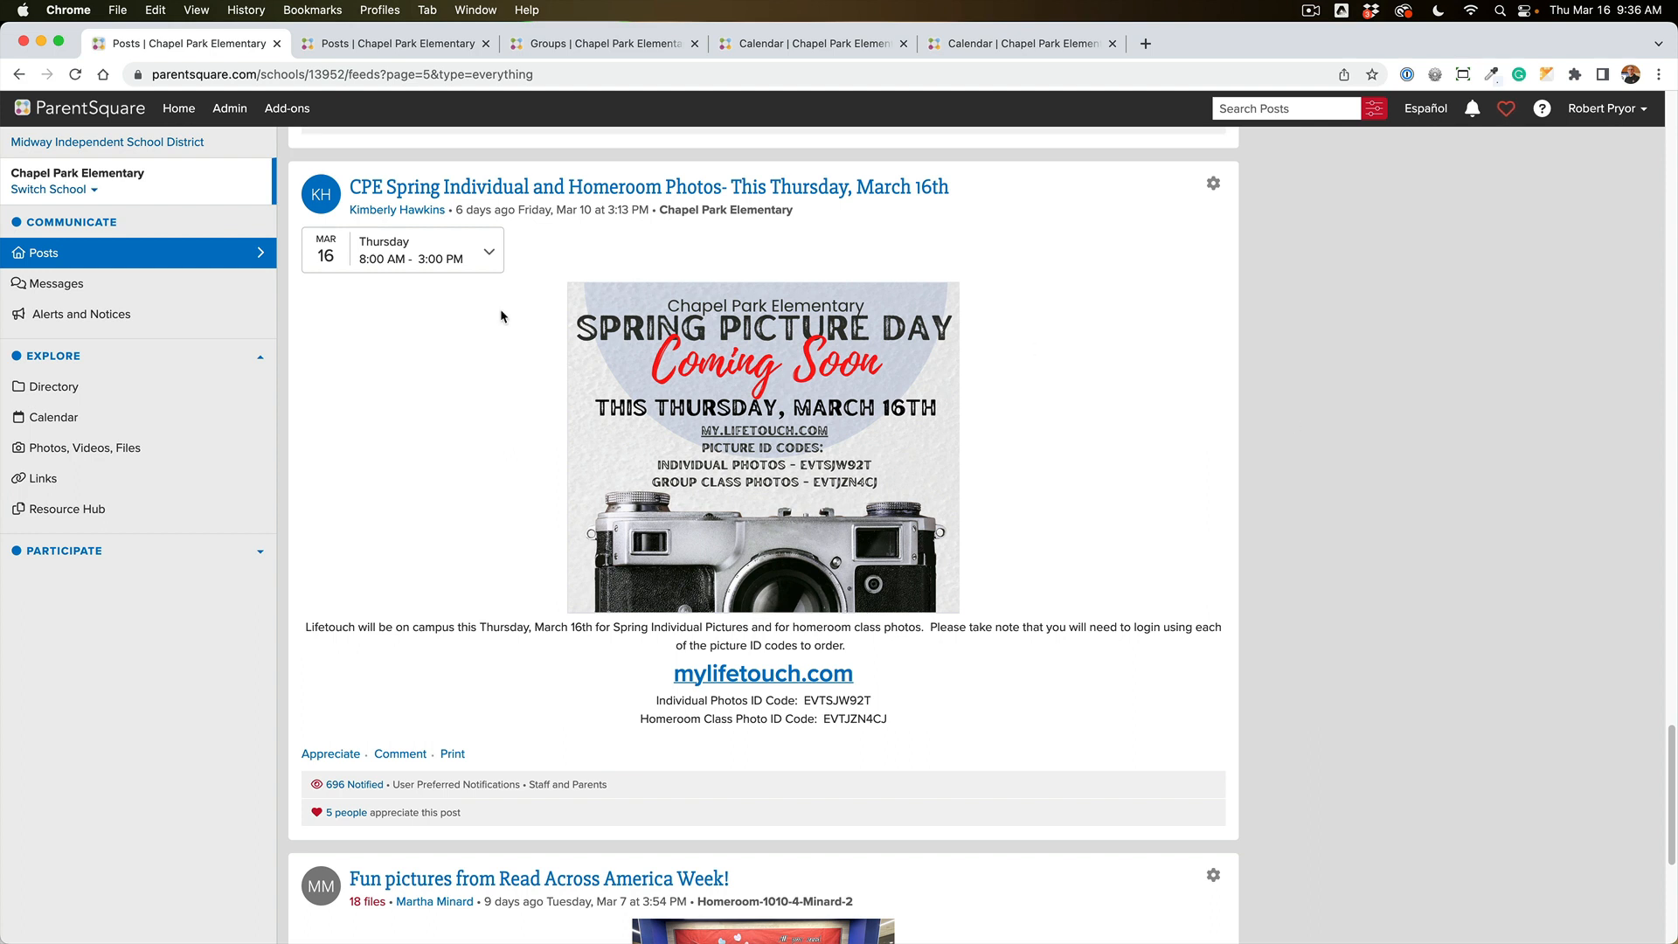
{"action": "mouse_move", "coordinate": [463, 280]}
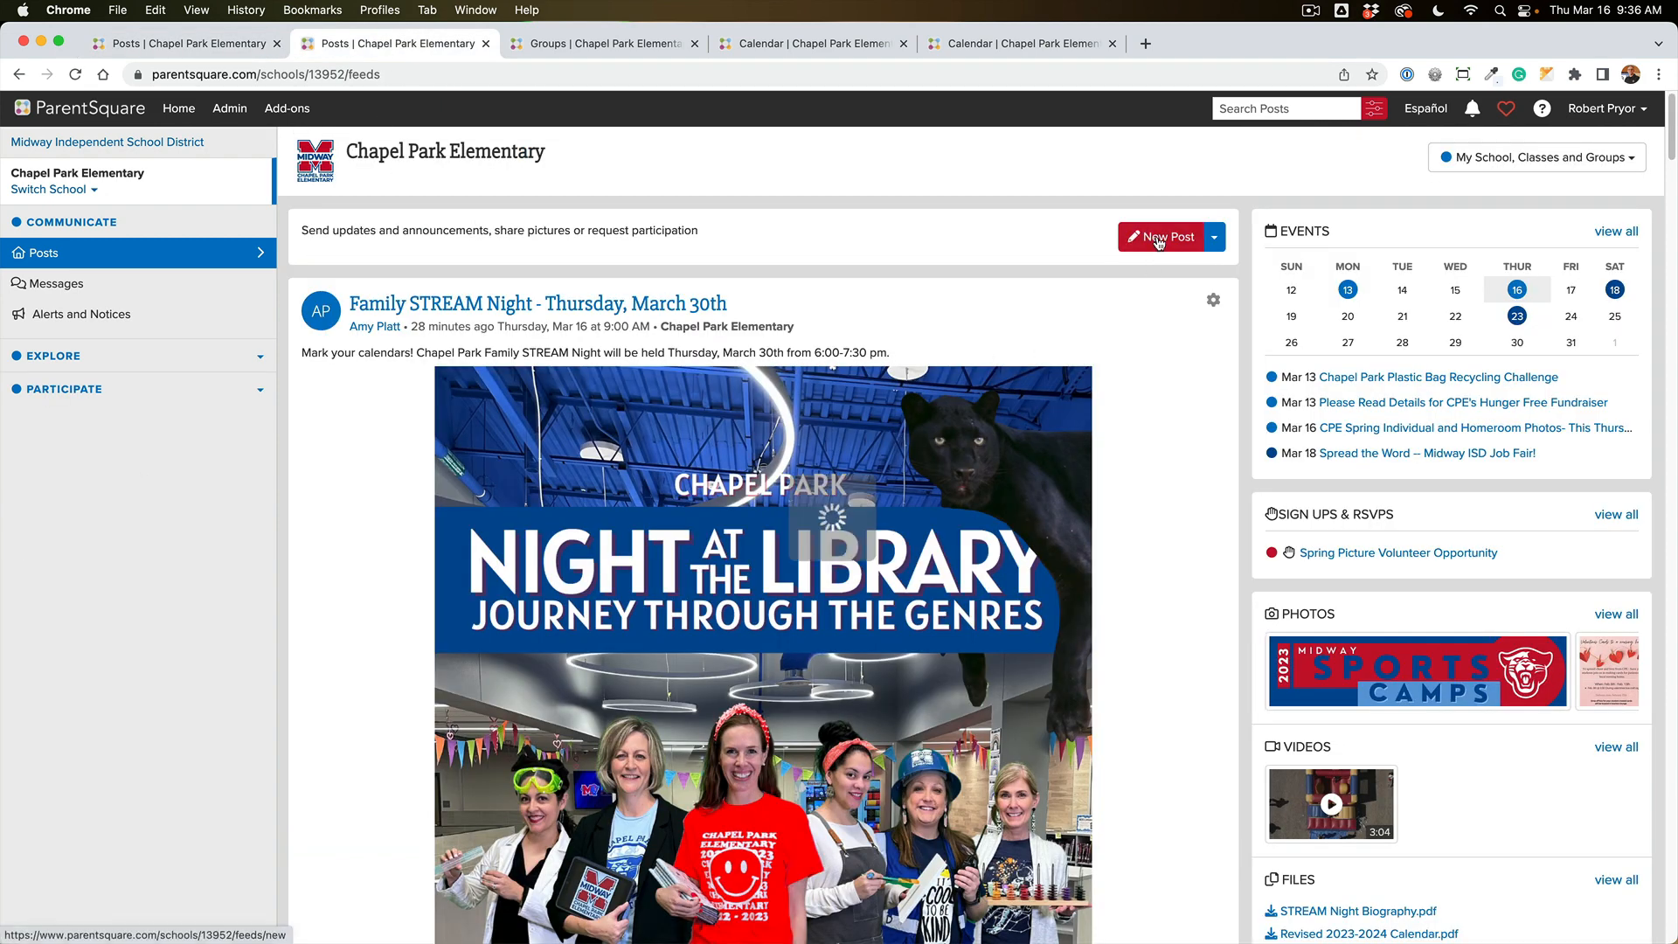
Step: Start a new school post and attach a Calendar Entry/RSVP add-on
{"action": "left_click", "coordinate": [1163, 237]}
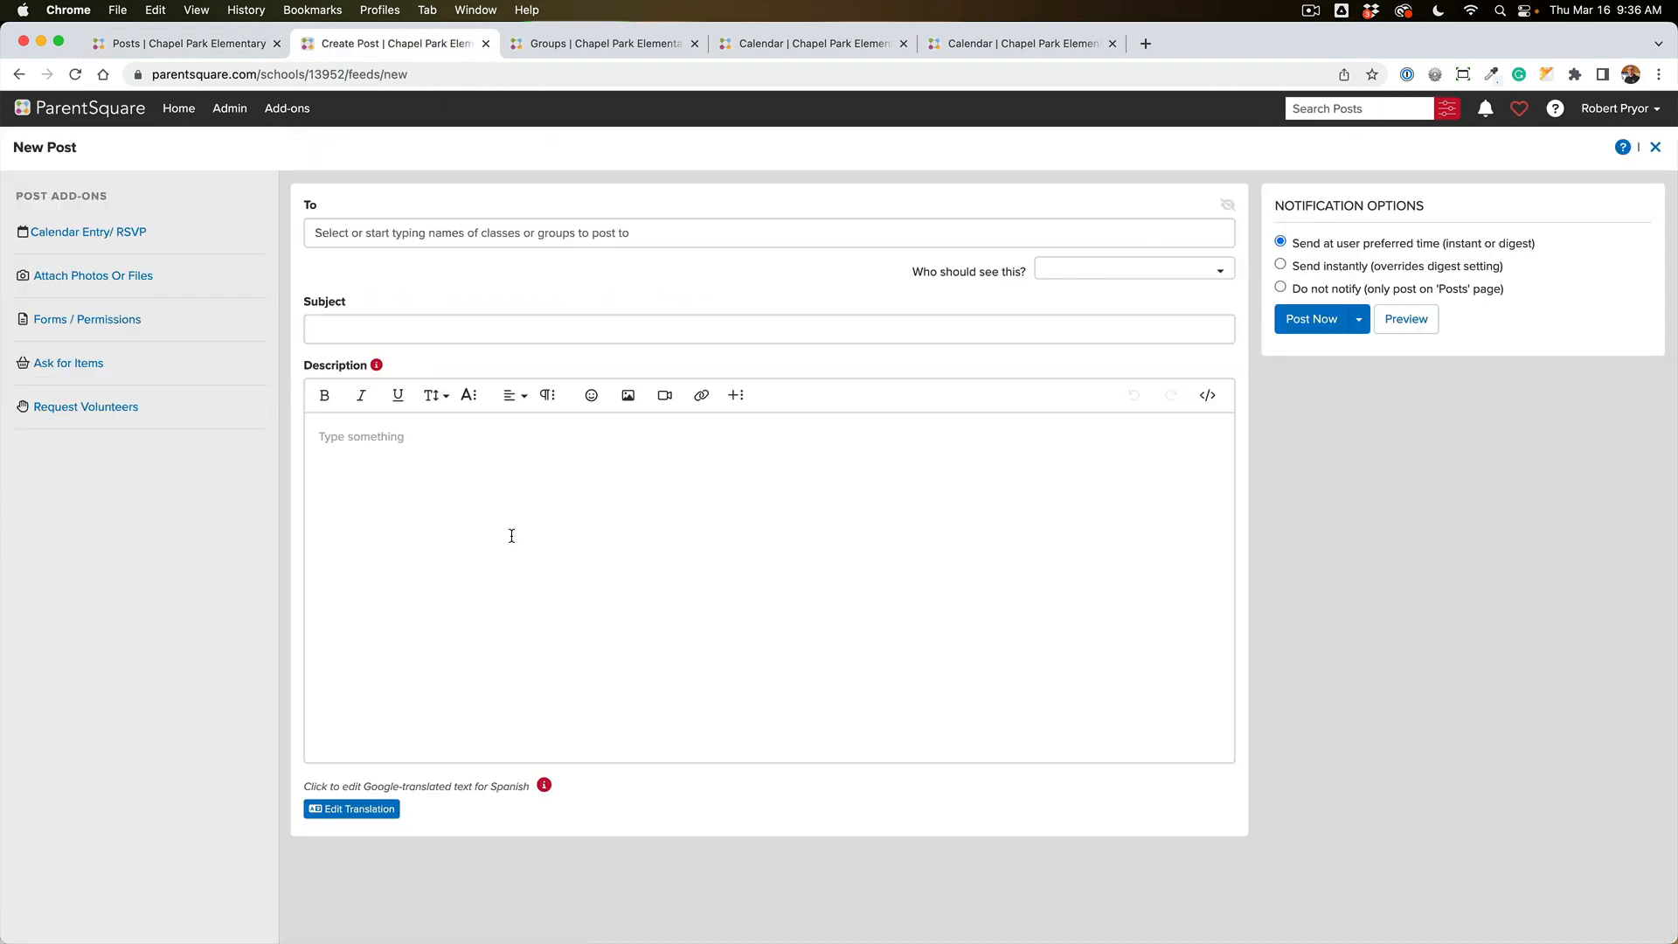
{"action": "mouse_move", "coordinate": [190, 248]}
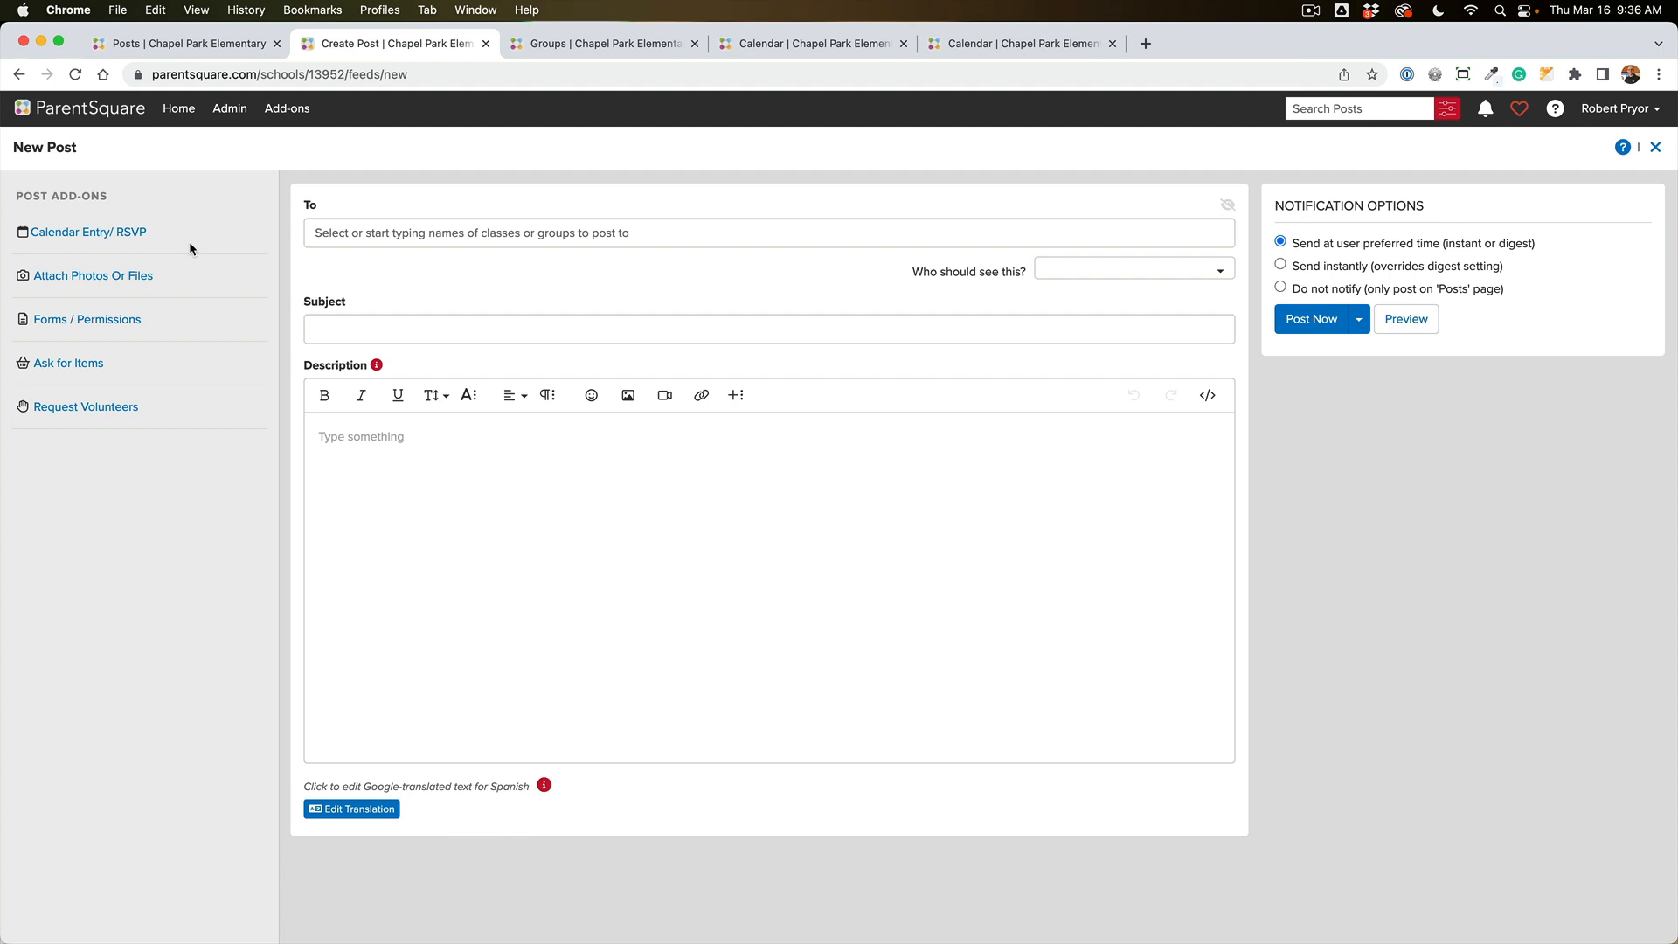
{"action": "mouse_move", "coordinate": [90, 232]}
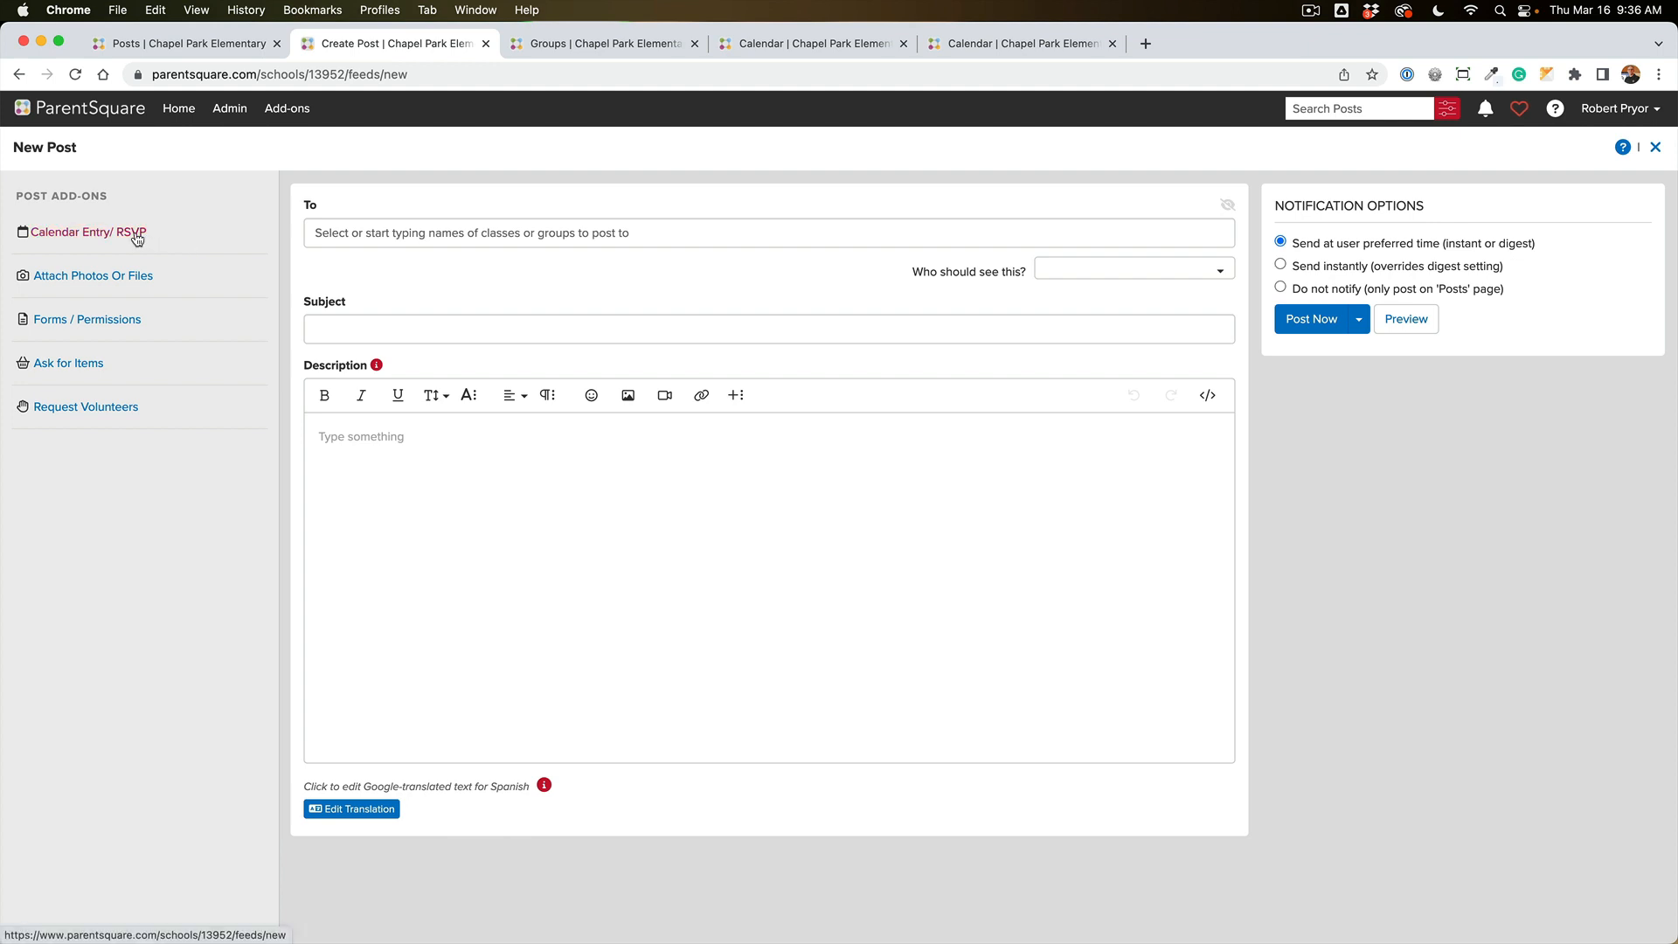
{"action": "left_click", "coordinate": [90, 232]}
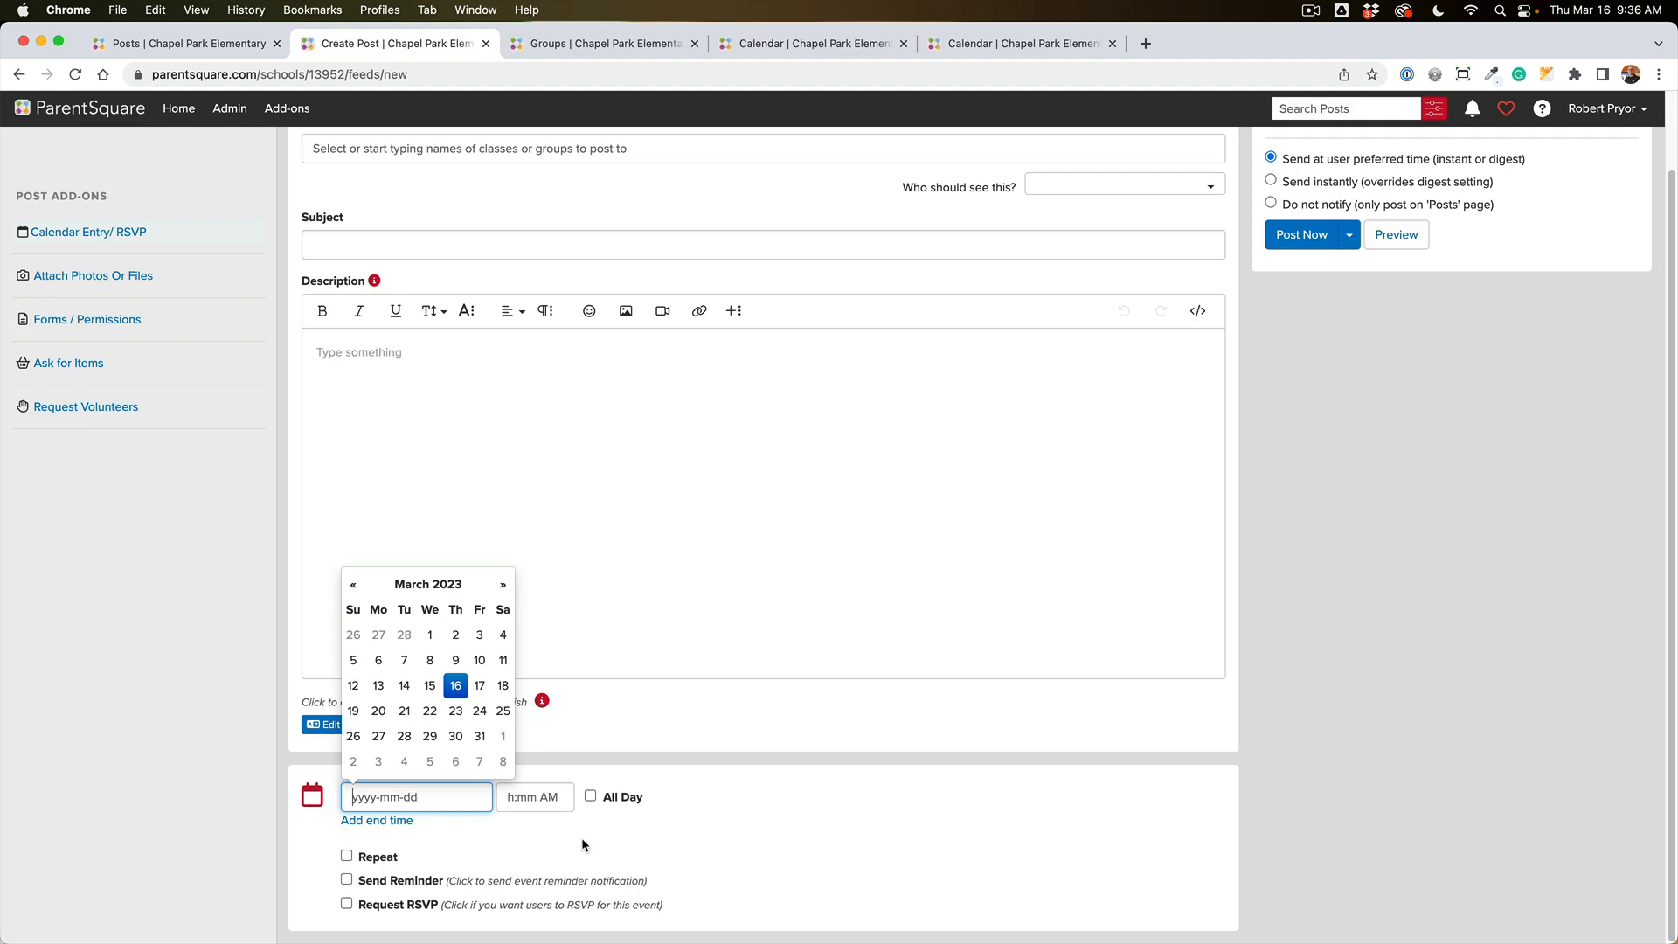
{"action": "mouse_move", "coordinate": [1011, 526]}
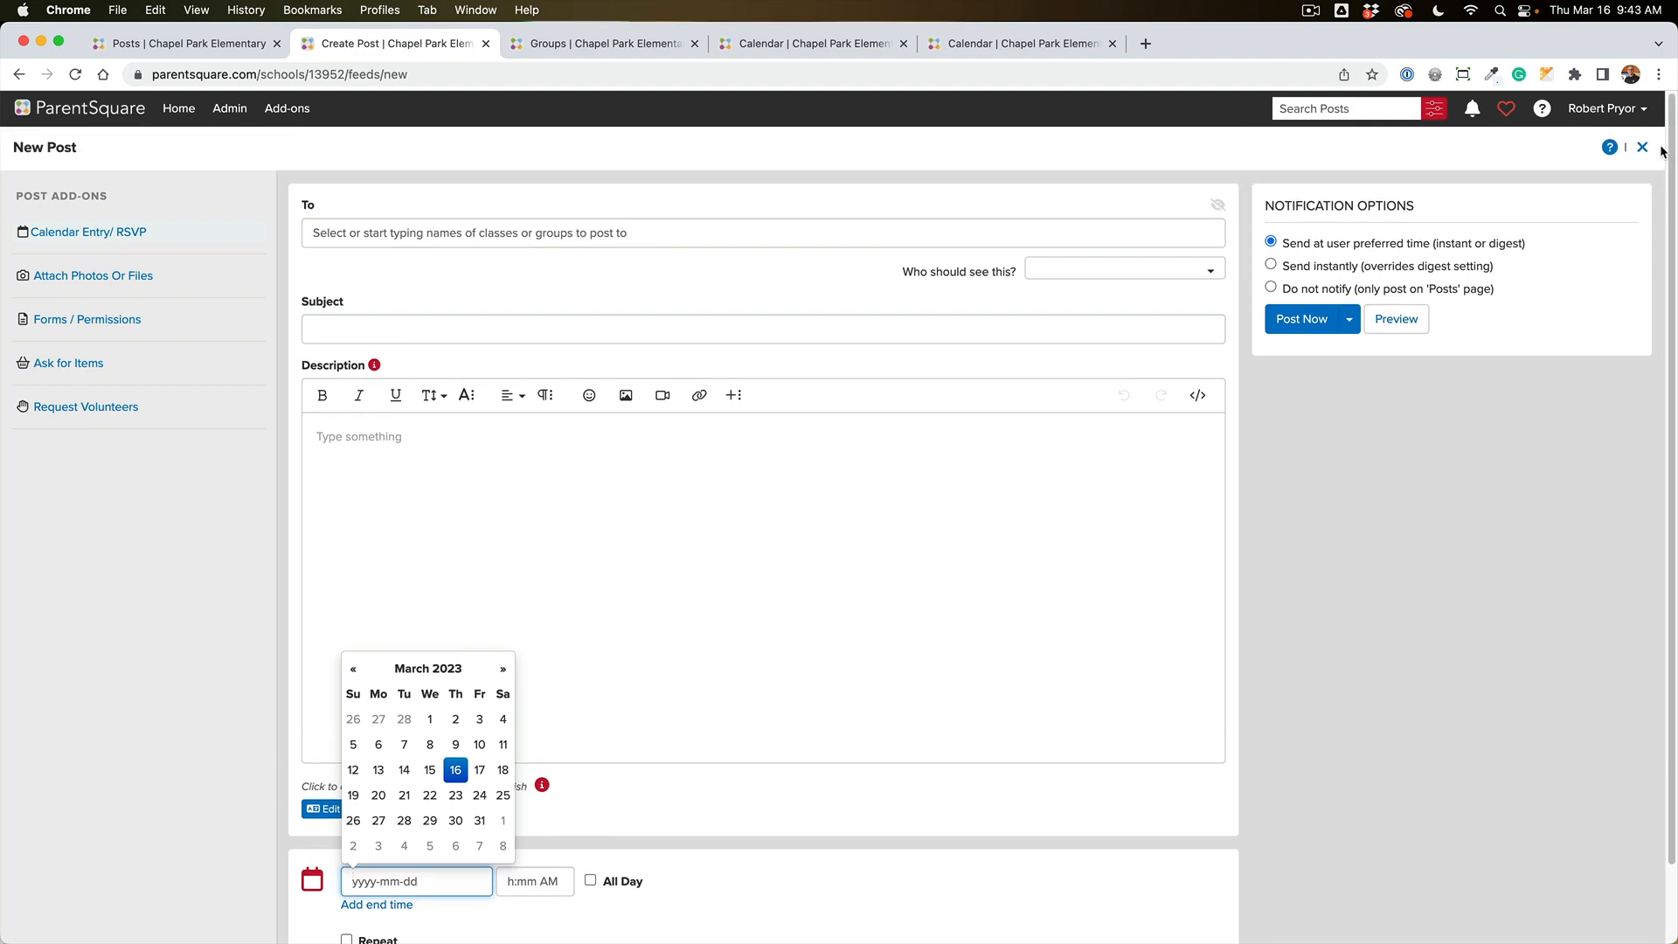
Step: Discard the post draft and expand the sidebar's Explore section to reveal Calendar
{"action": "left_click", "coordinate": [1643, 146]}
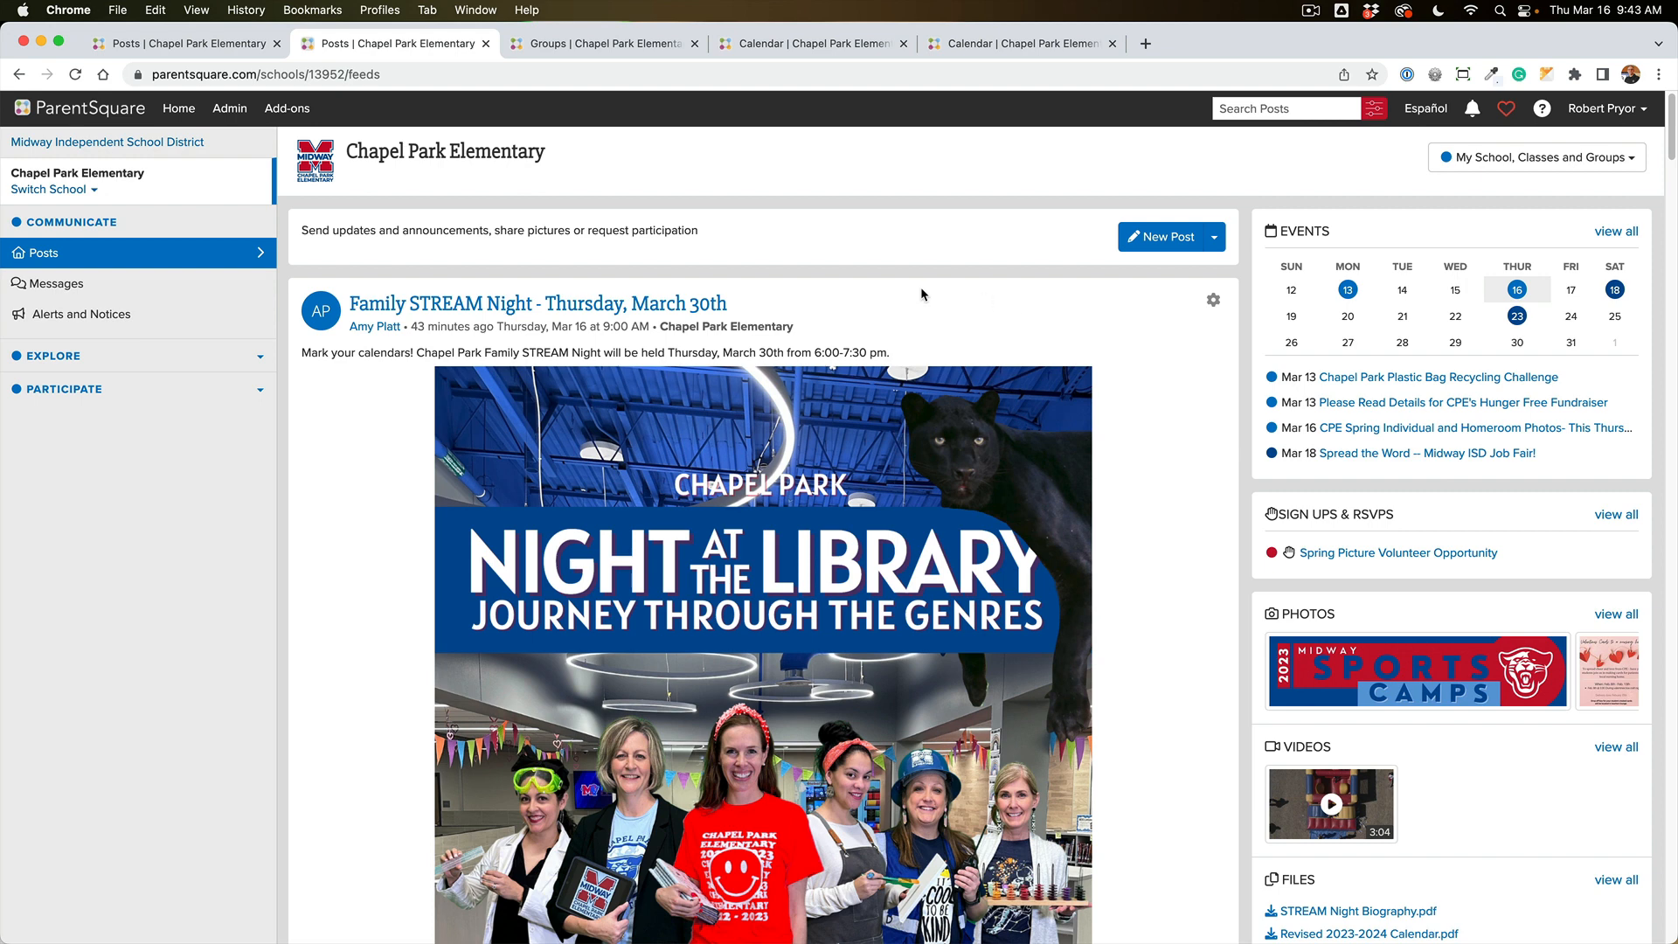
{"action": "left_click", "coordinate": [49, 356]}
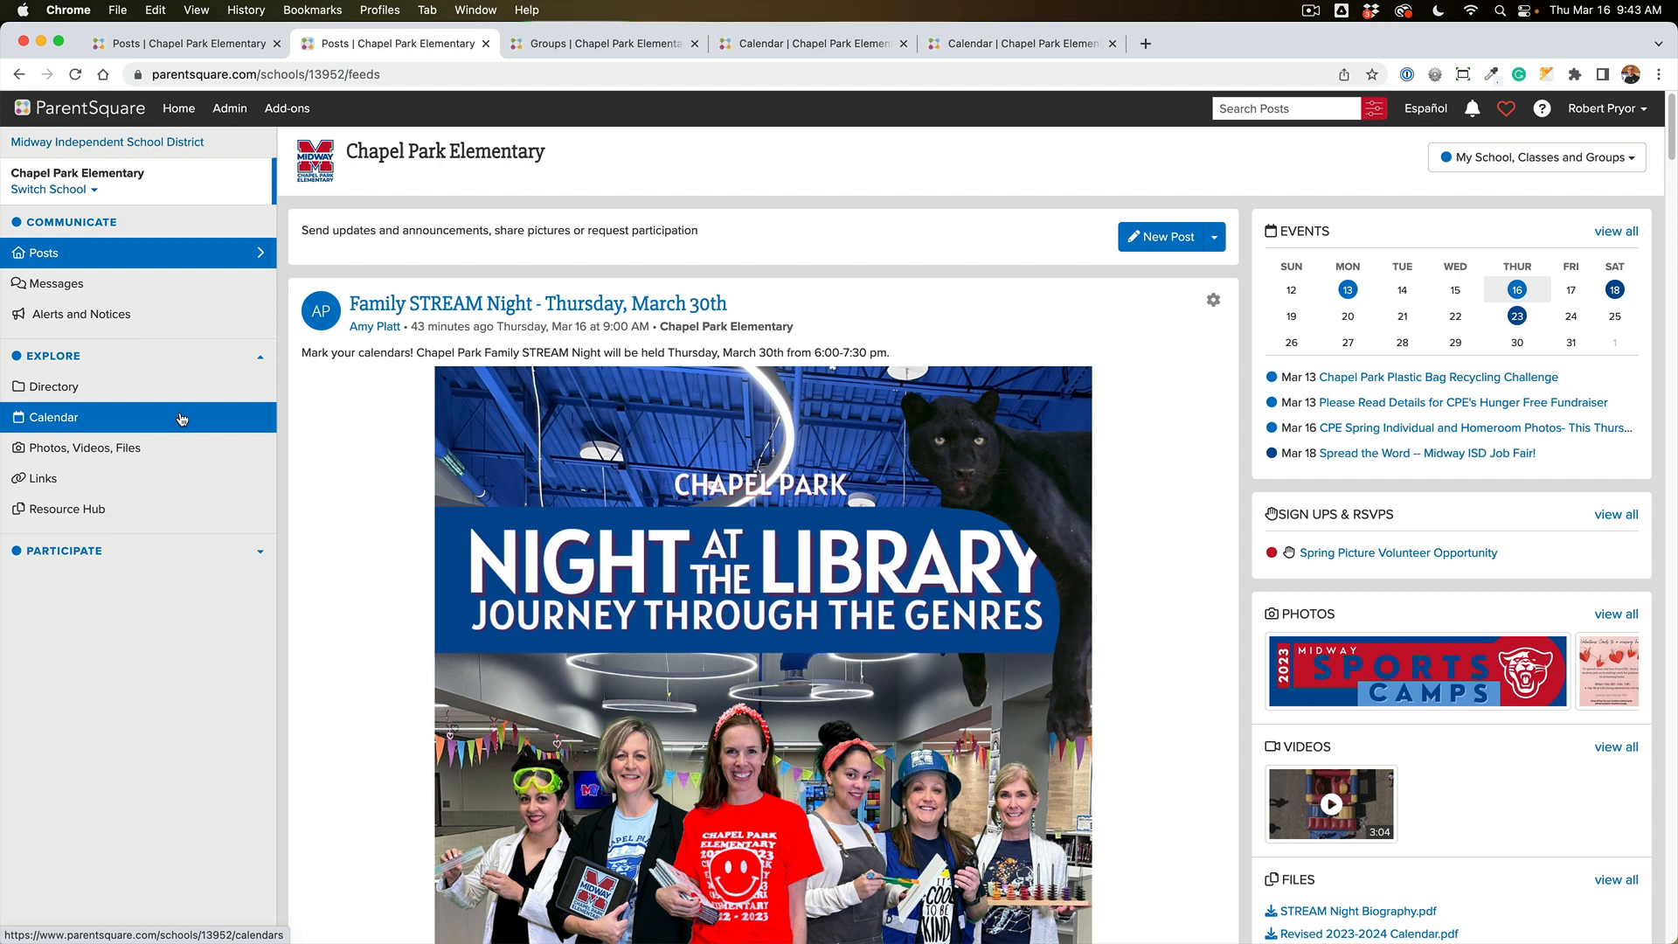
Step: Open the Chapel Park Elementary calendar from the Explore sidebar links
{"action": "left_click", "coordinate": [53, 418]}
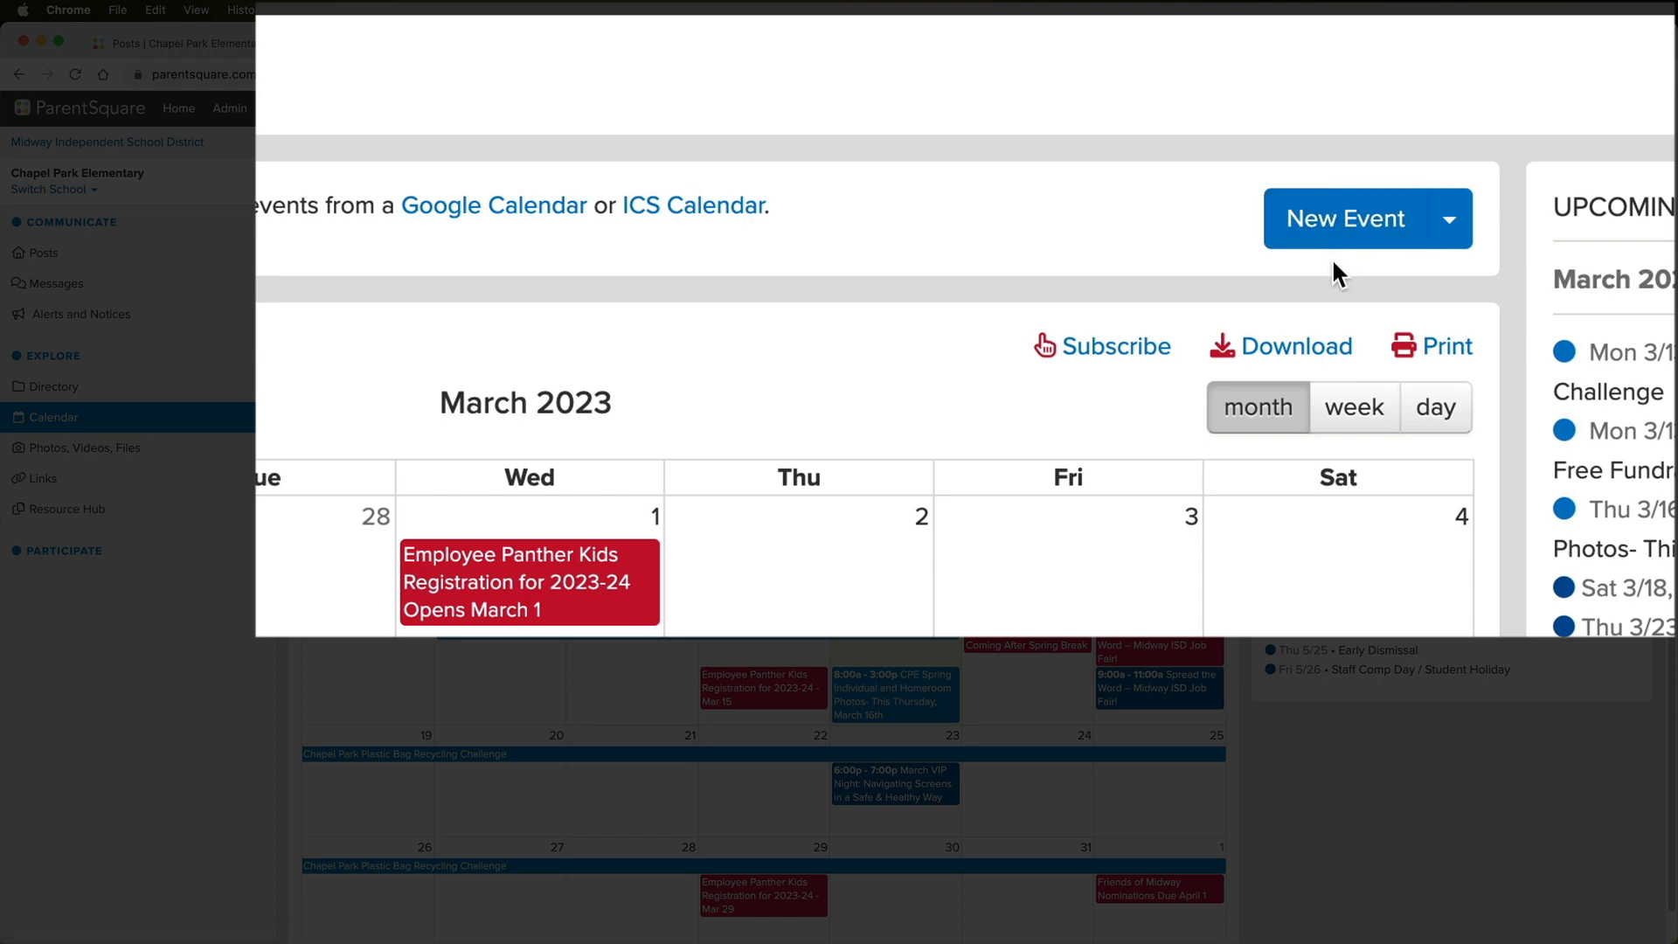
{"action": "mouse_move", "coordinate": [1344, 224]}
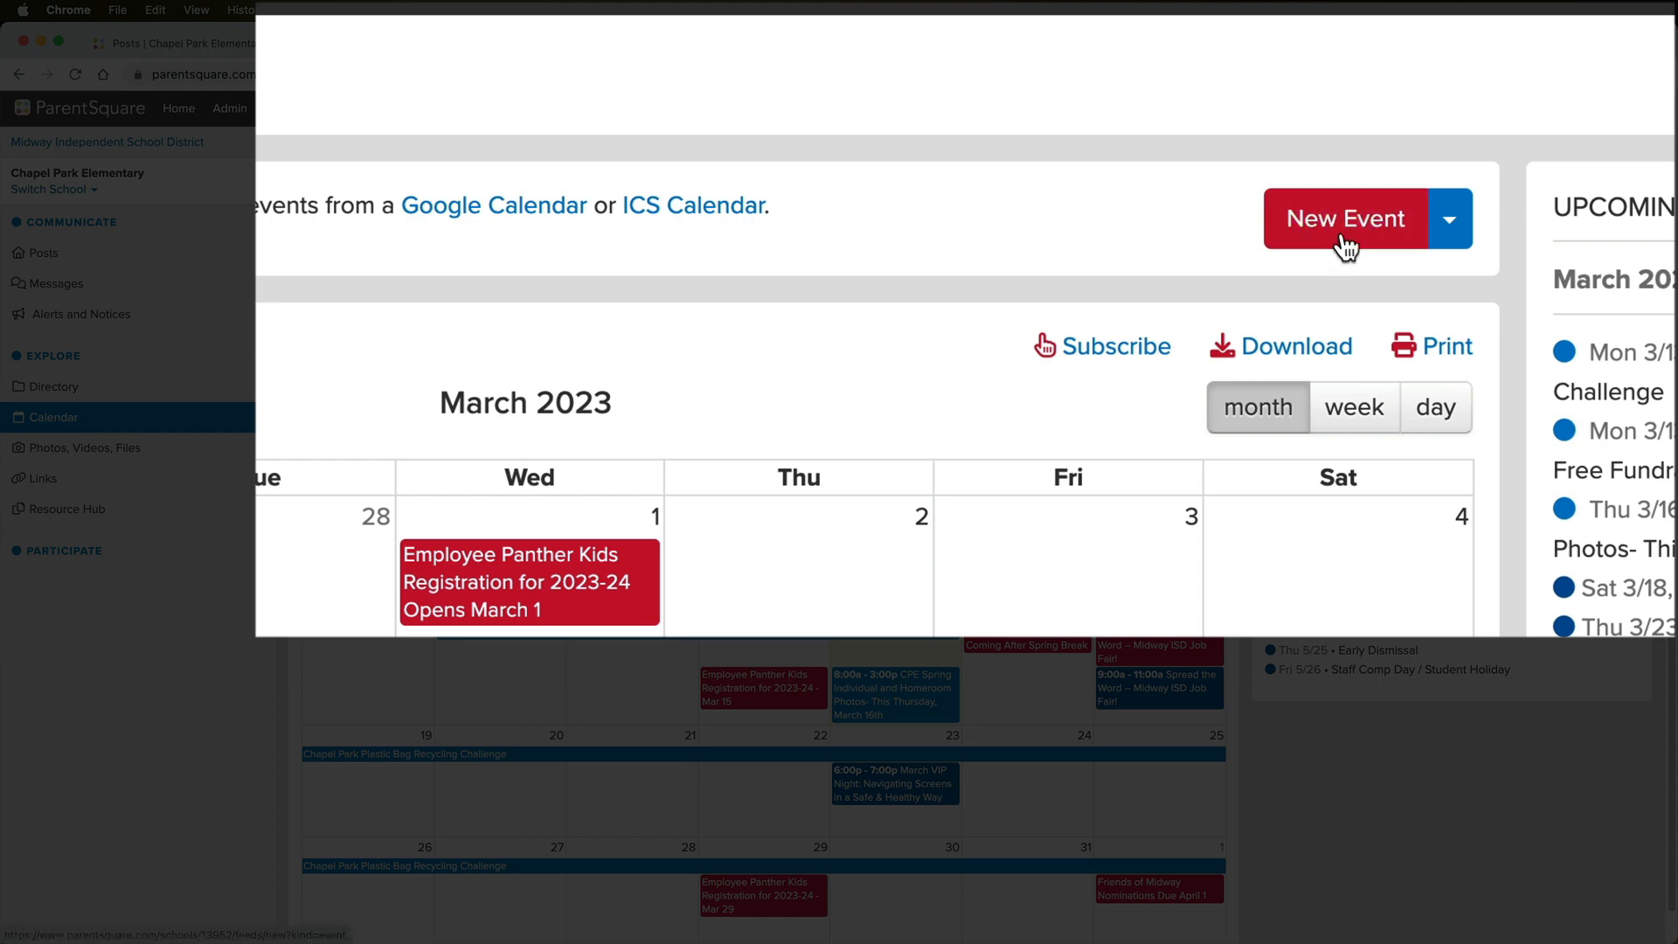
{"action": "left_click", "coordinate": [1346, 218]}
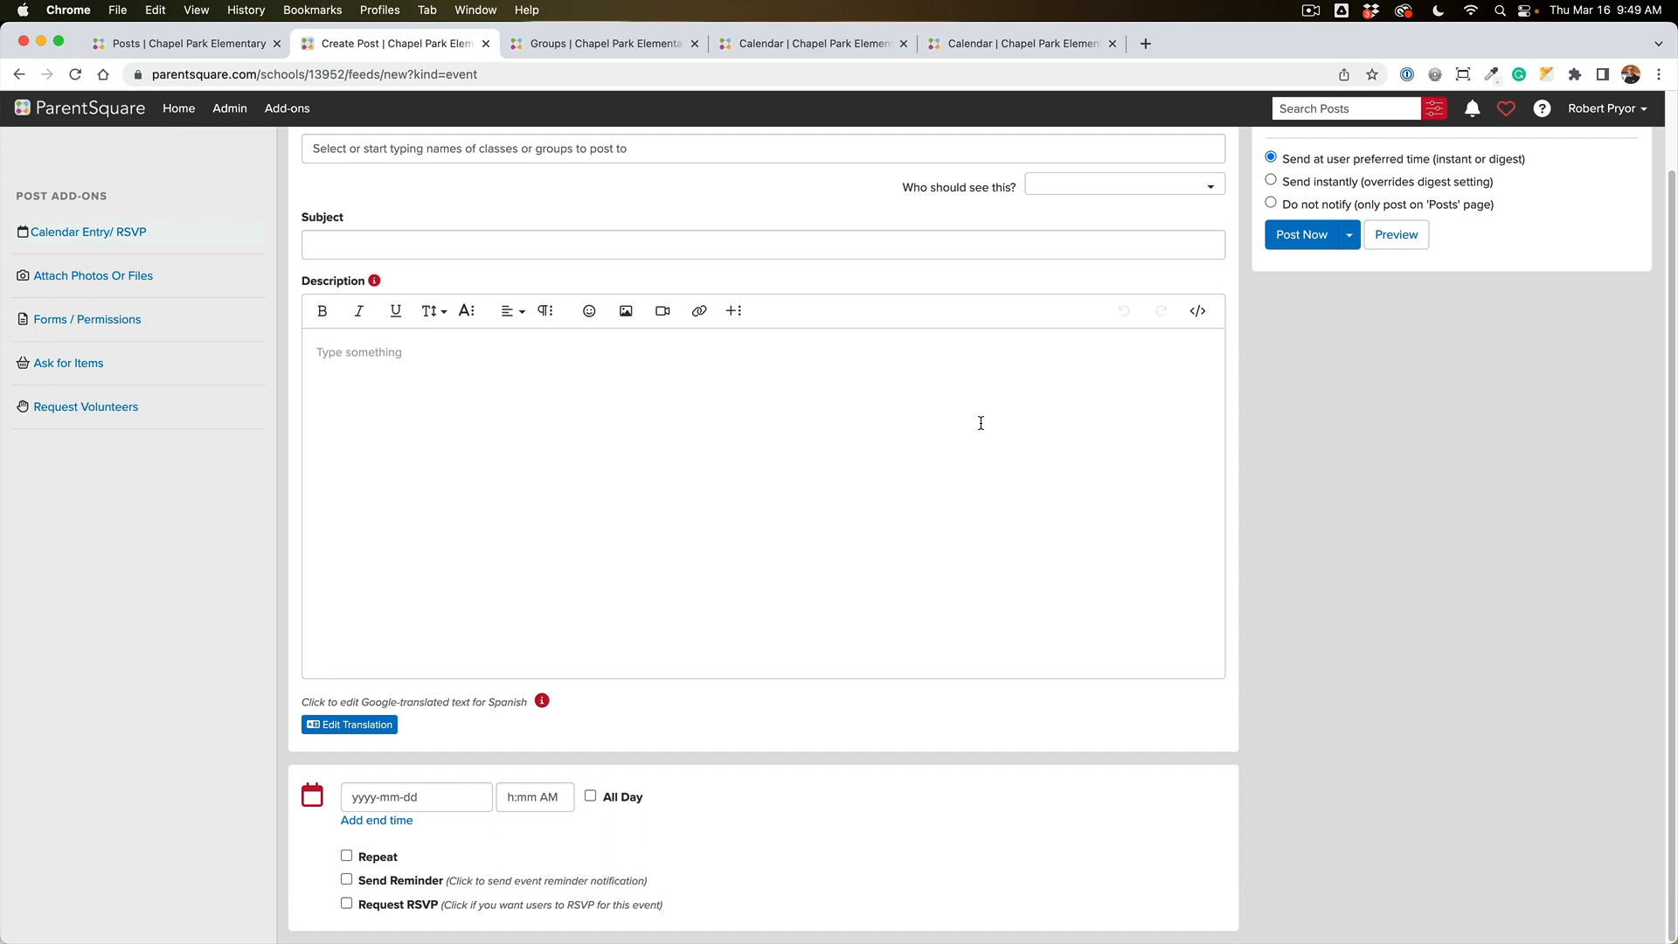
{"action": "mouse_move", "coordinate": [1060, 315]}
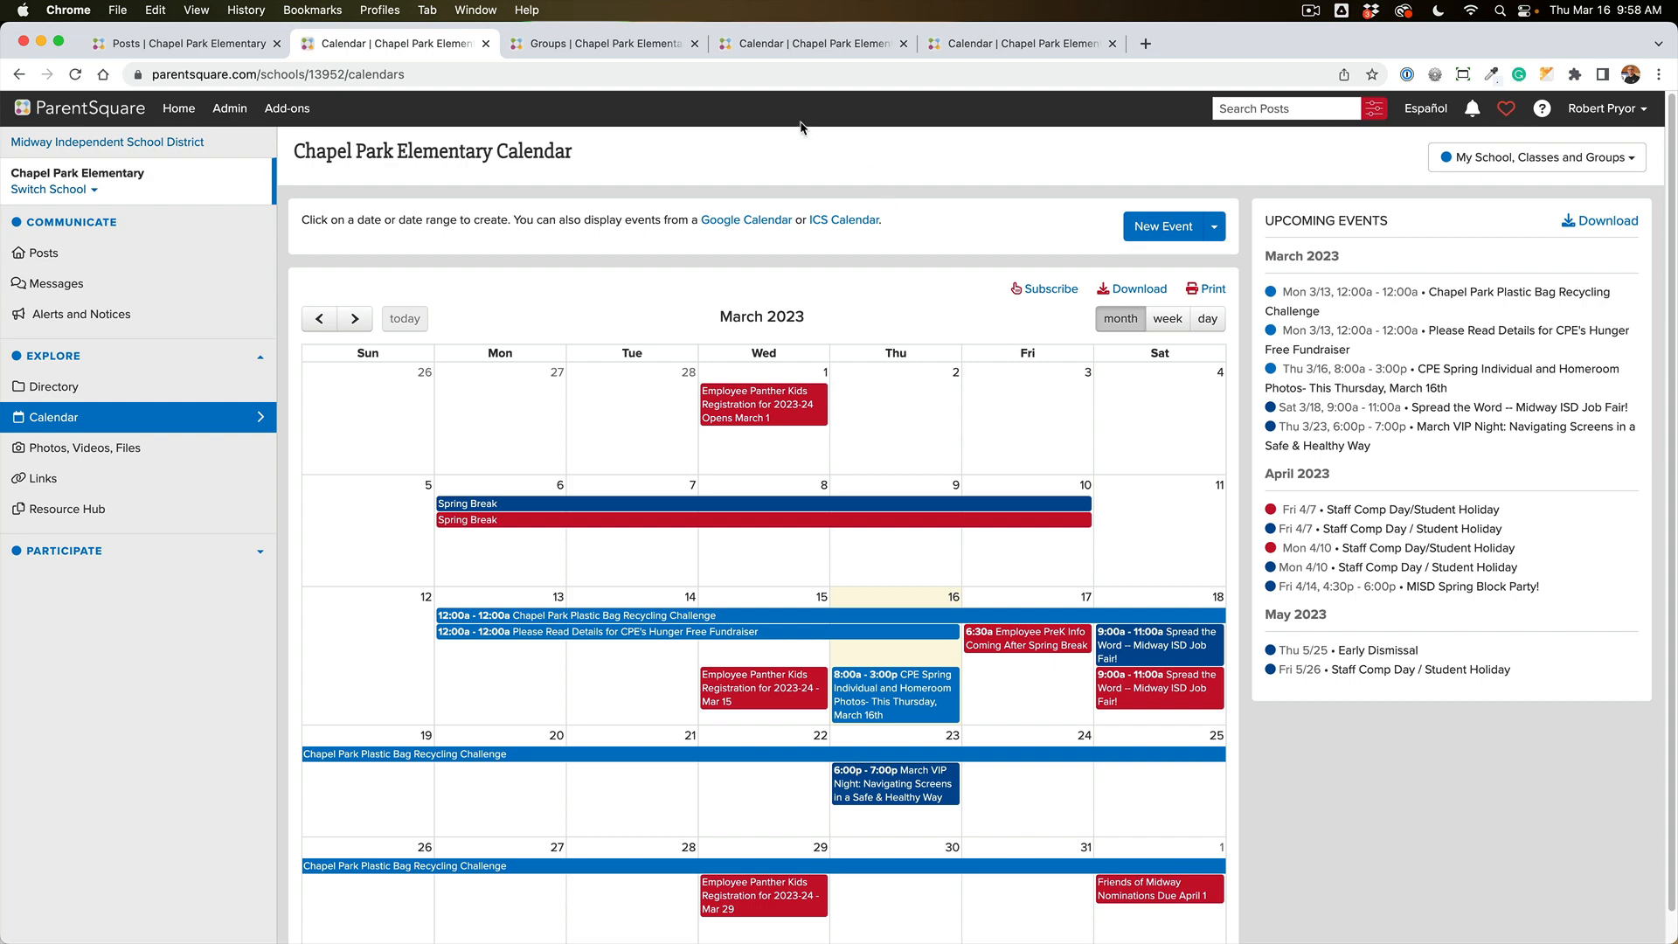
Step: From the Posts feed, start a new post with a calendar entry add-on
{"action": "left_click", "coordinate": [182, 43]}
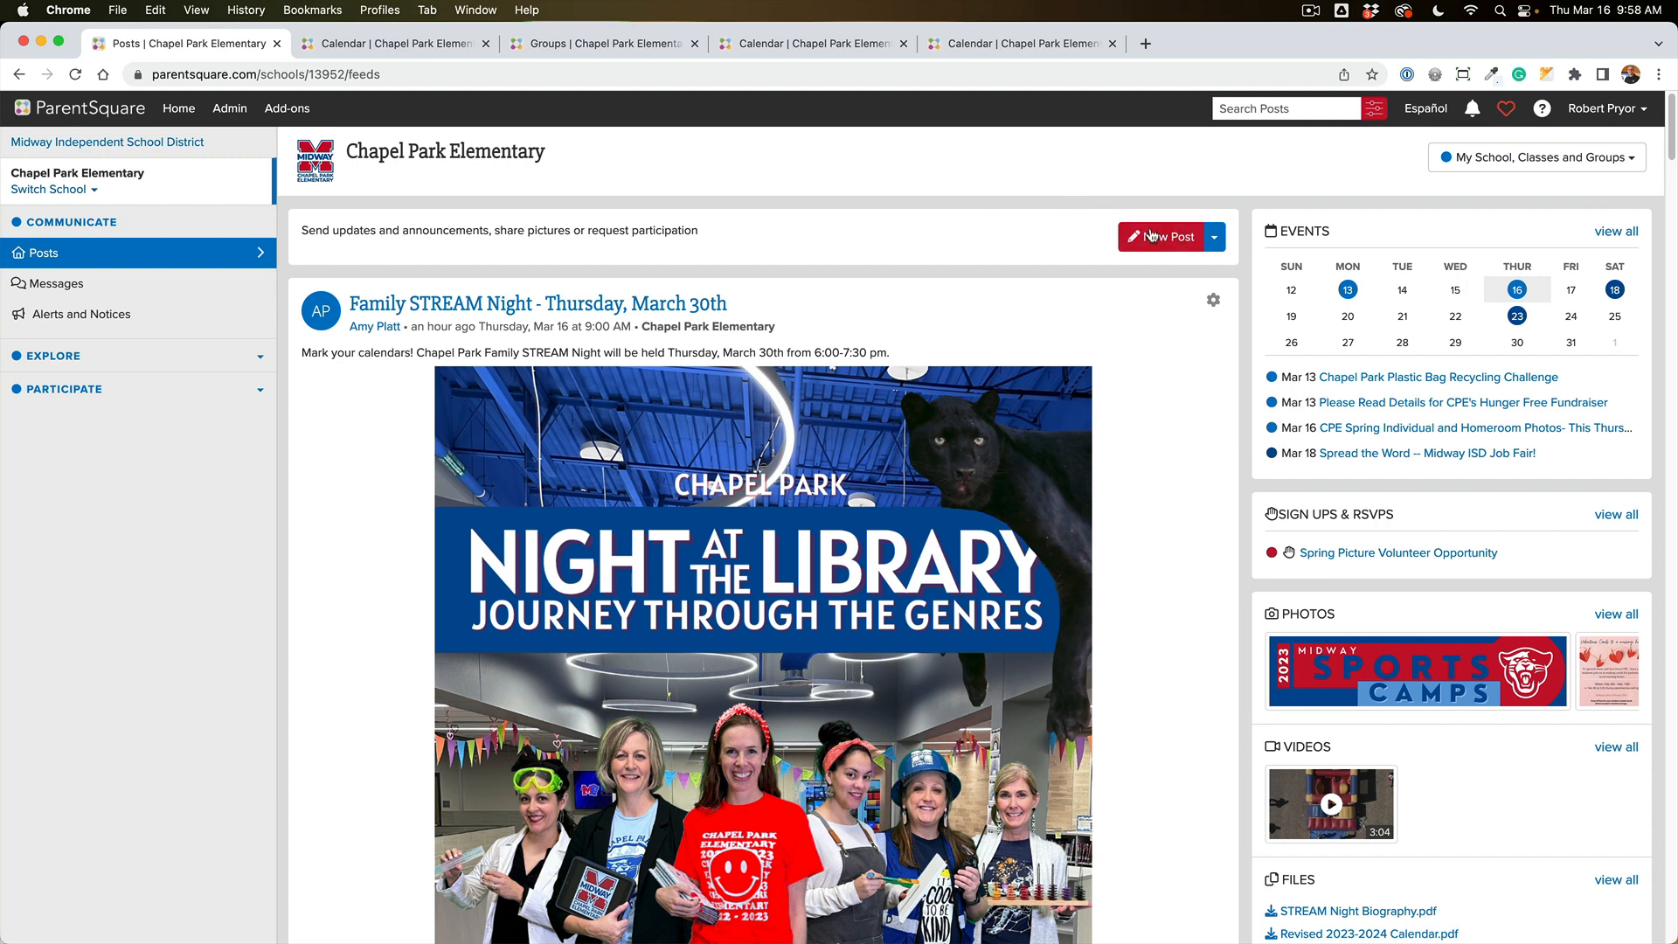
{"action": "left_click", "coordinate": [1162, 237]}
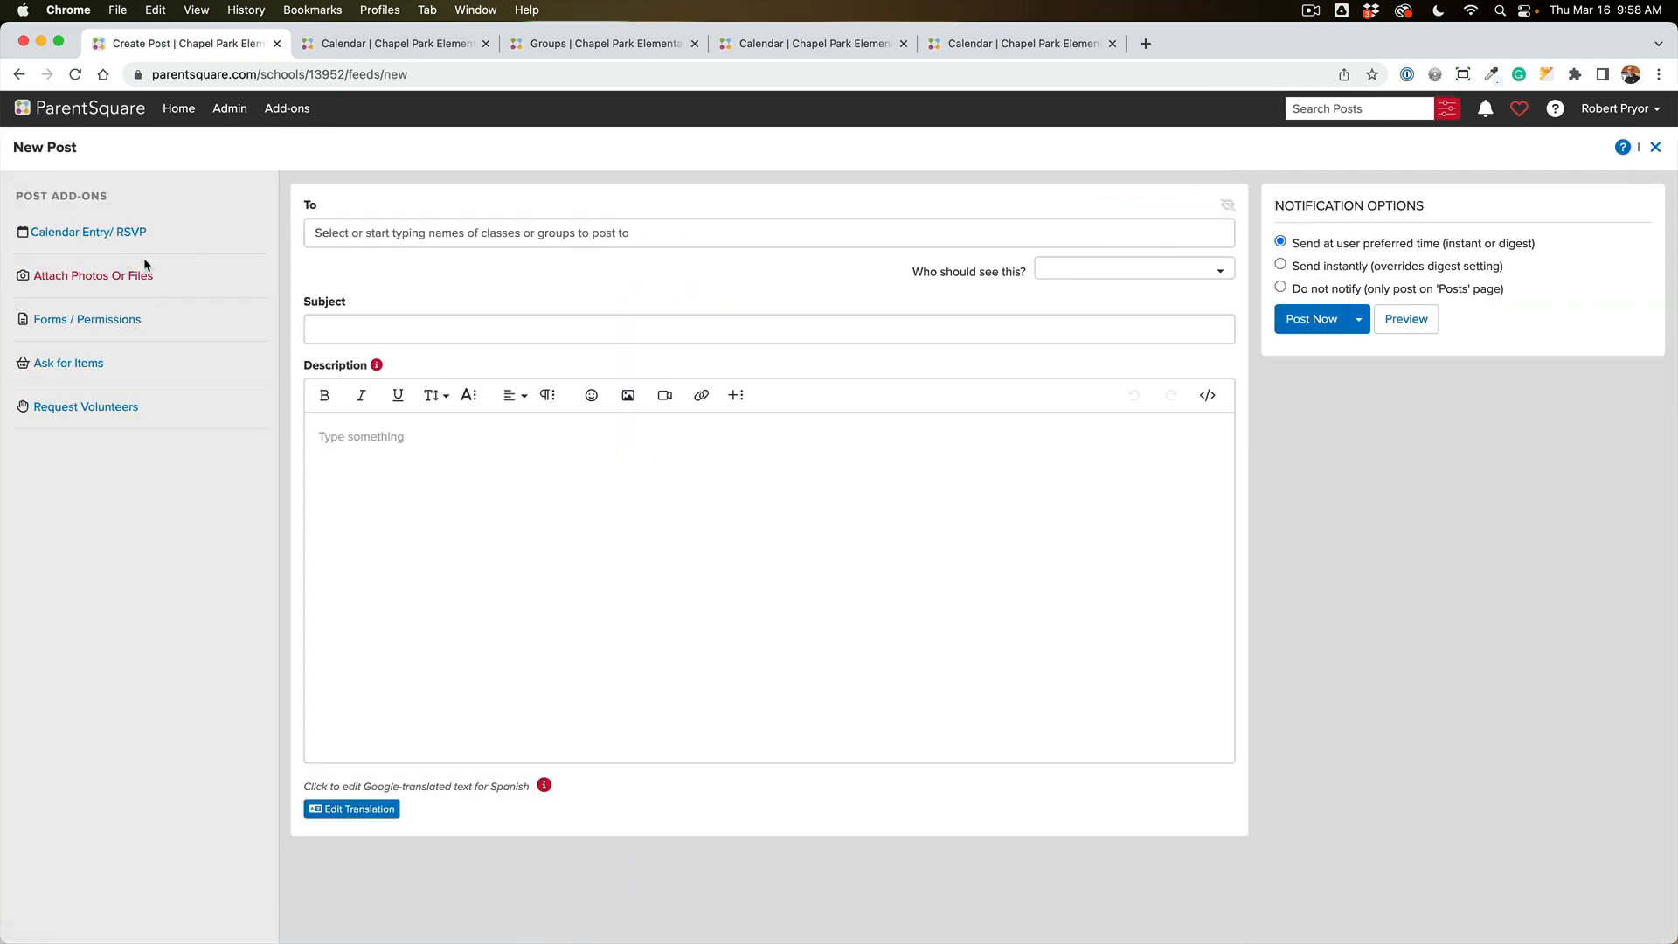
{"action": "mouse_move", "coordinate": [129, 237]}
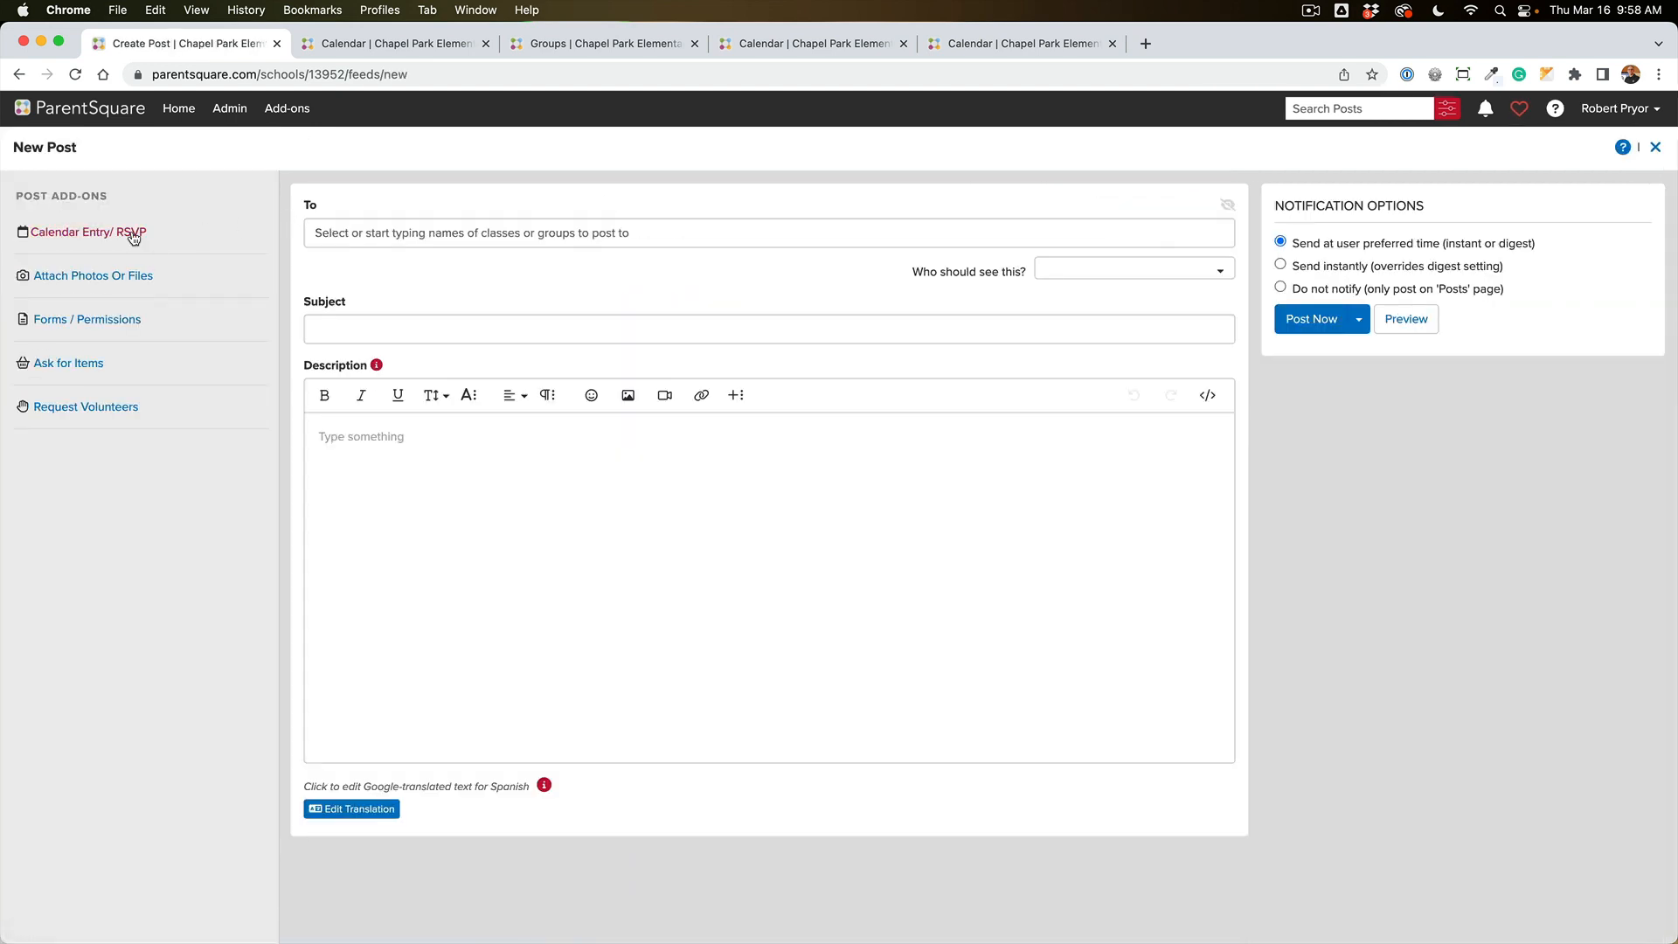
{"action": "left_click", "coordinate": [90, 233]}
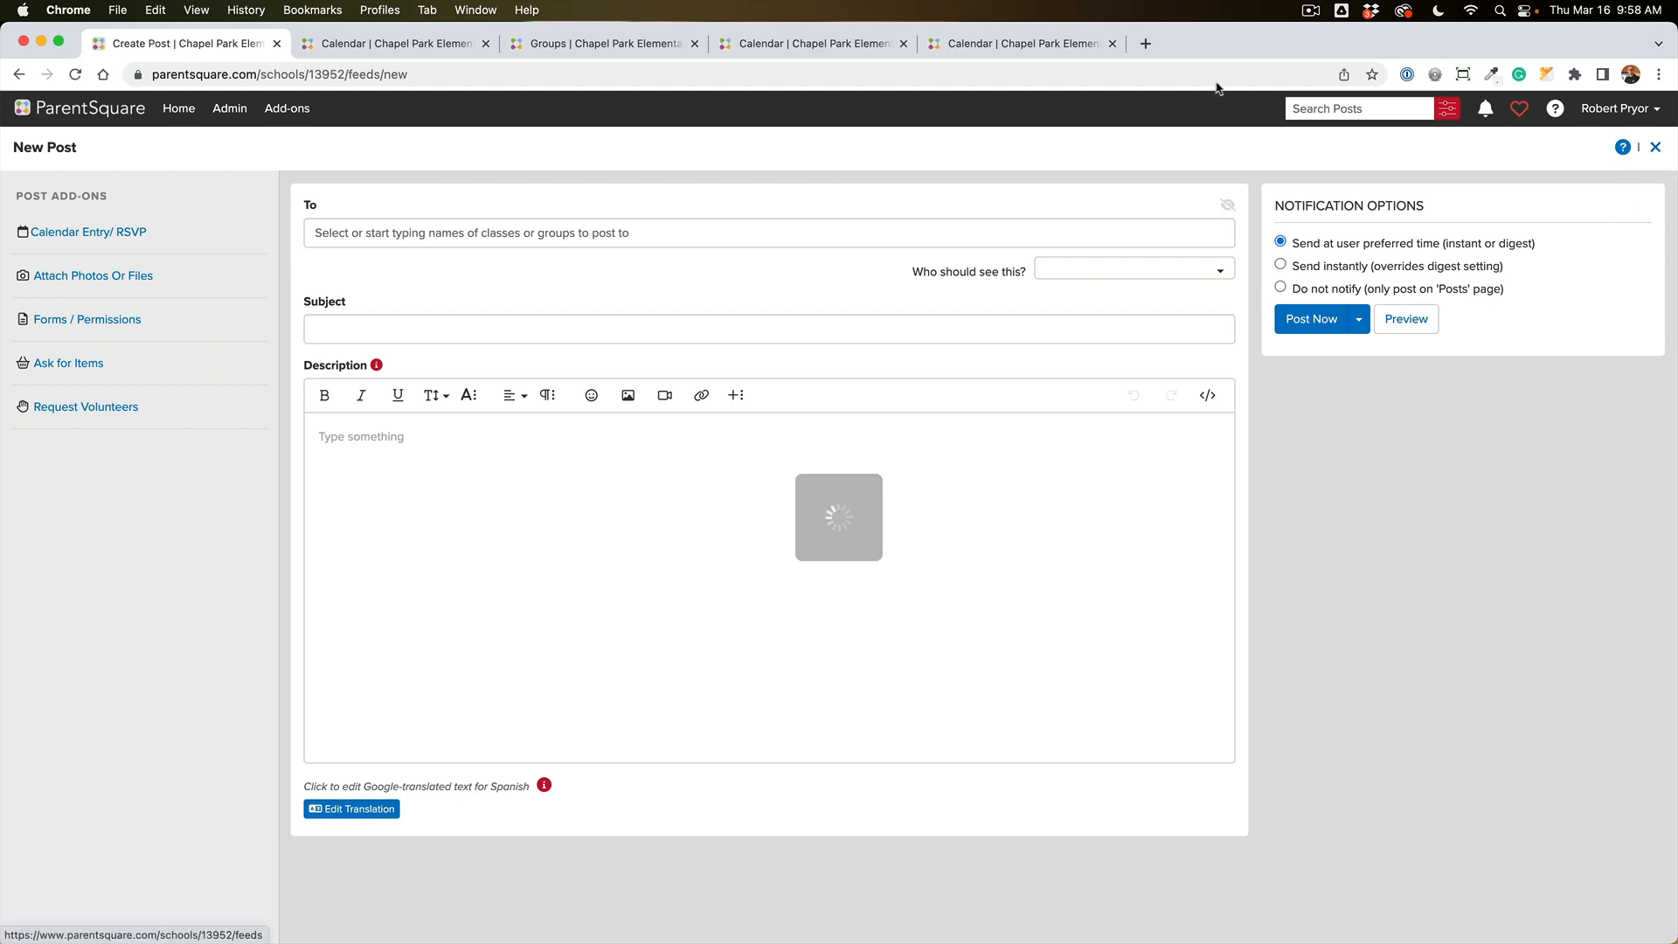
Step: Return to the school calendar, advance the months, and pick a date to add an entry
{"action": "left_click", "coordinate": [395, 44]}
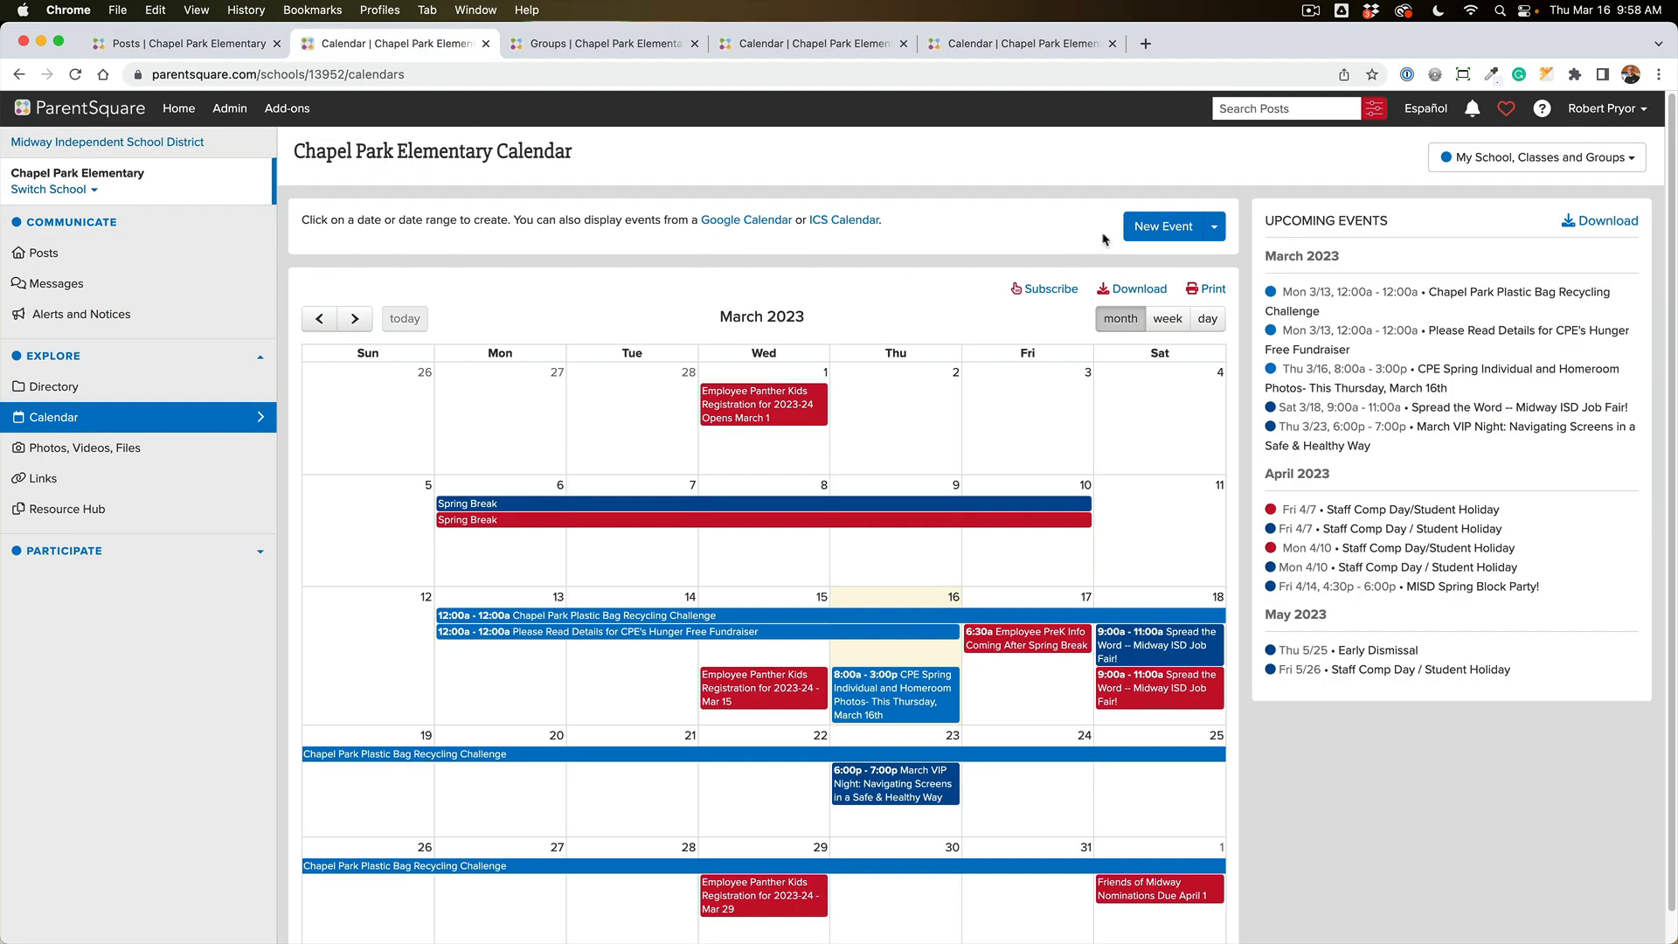
{"action": "mouse_move", "coordinate": [1017, 245]}
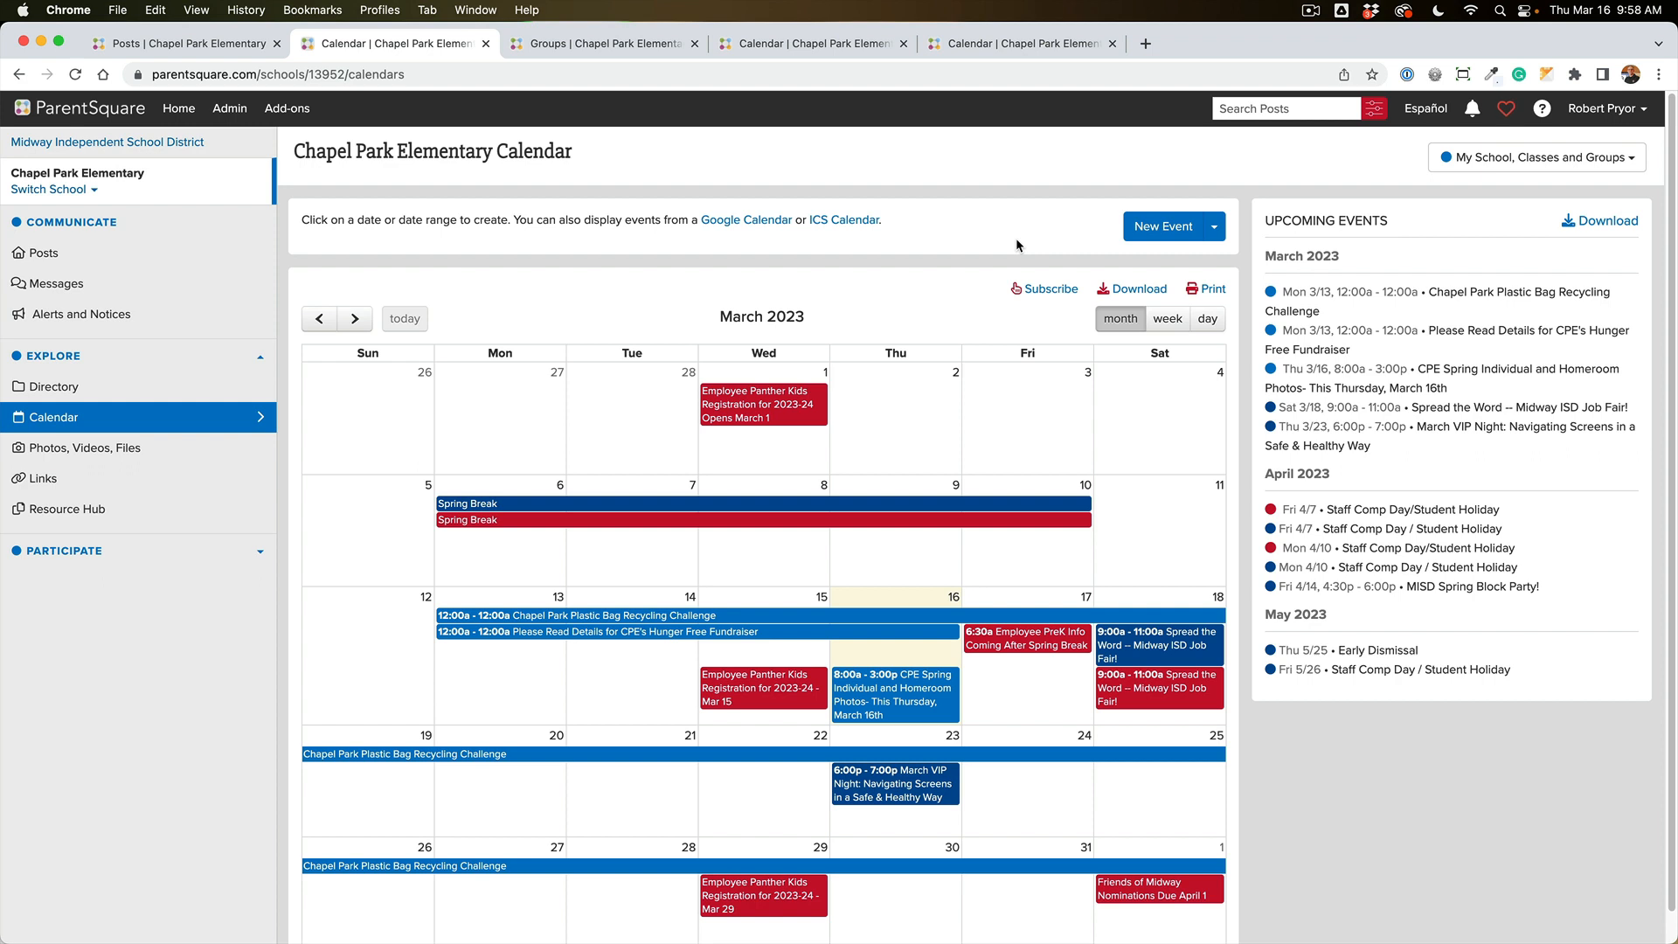
{"action": "mouse_move", "coordinate": [607, 325]}
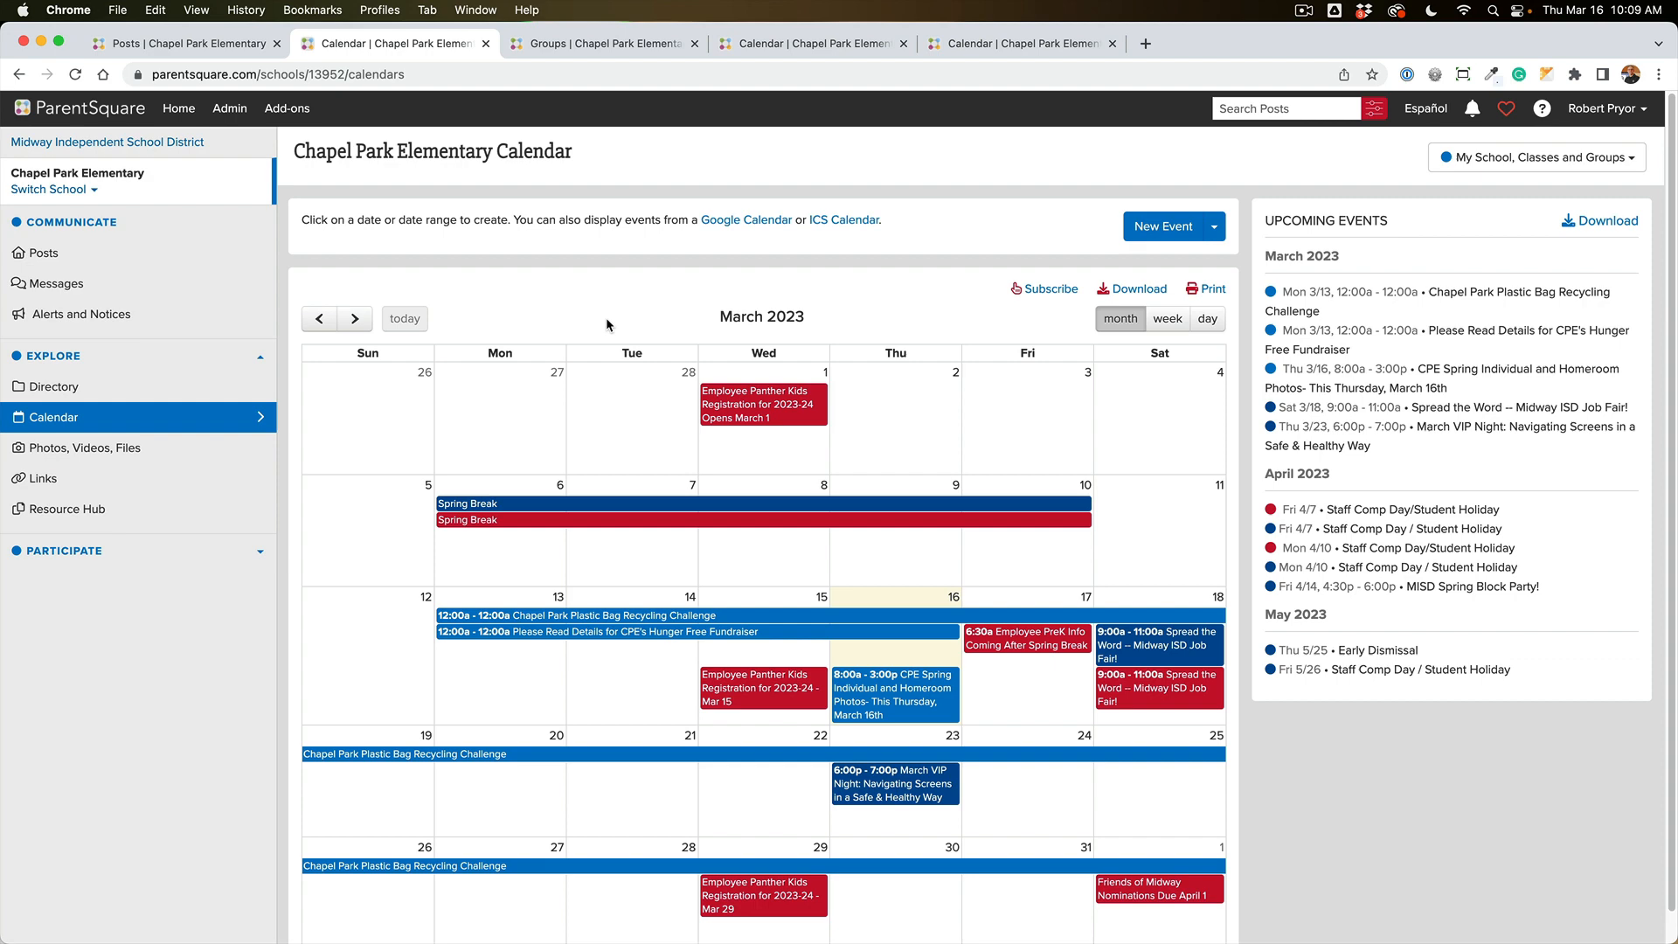
{"action": "left_click", "coordinate": [356, 319]}
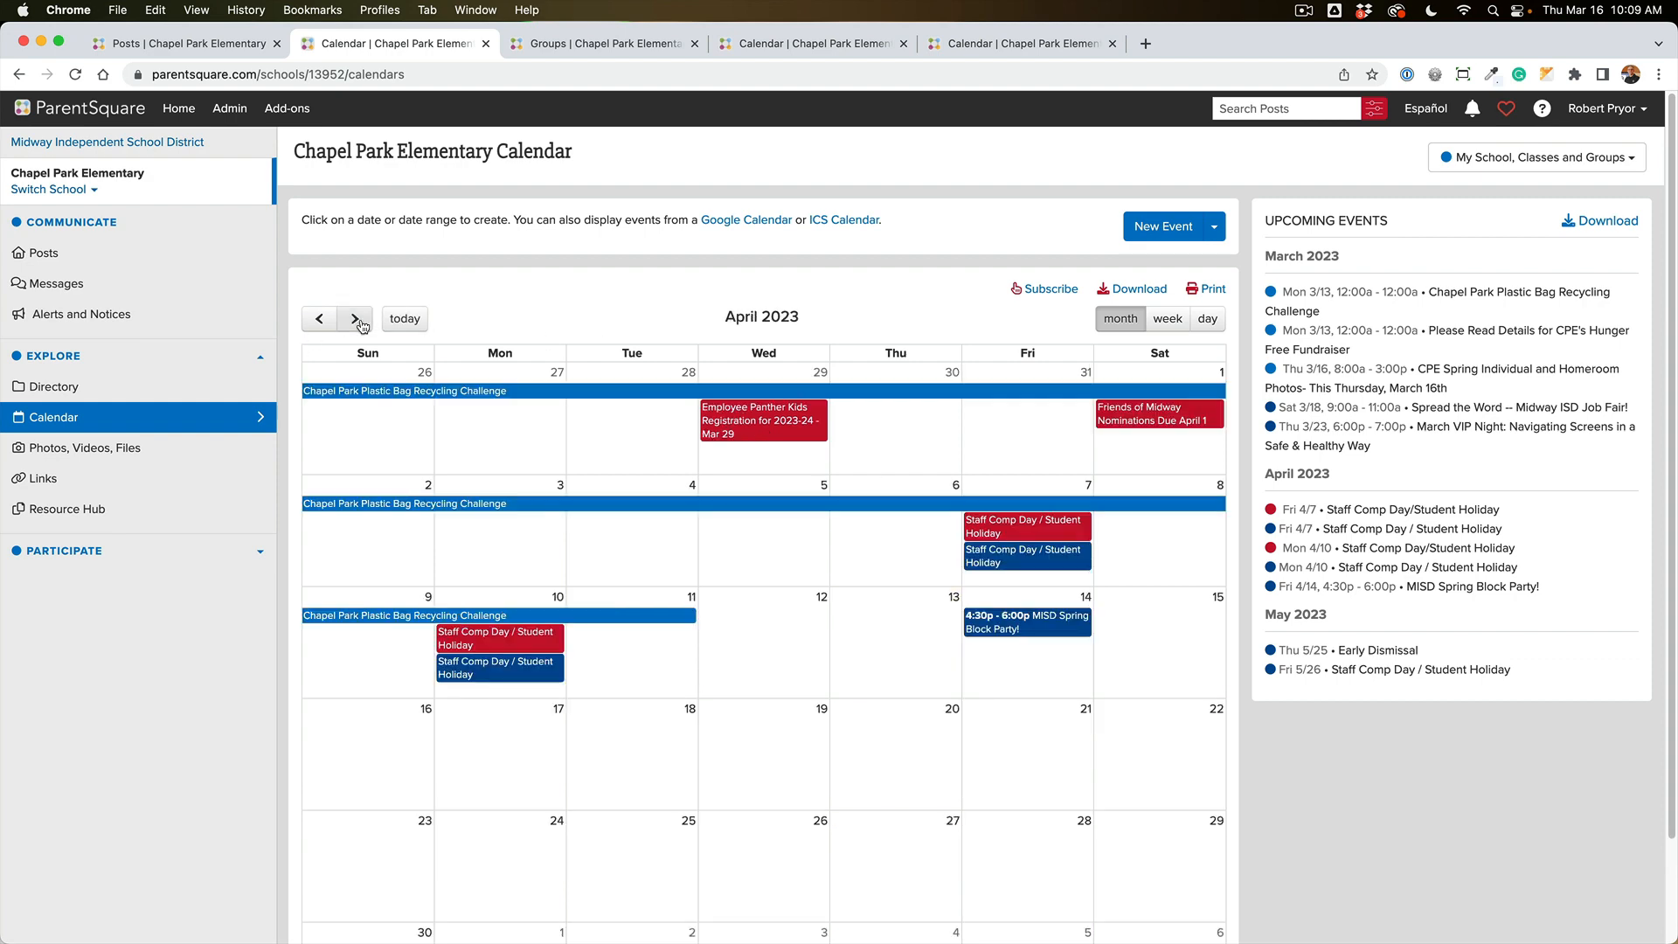
{"action": "left_click", "coordinate": [355, 319]}
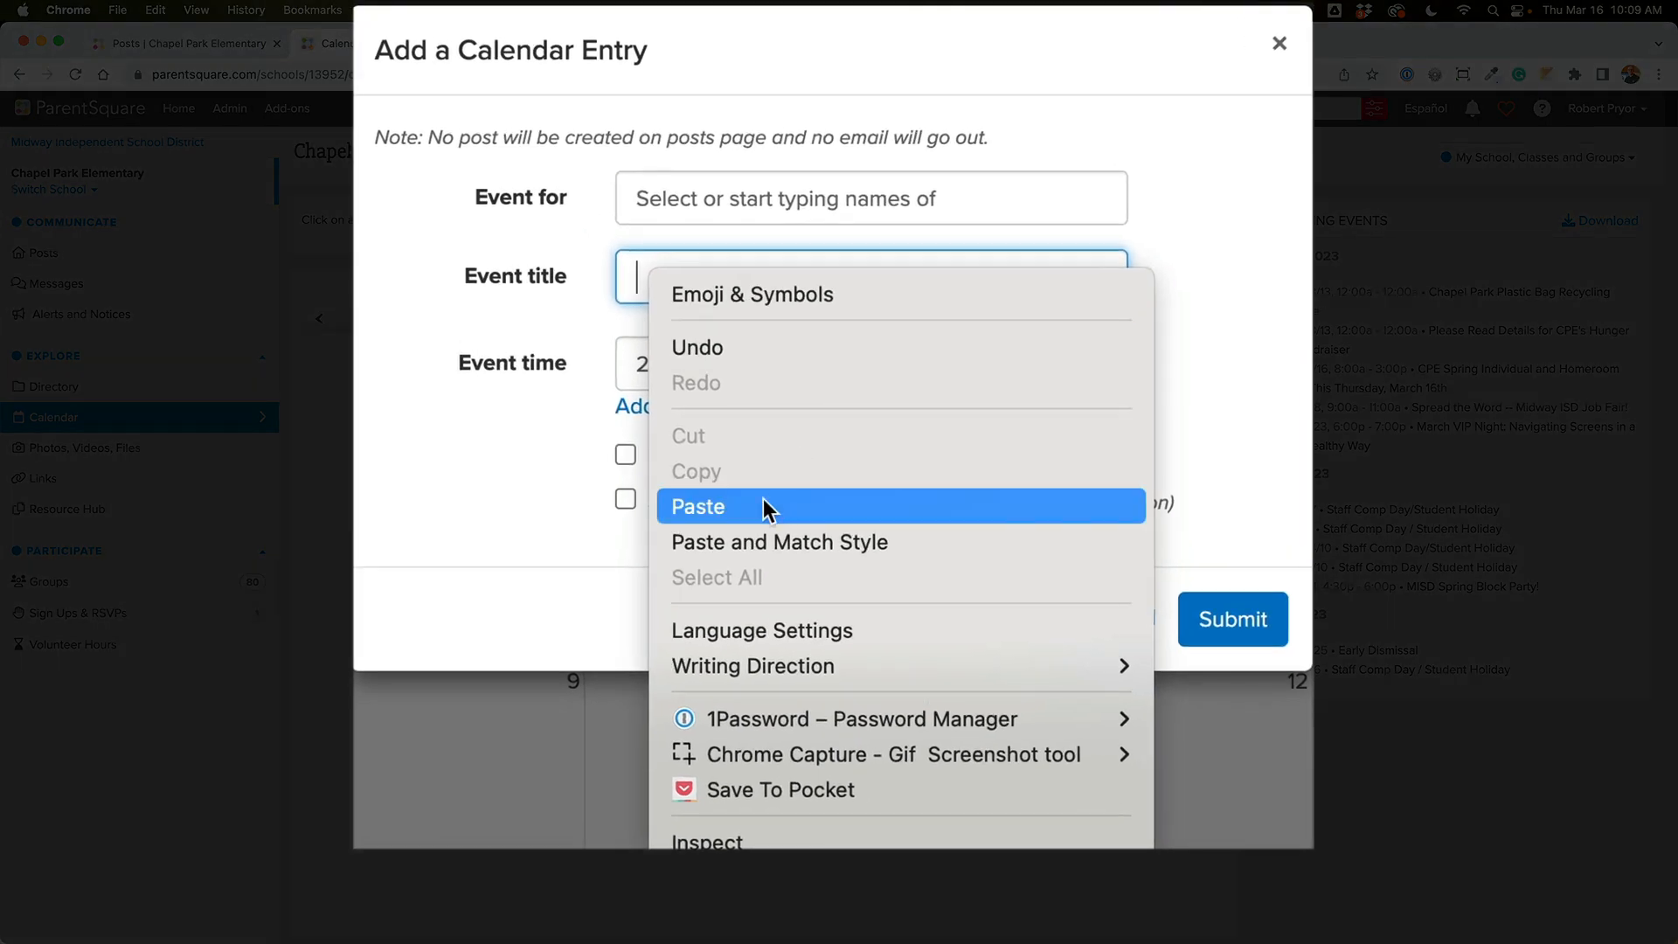
Step: Submit 'Teacher Appreciation Week' for Chapel Park Elementary, May 8–12, all day
{"action": "left_click", "coordinate": [697, 506]}
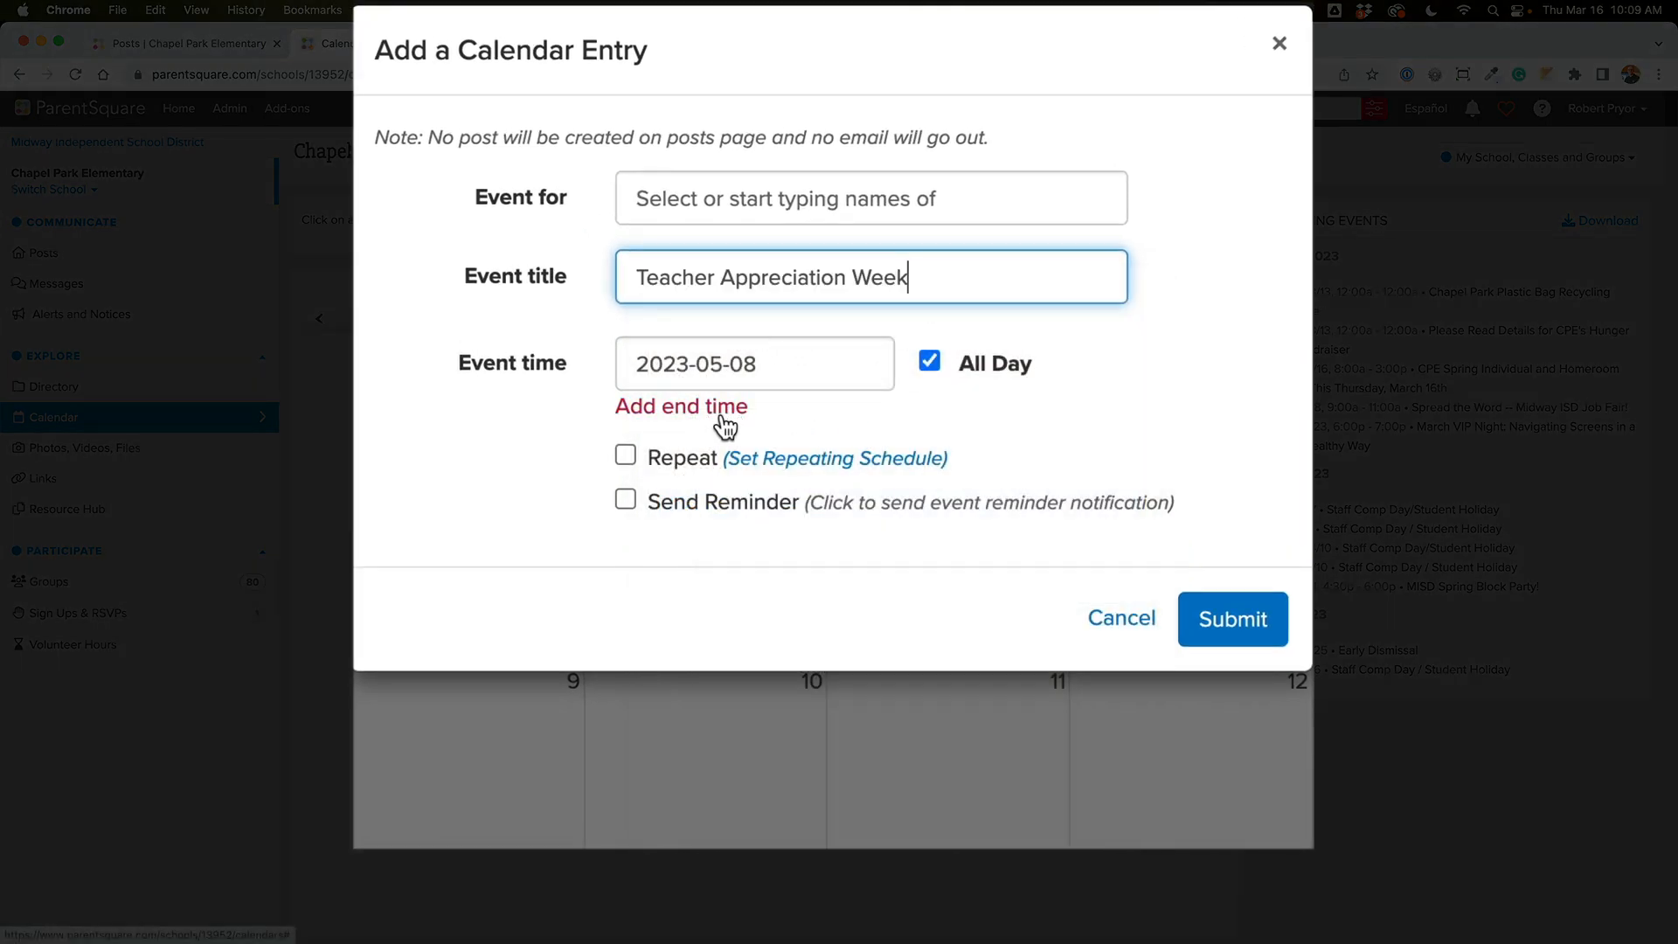
{"action": "left_click", "coordinate": [681, 406]}
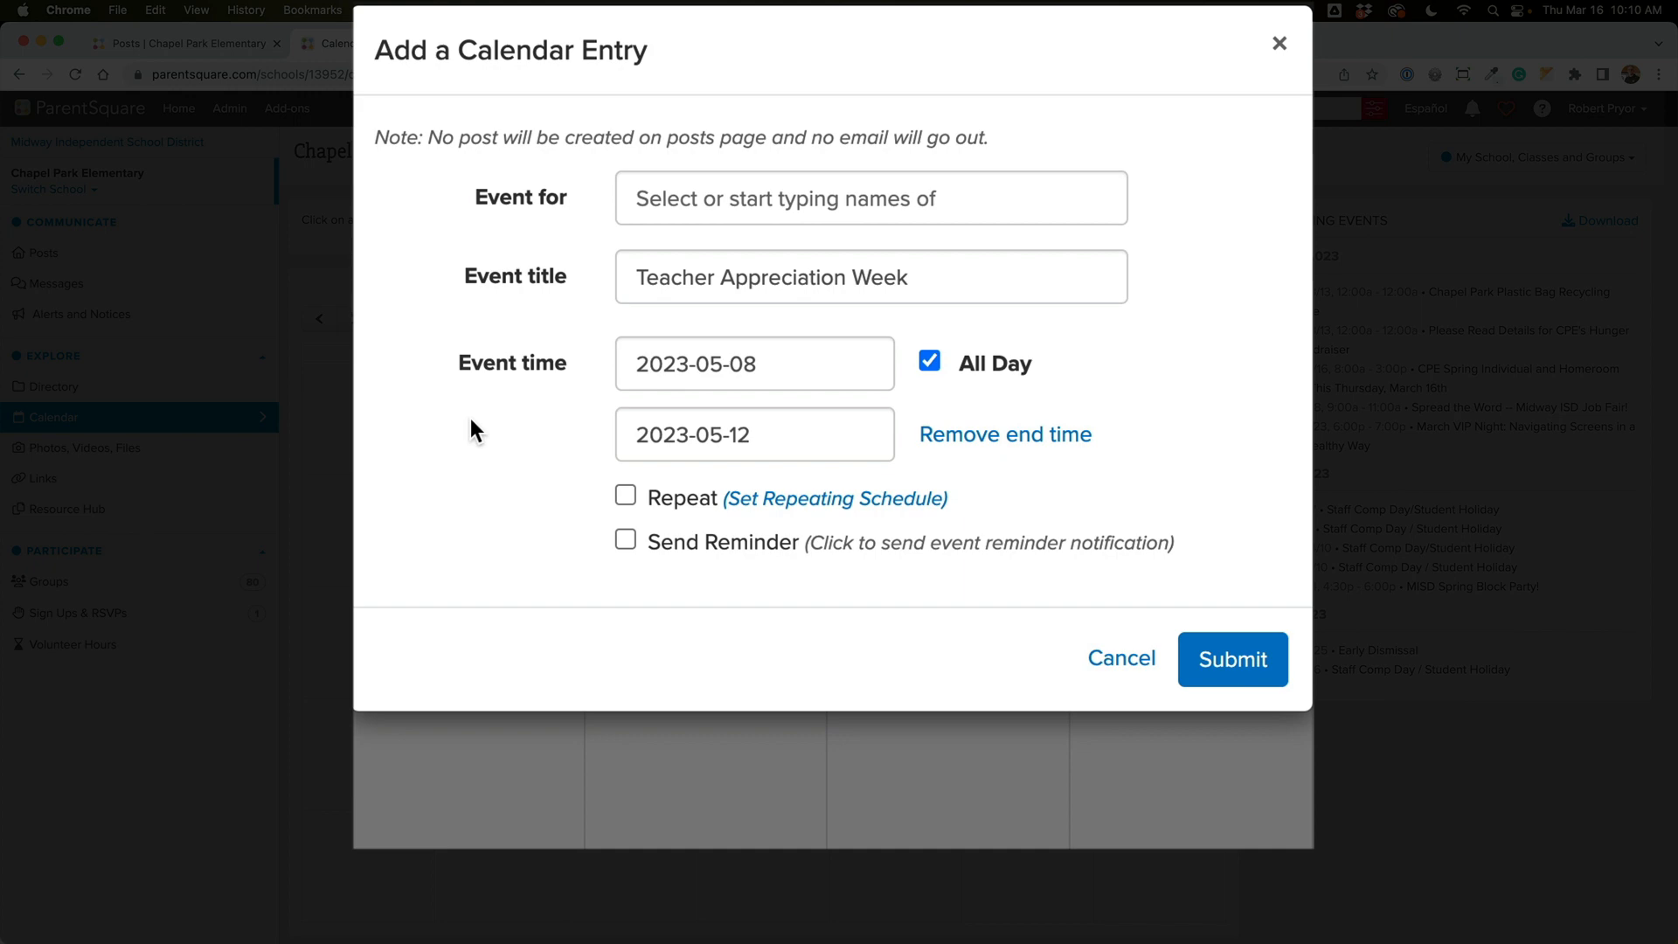
{"action": "mouse_move", "coordinate": [515, 233]}
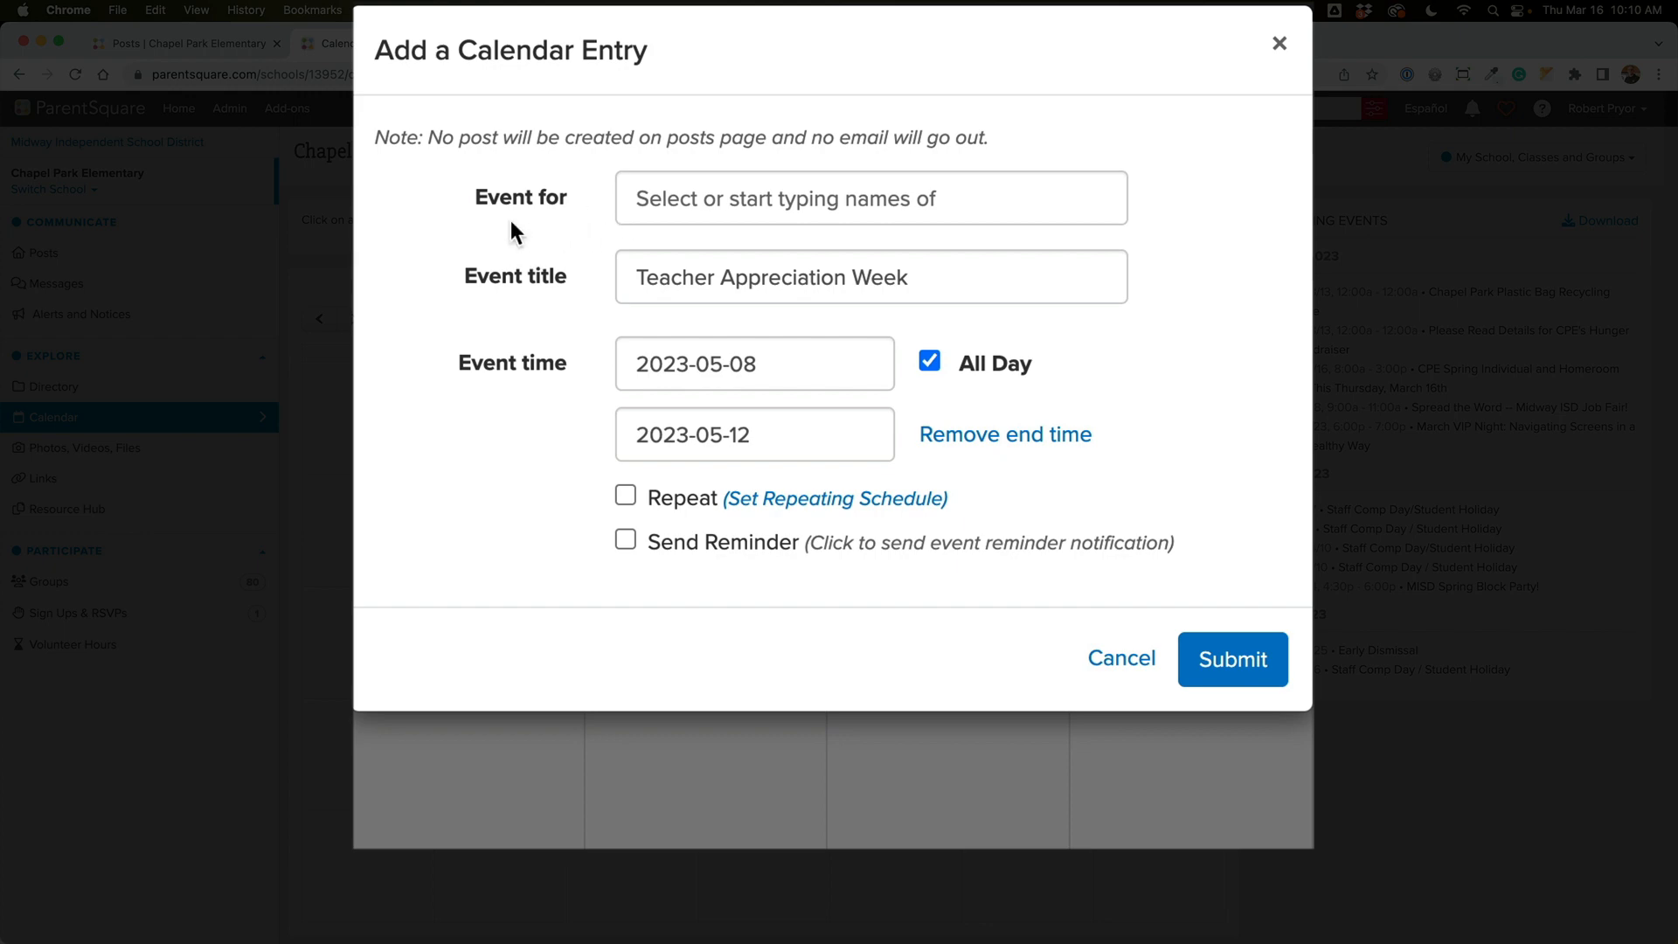
{"action": "left_click", "coordinate": [869, 198]}
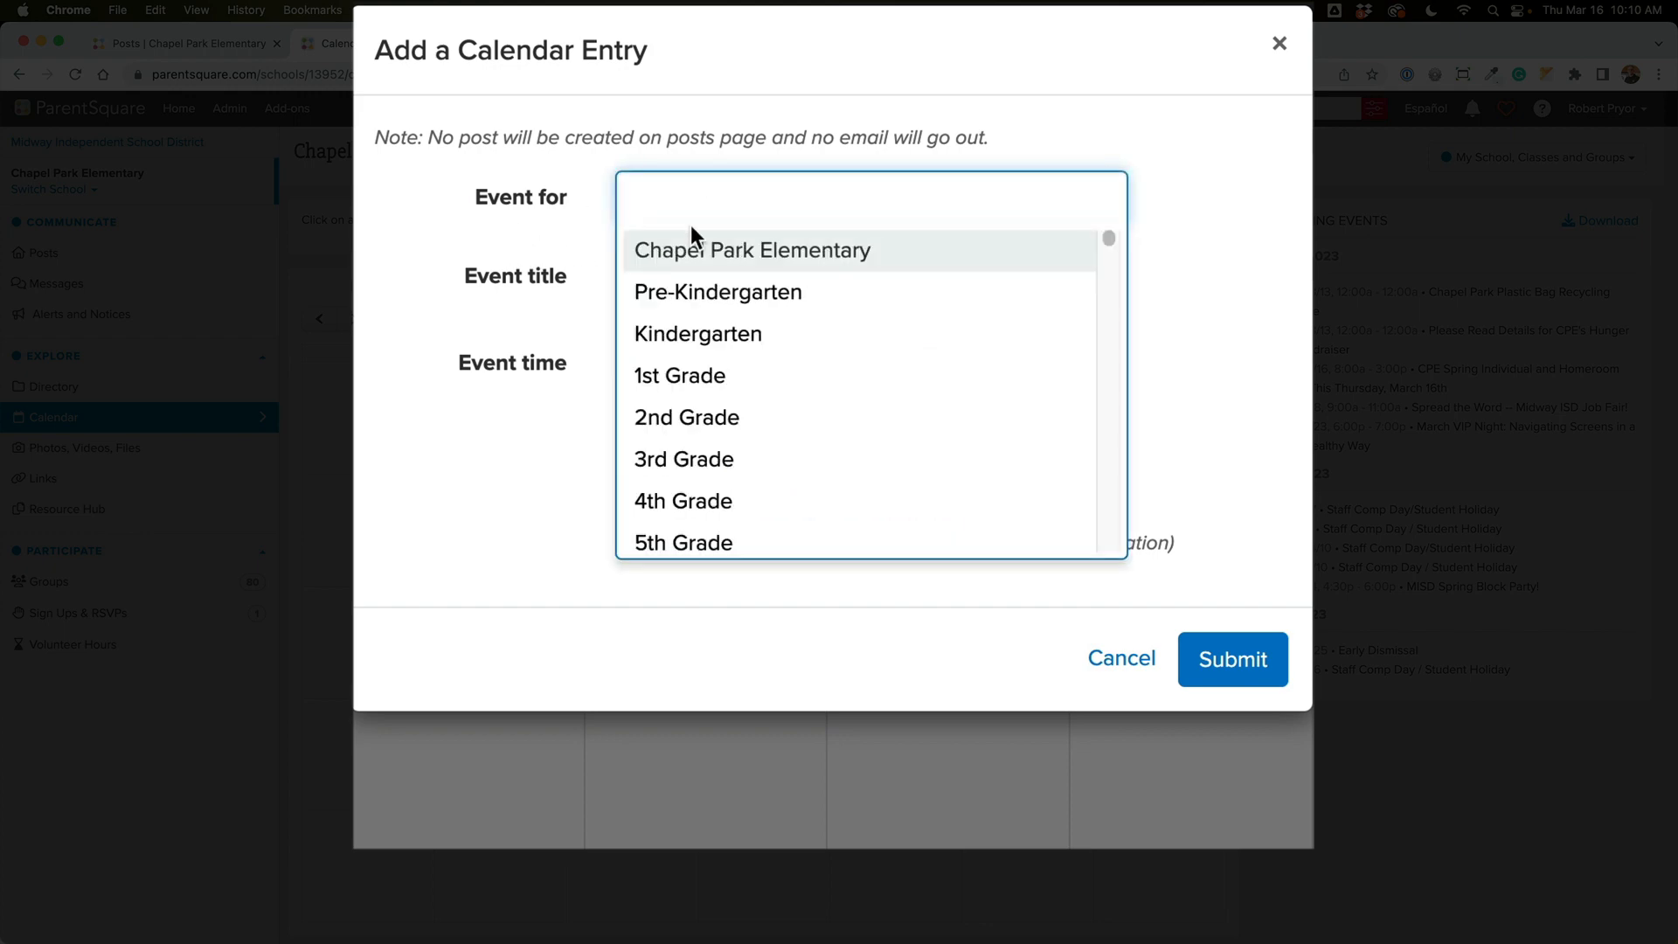
{"action": "left_click", "coordinate": [753, 249]}
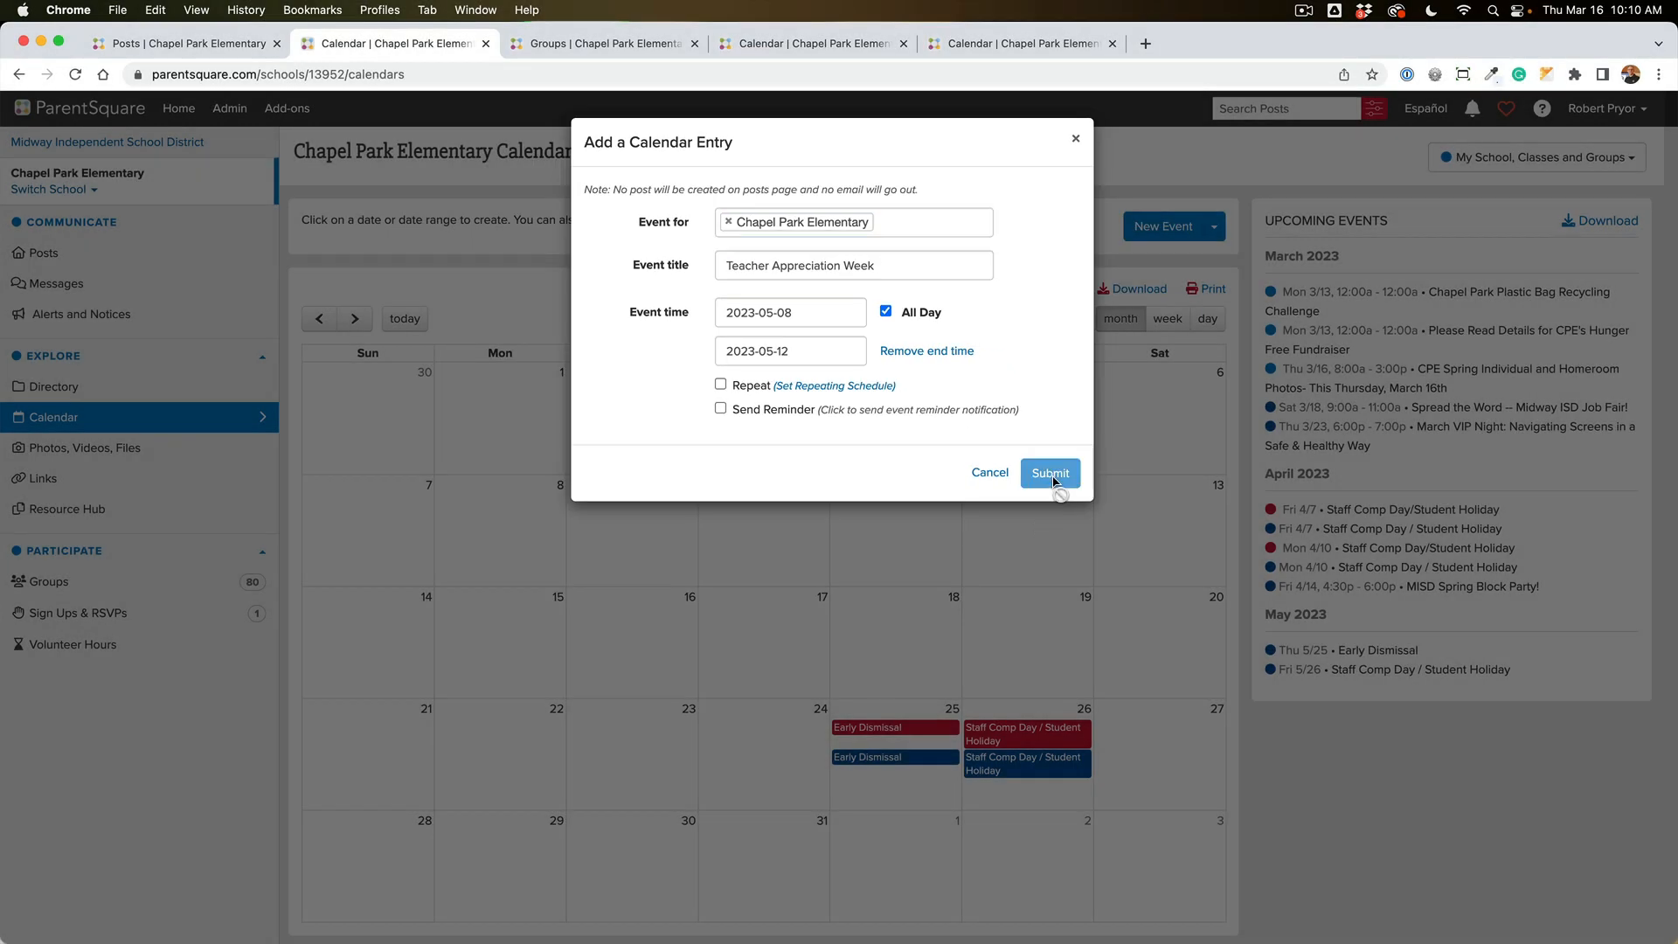
{"action": "left_click", "coordinate": [1050, 473]}
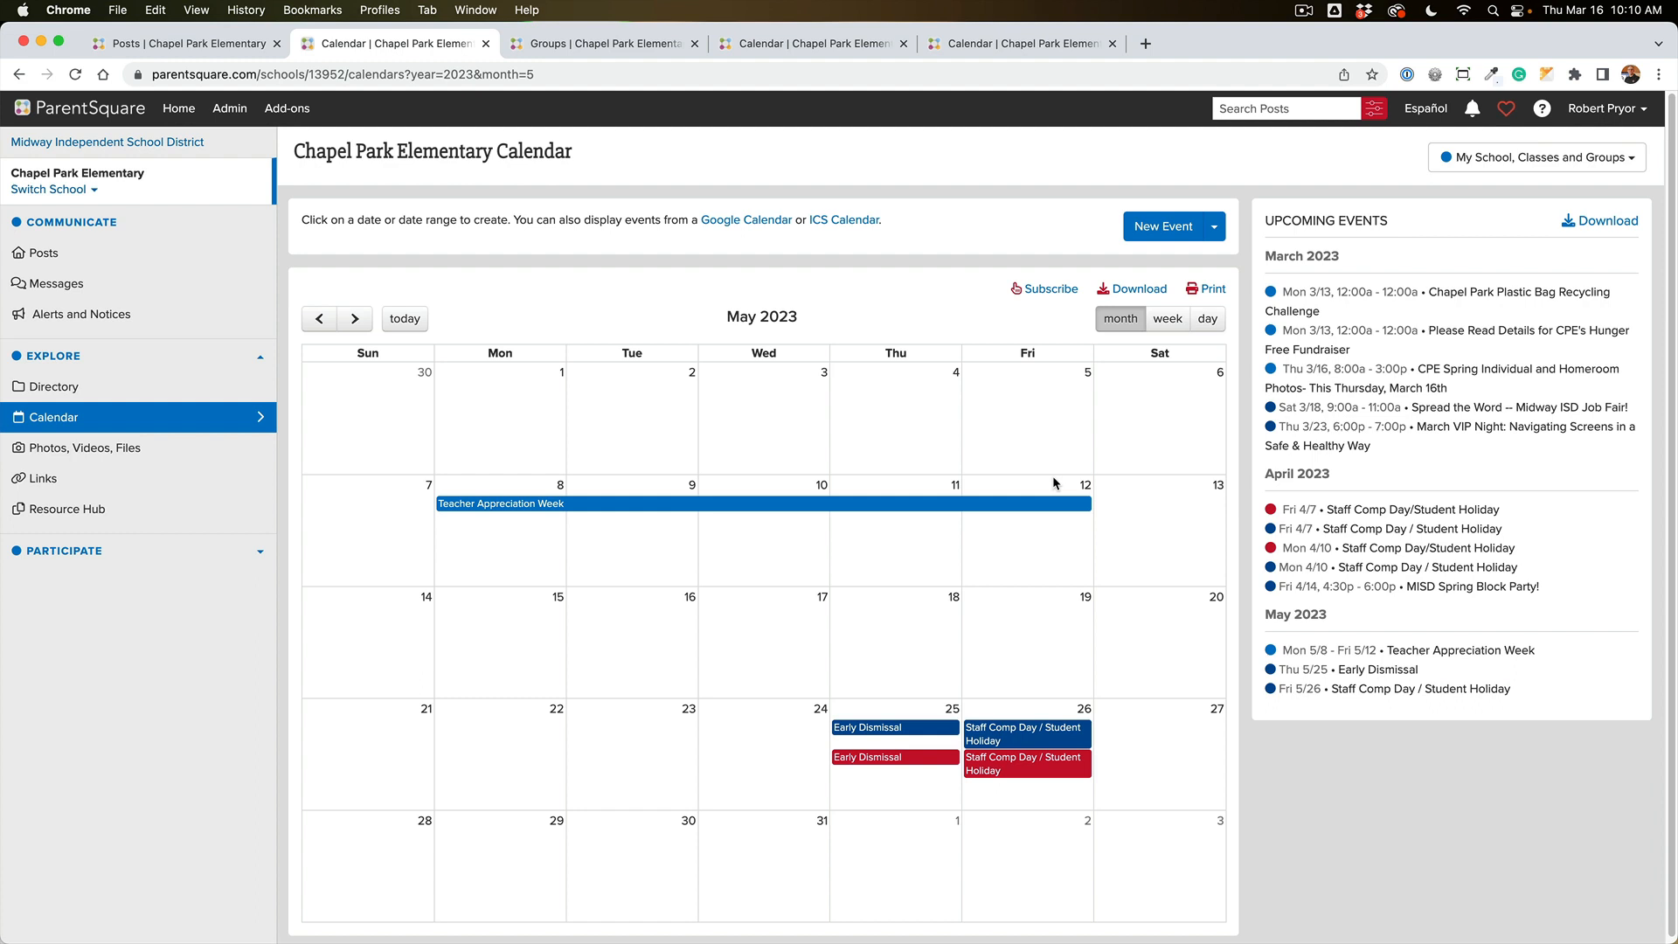
{"action": "mouse_move", "coordinate": [851, 342]}
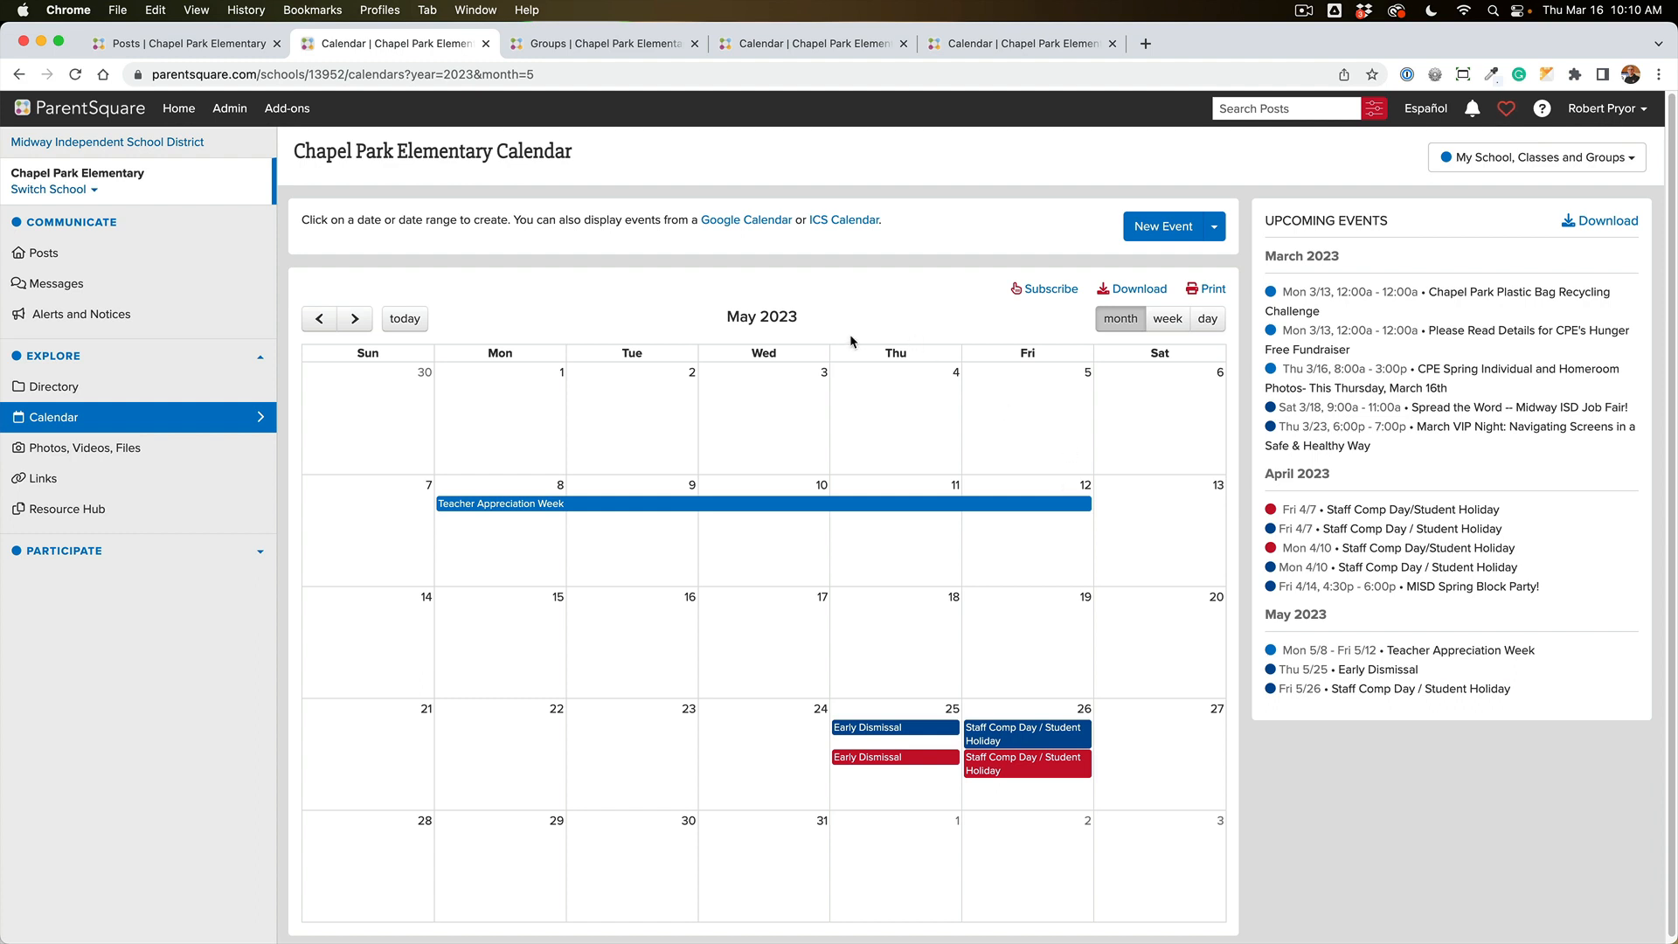
{"action": "mouse_move", "coordinate": [809, 366]}
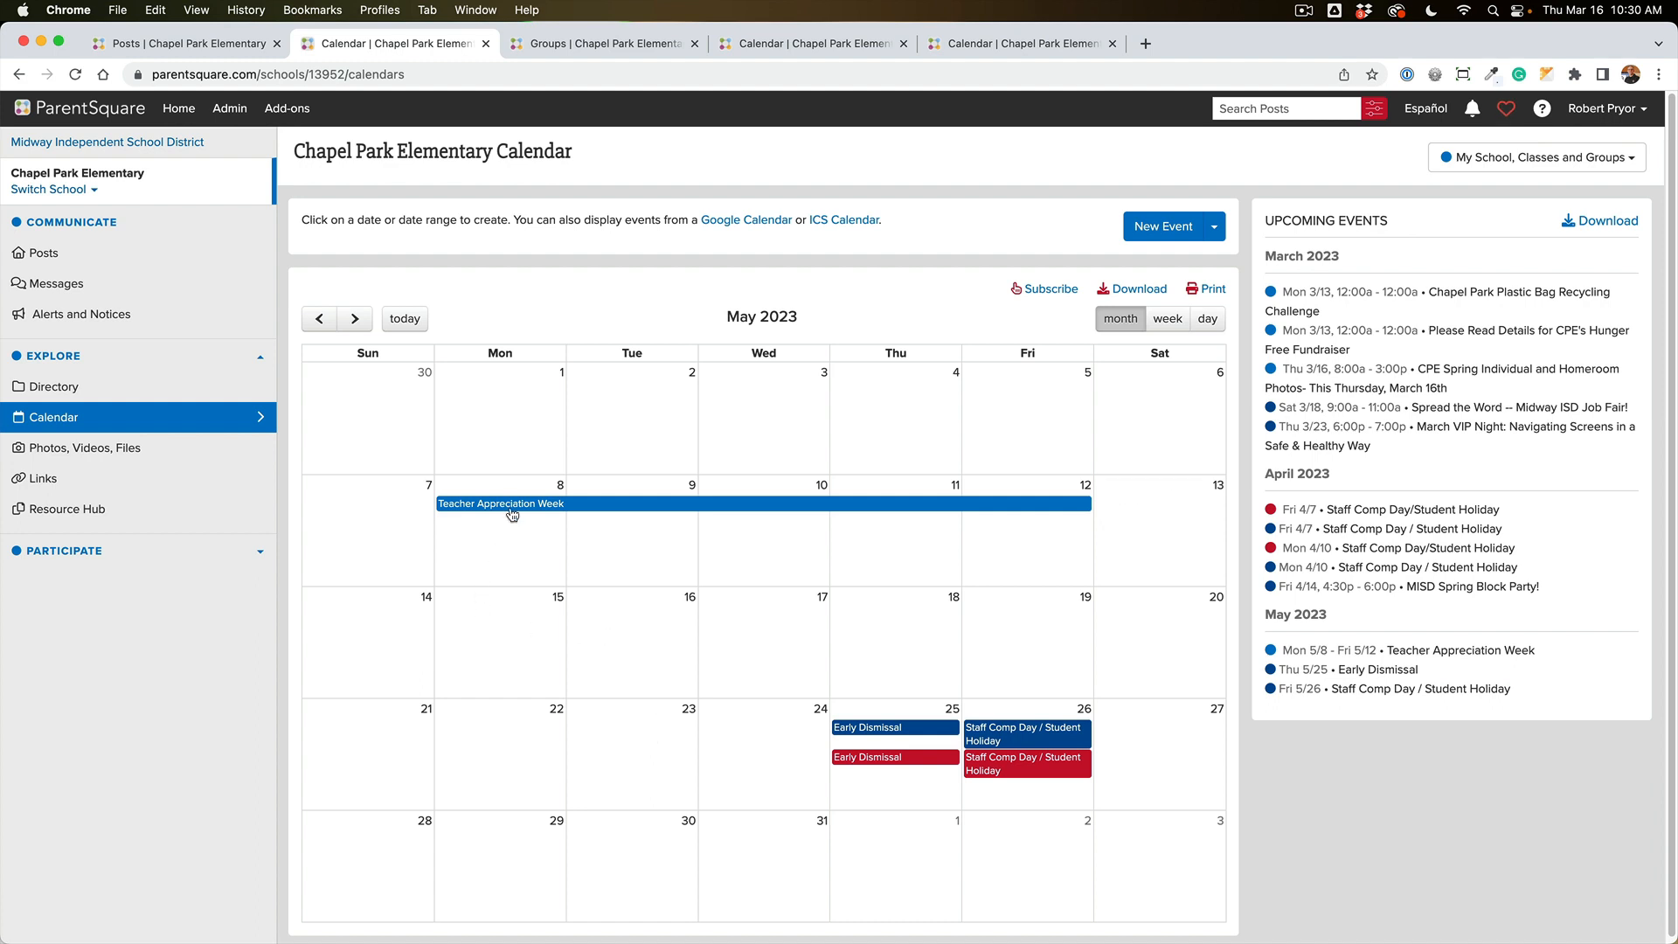
Step: Open the Teacher Appreciation Week event bar in the May 2023 month view
{"action": "left_click", "coordinate": [500, 503]}
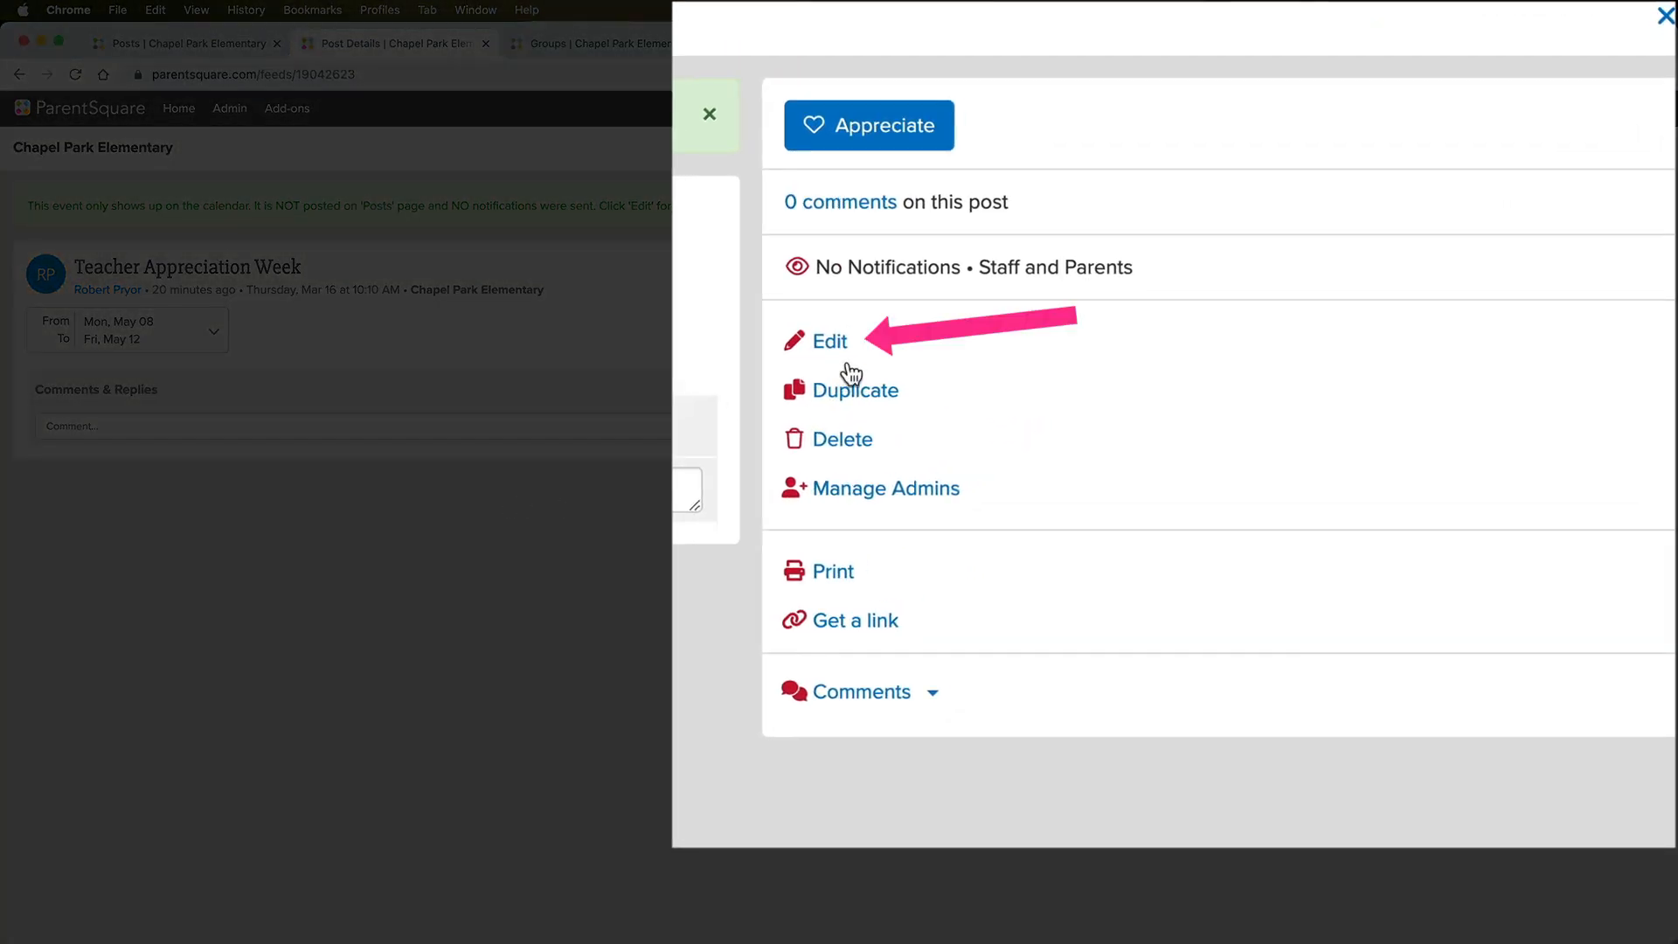
Step: Edit the Teacher Appreciation Week post and scroll through its edit form
{"action": "left_click", "coordinate": [829, 340]}
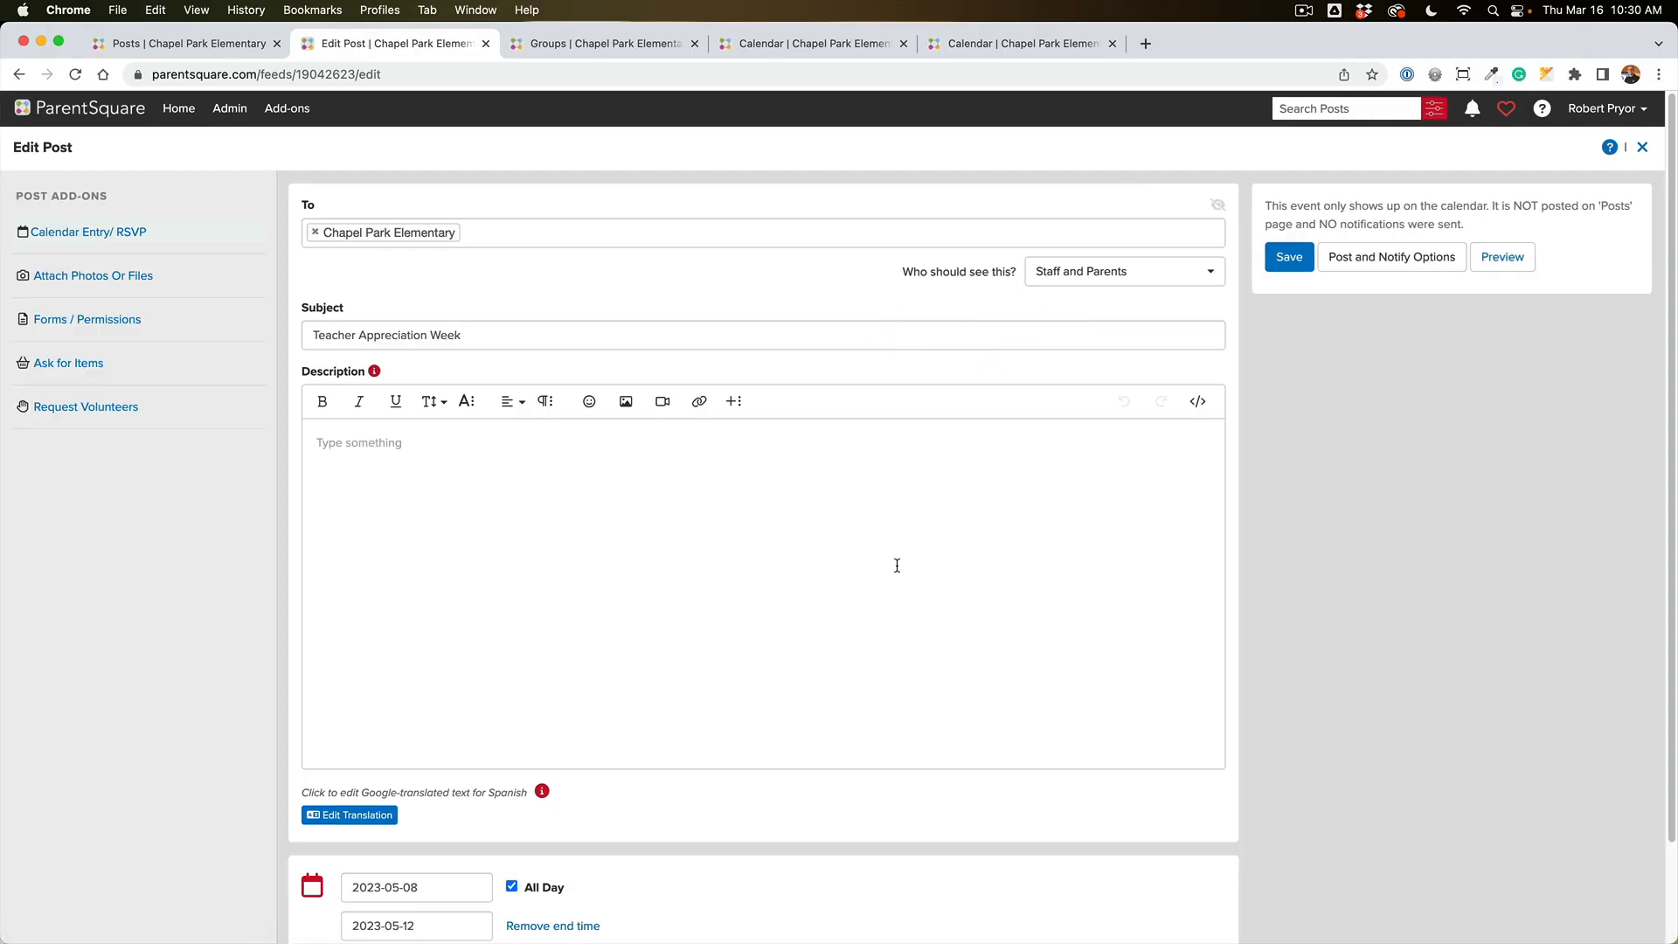
{"action": "scroll", "scroll_direction": "down", "scroll_amount": 3}
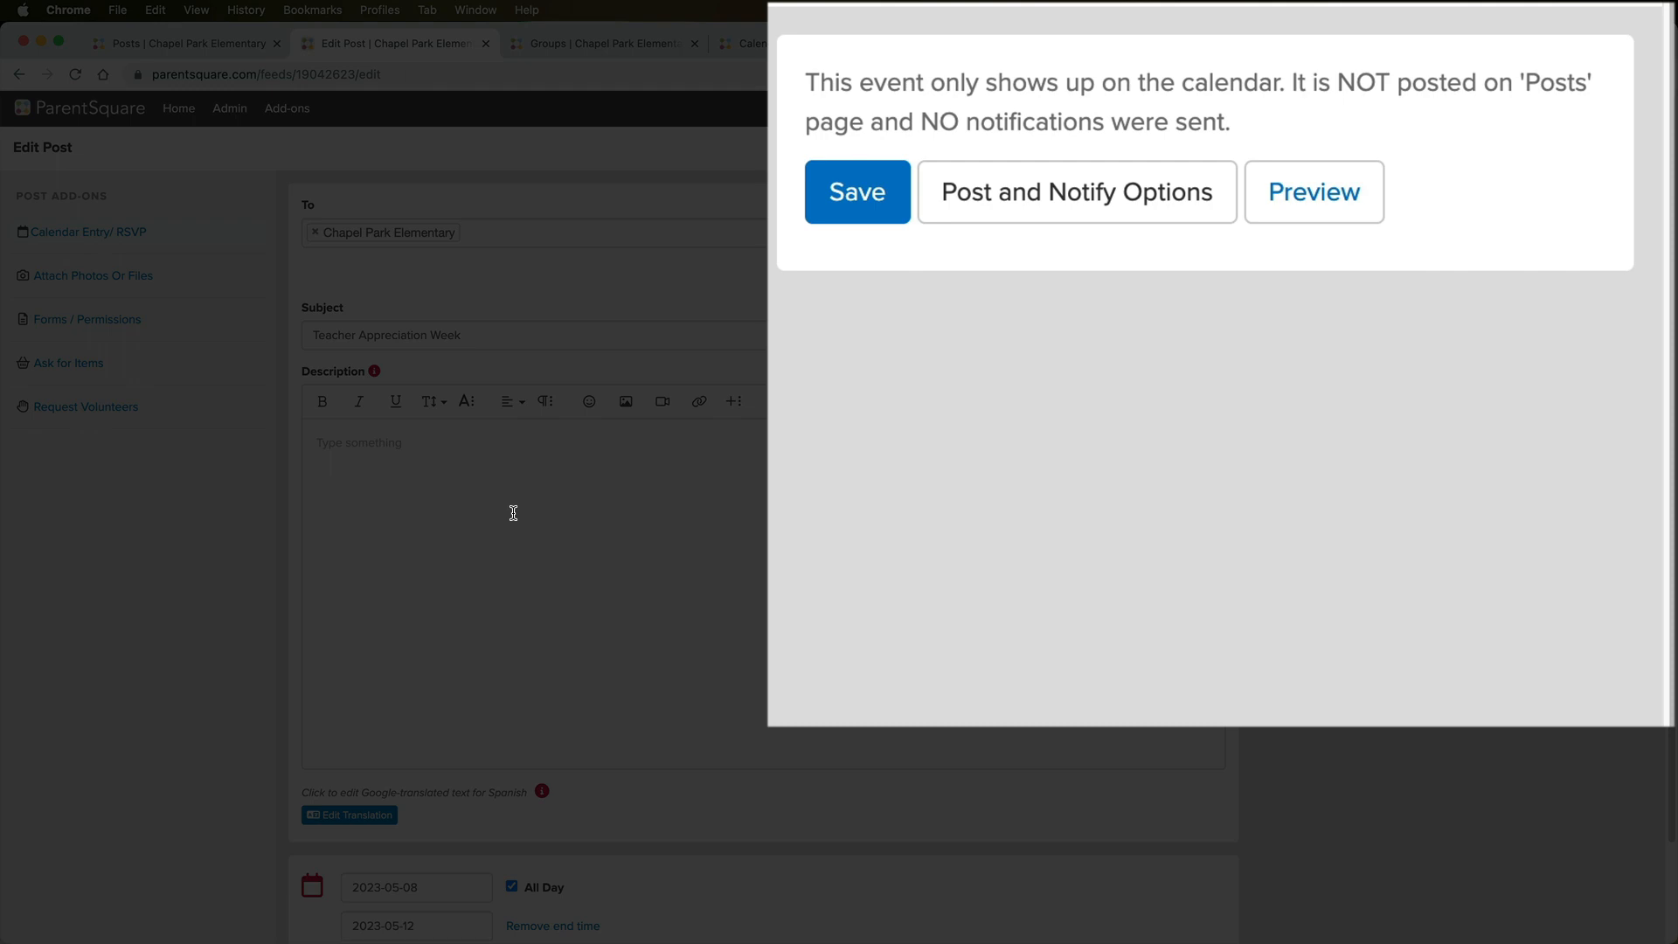
{"action": "mouse_move", "coordinate": [521, 504]}
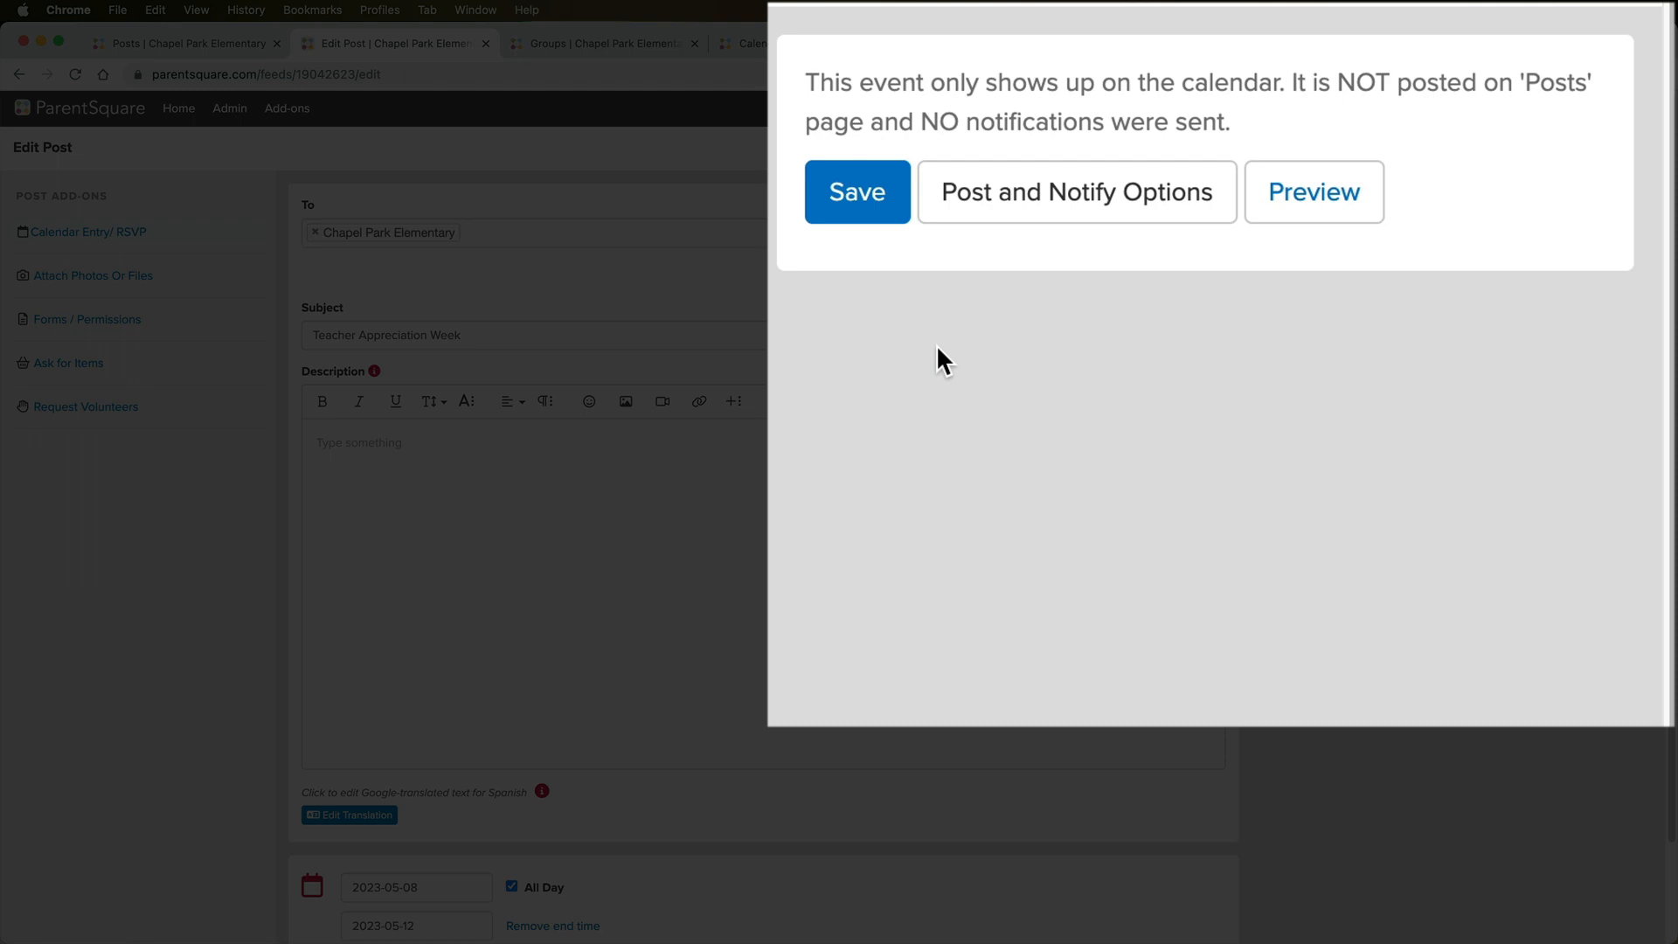
Step: Choose 'Send at user preferred time' in Post and Notify Options, then check the visible audiences
{"action": "left_click", "coordinate": [1075, 191]}
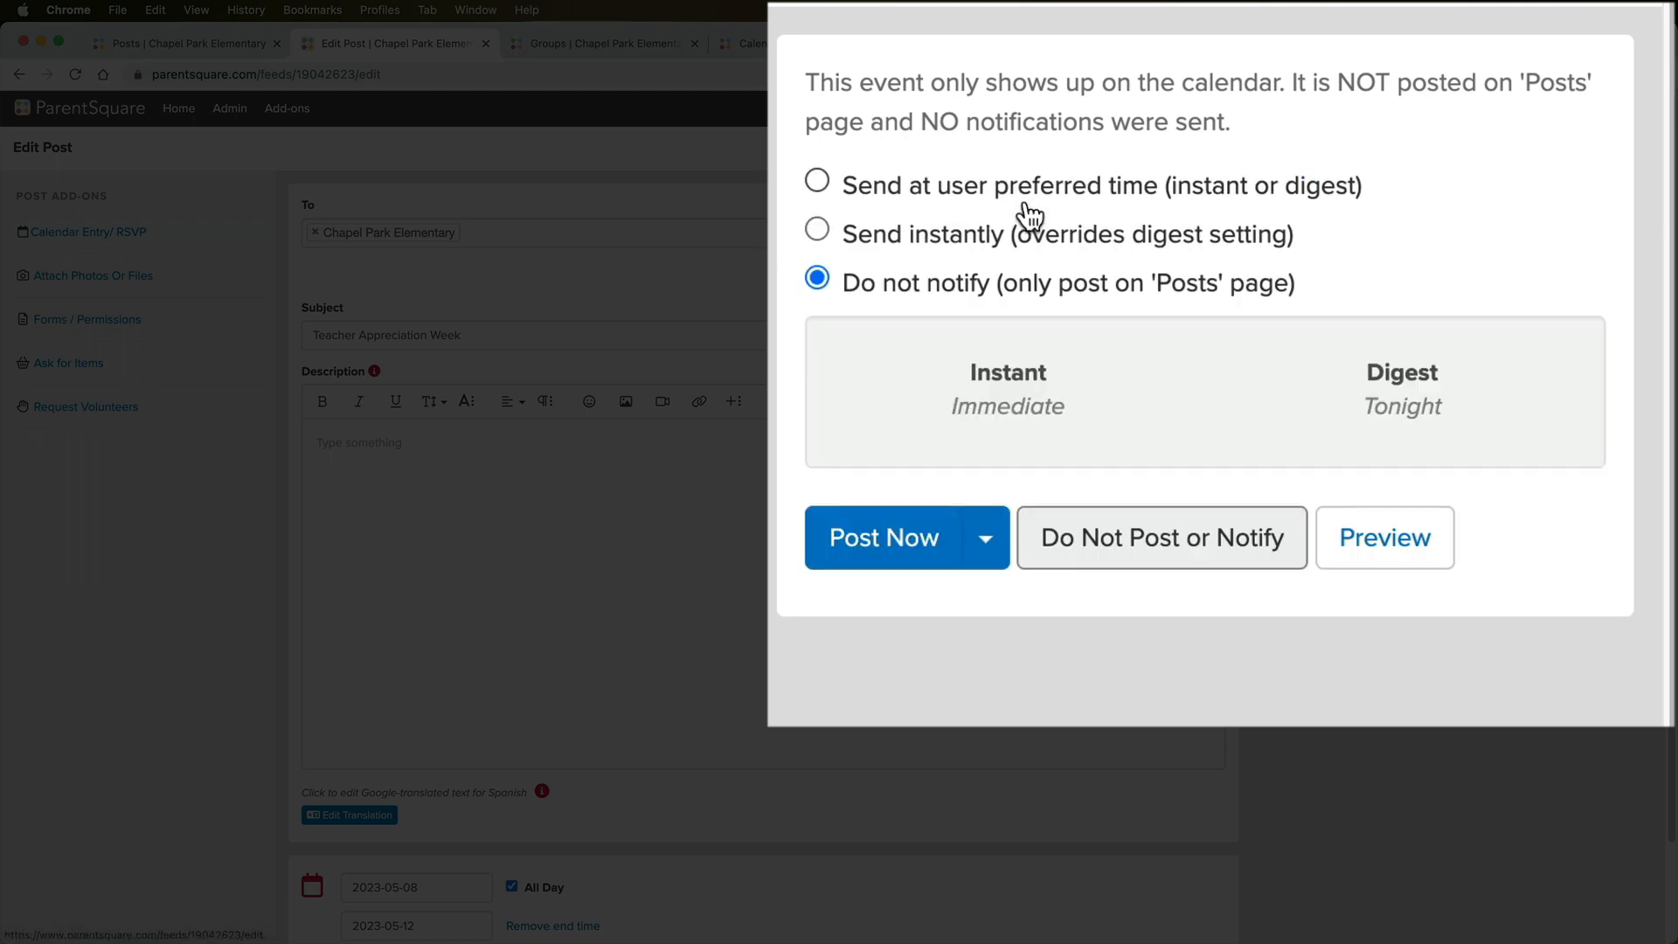
{"action": "mouse_move", "coordinate": [815, 344]}
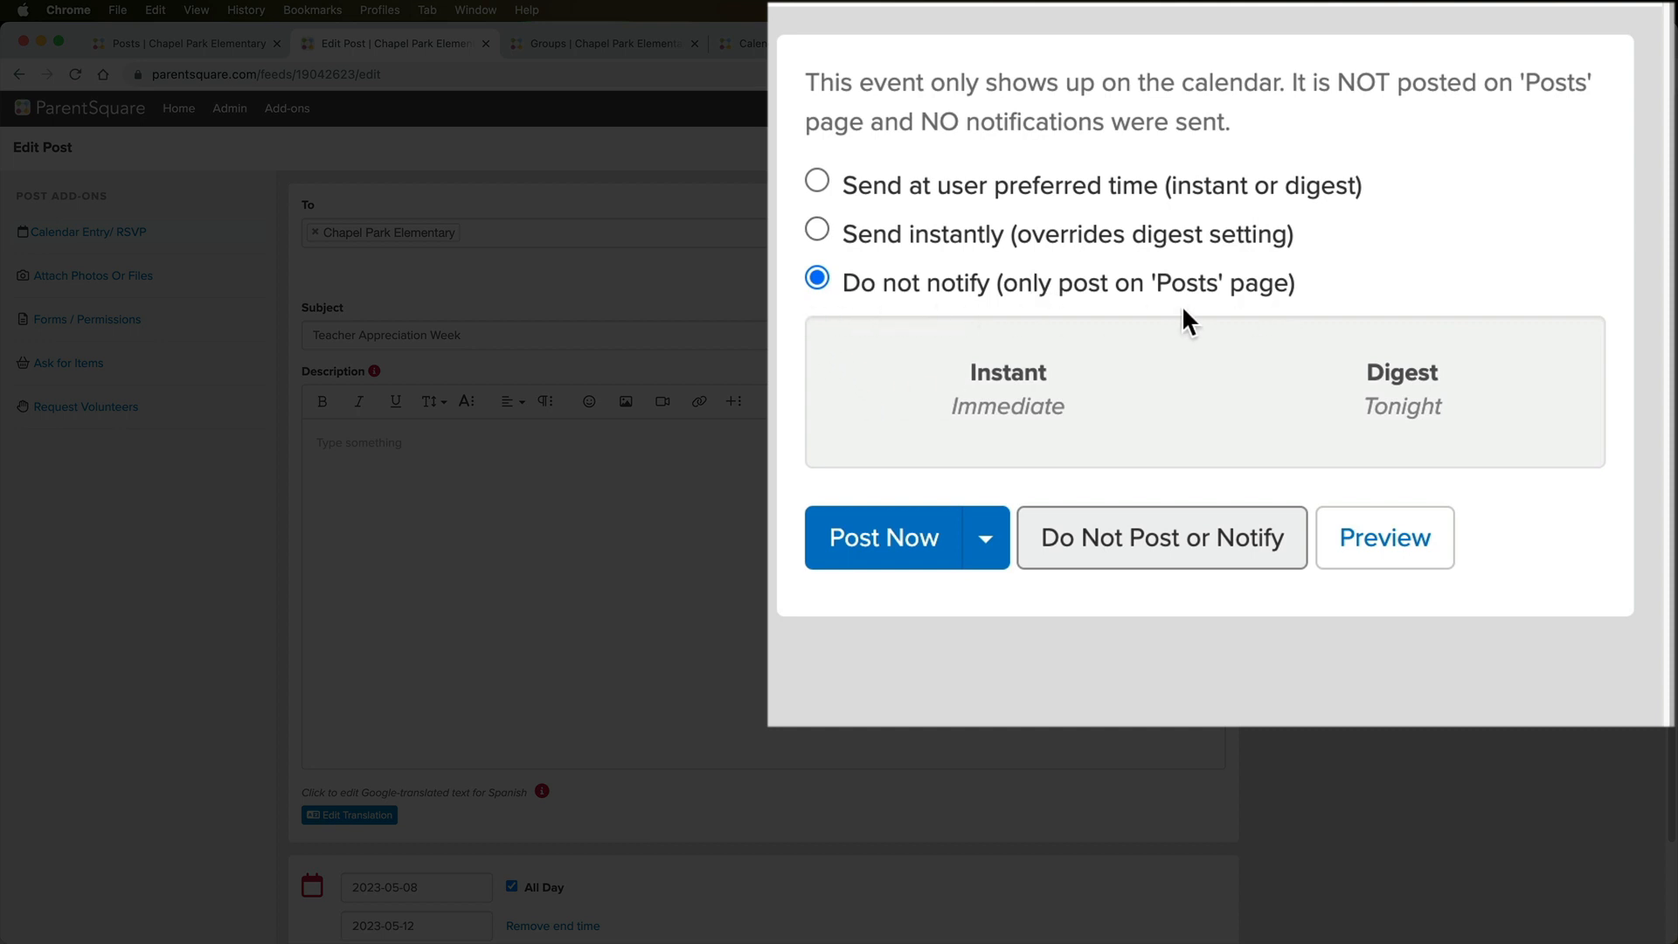
{"action": "left_click", "coordinate": [816, 185]}
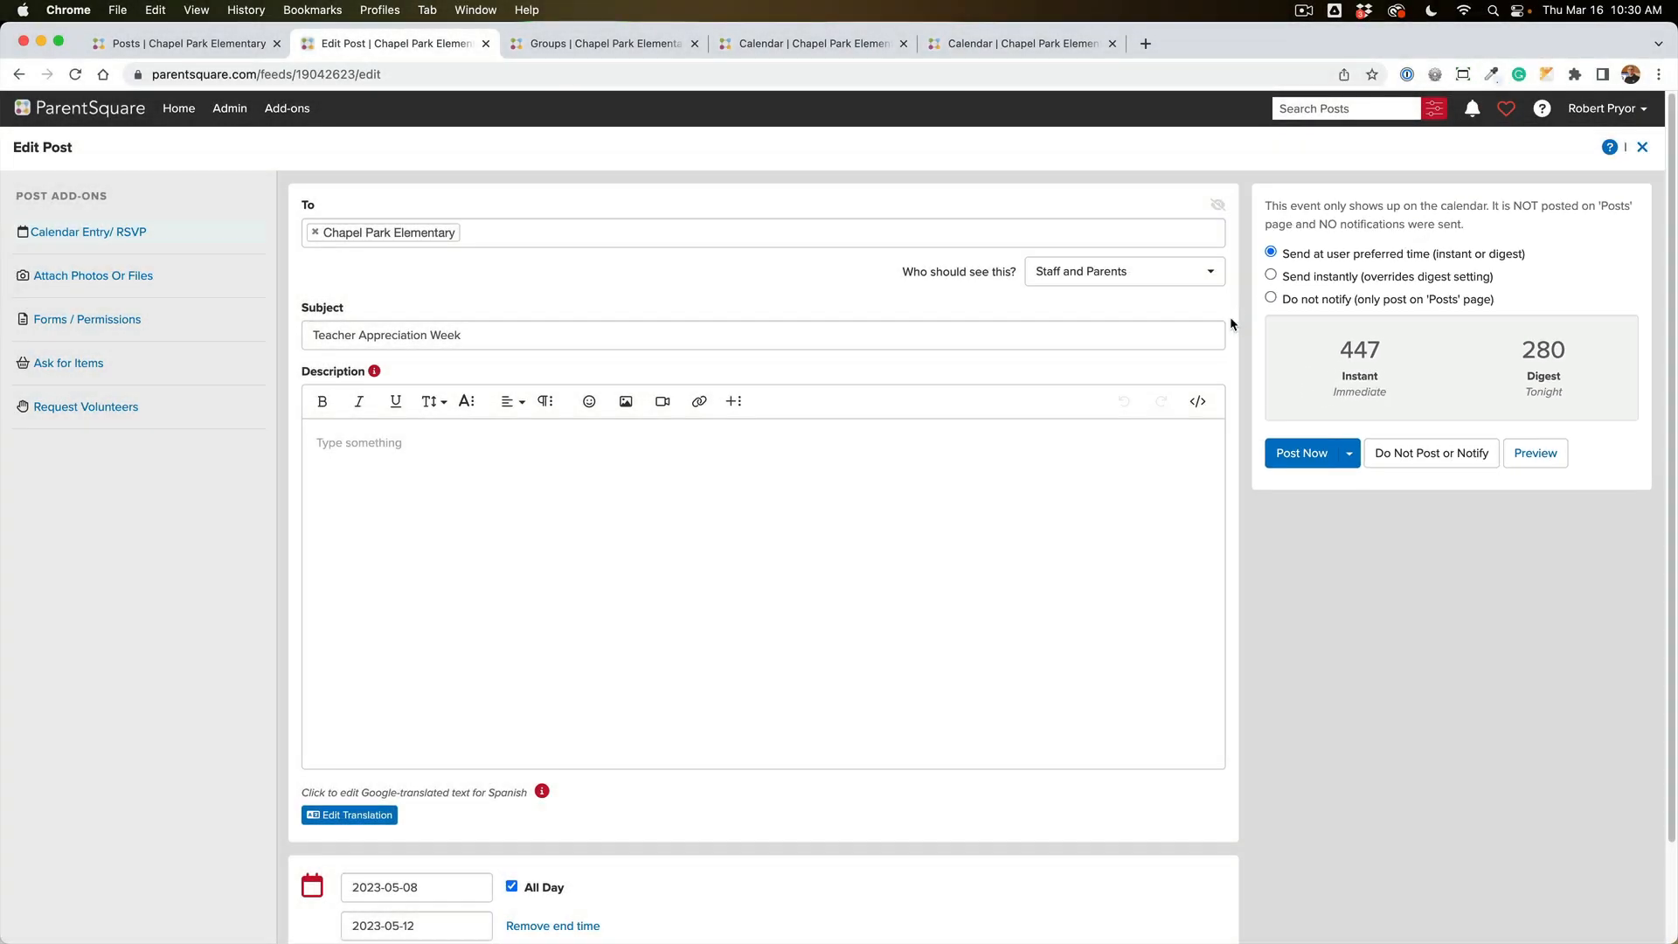
{"action": "left_click", "coordinate": [1122, 271]}
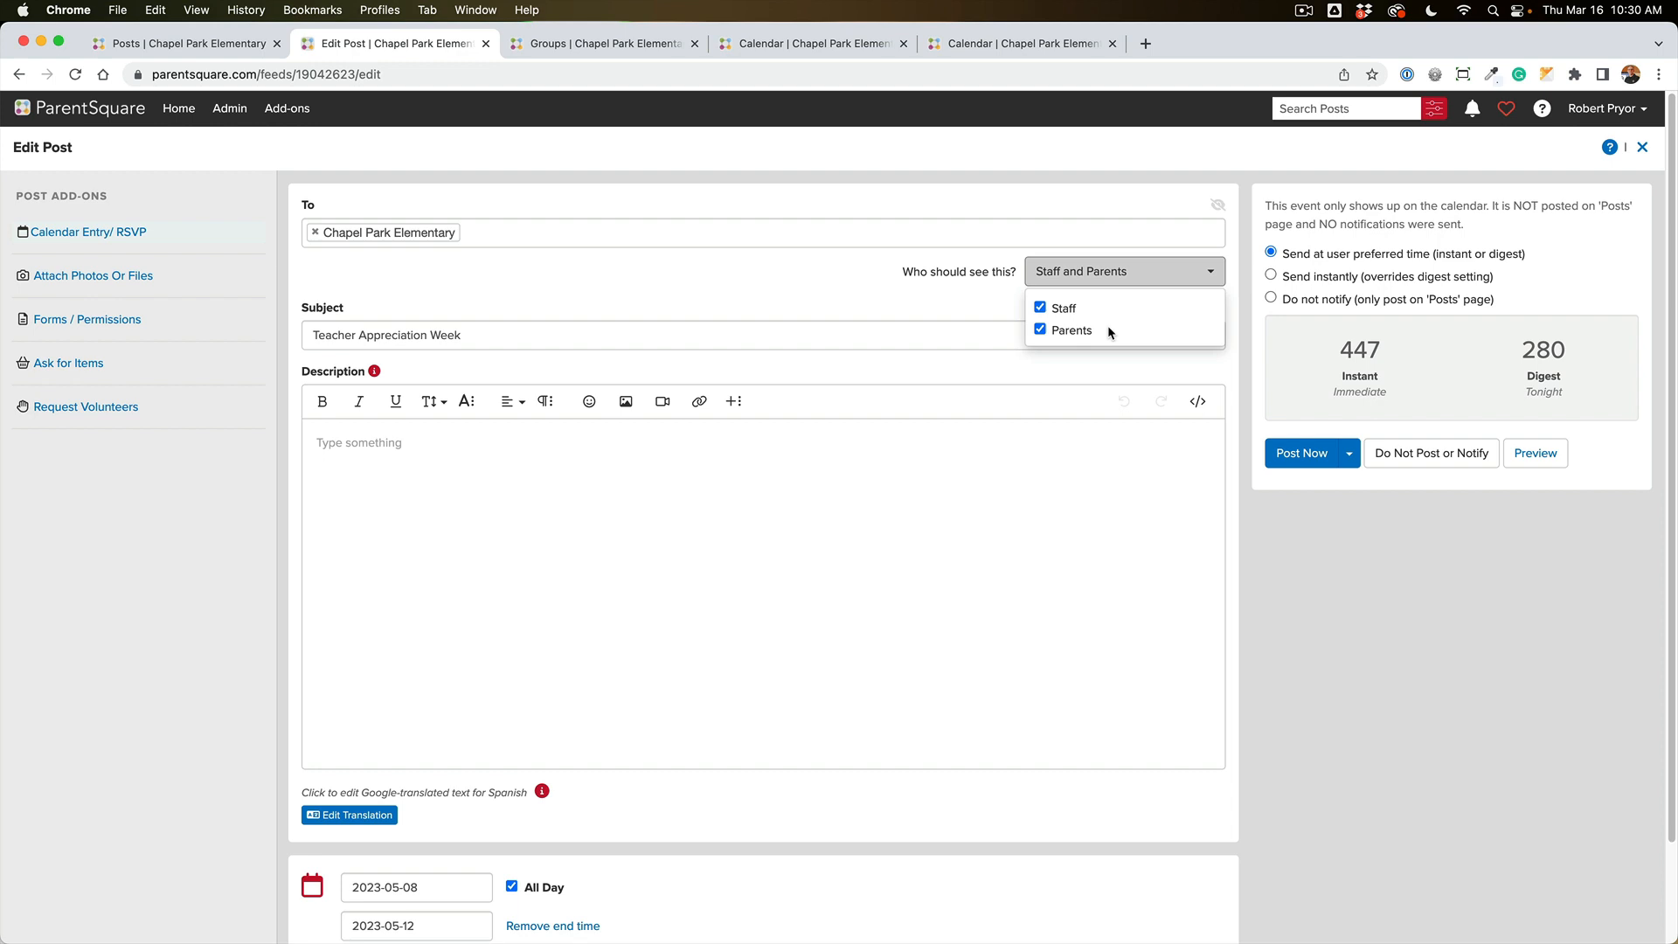
{"action": "mouse_move", "coordinate": [1130, 295]}
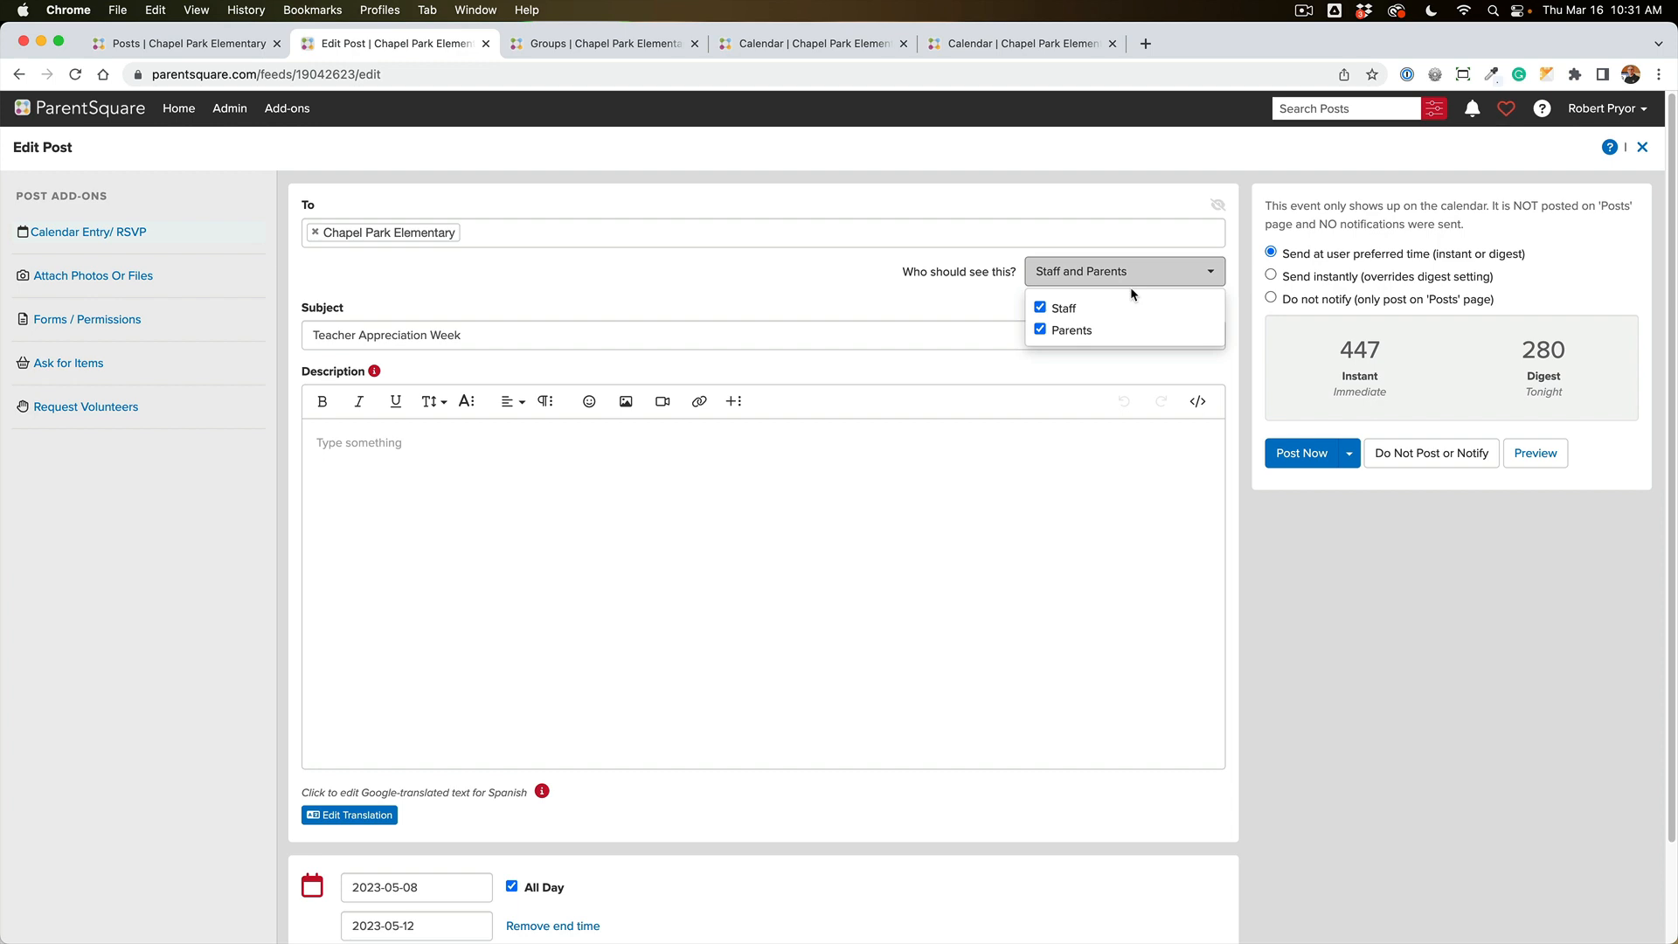
{"action": "mouse_move", "coordinate": [1092, 472]}
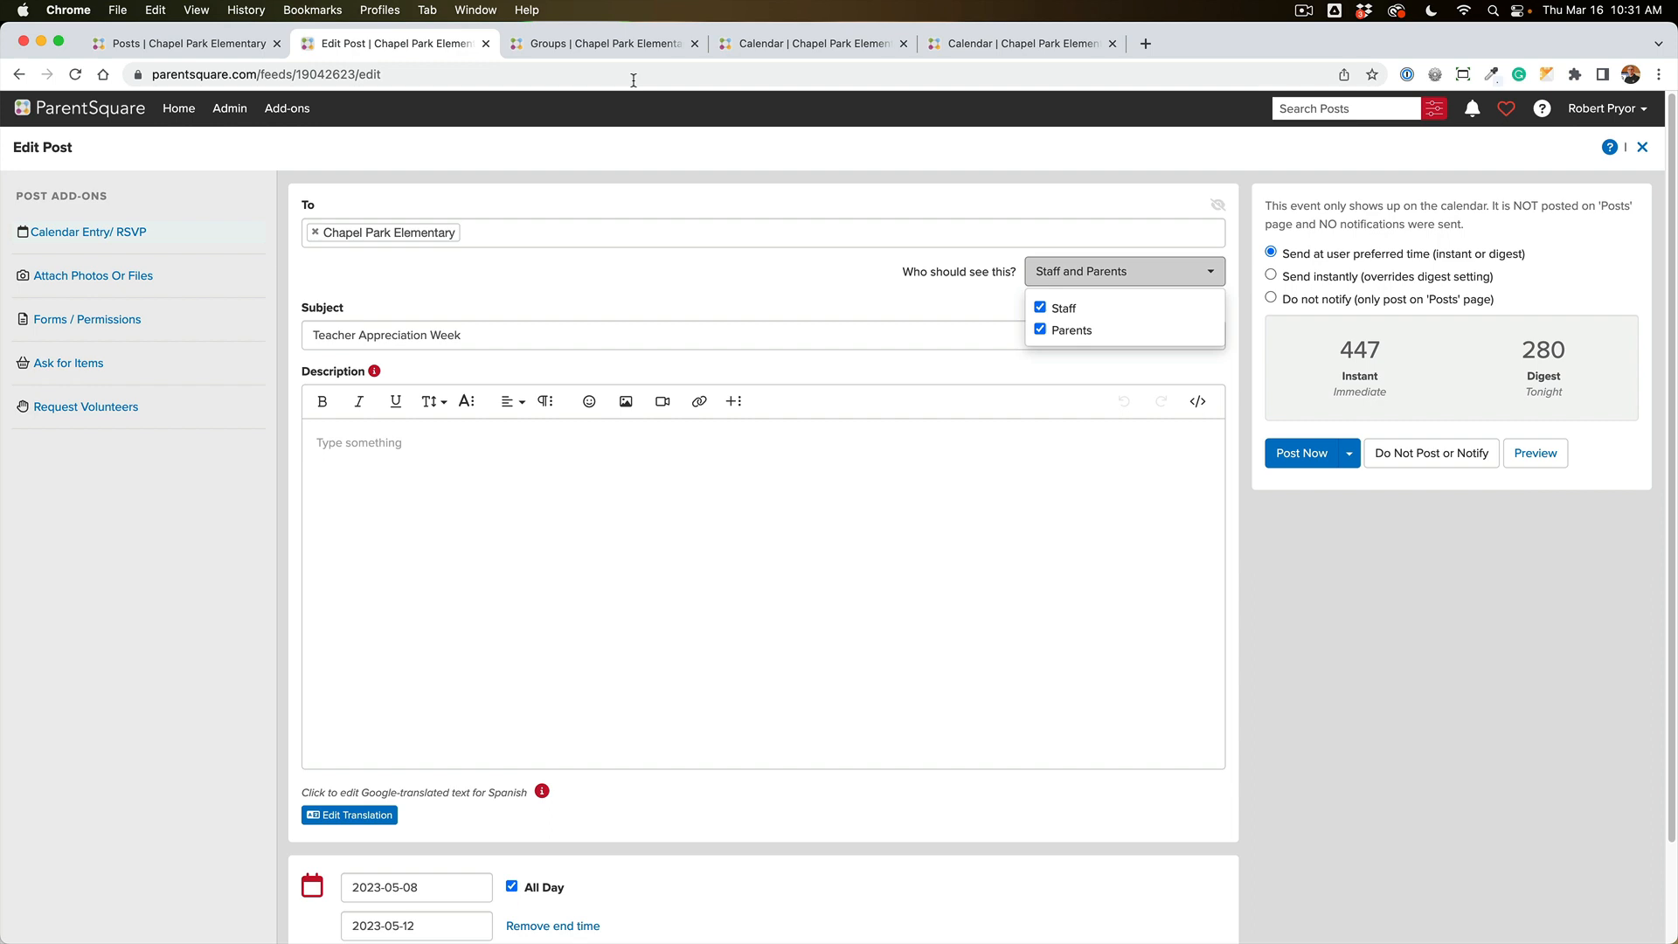
{"action": "mouse_move", "coordinate": [605, 43]}
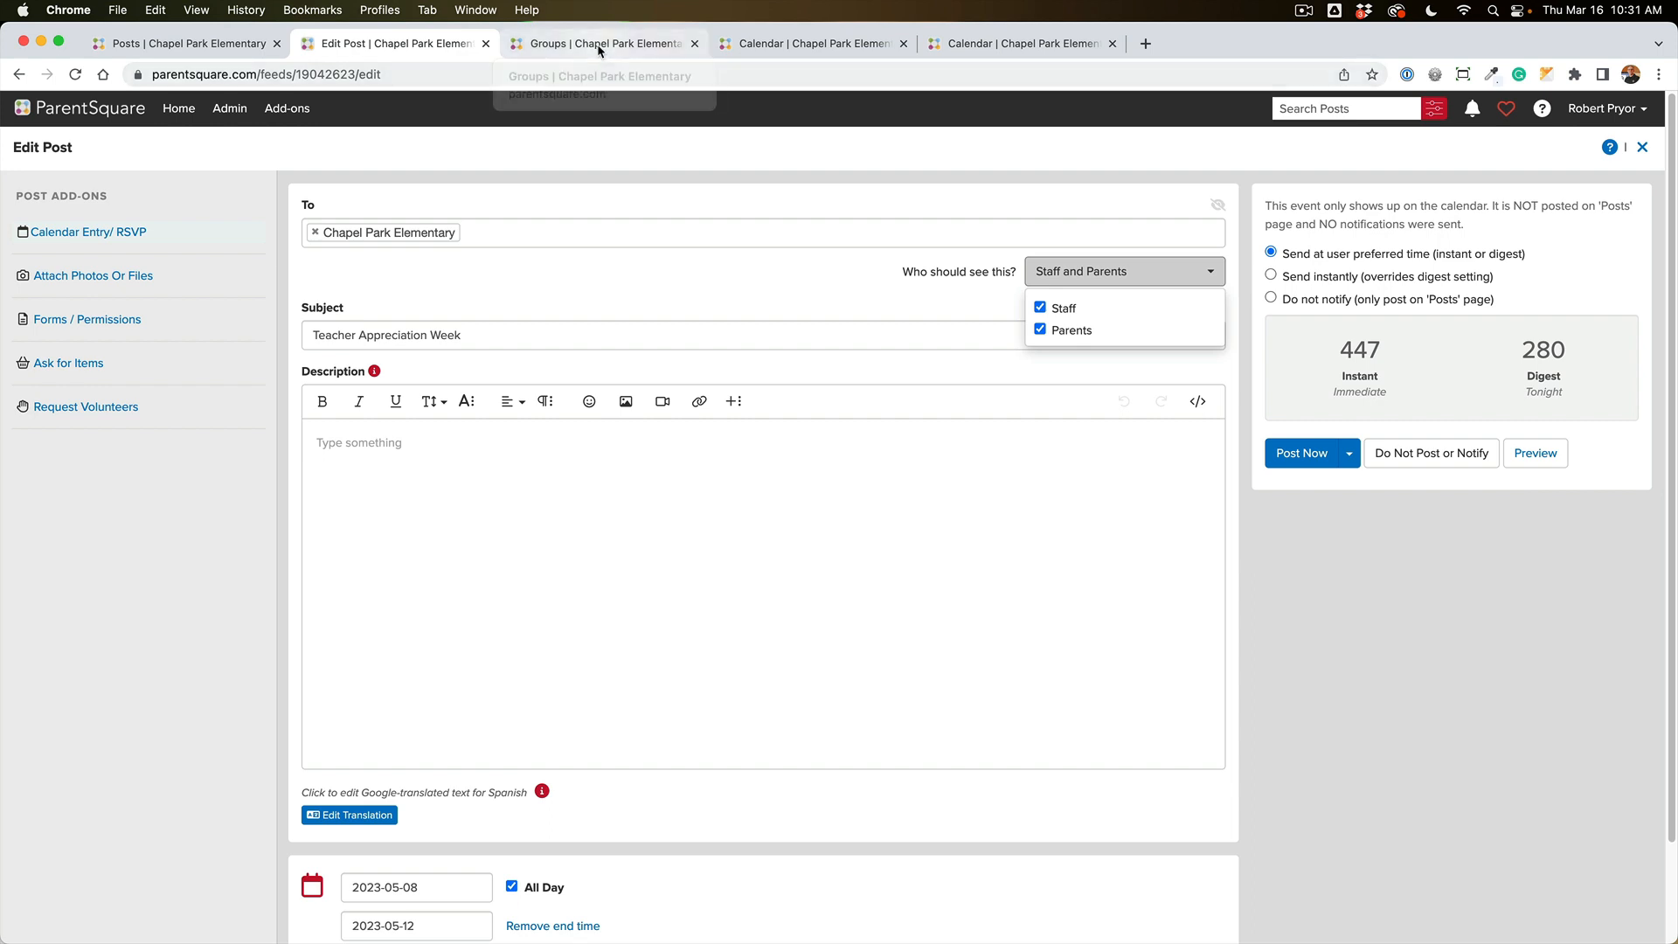
Step: Switch to the Chapel Park Elementary Groups page, then to the homeroom calendar tab
{"action": "left_click", "coordinate": [600, 43]}
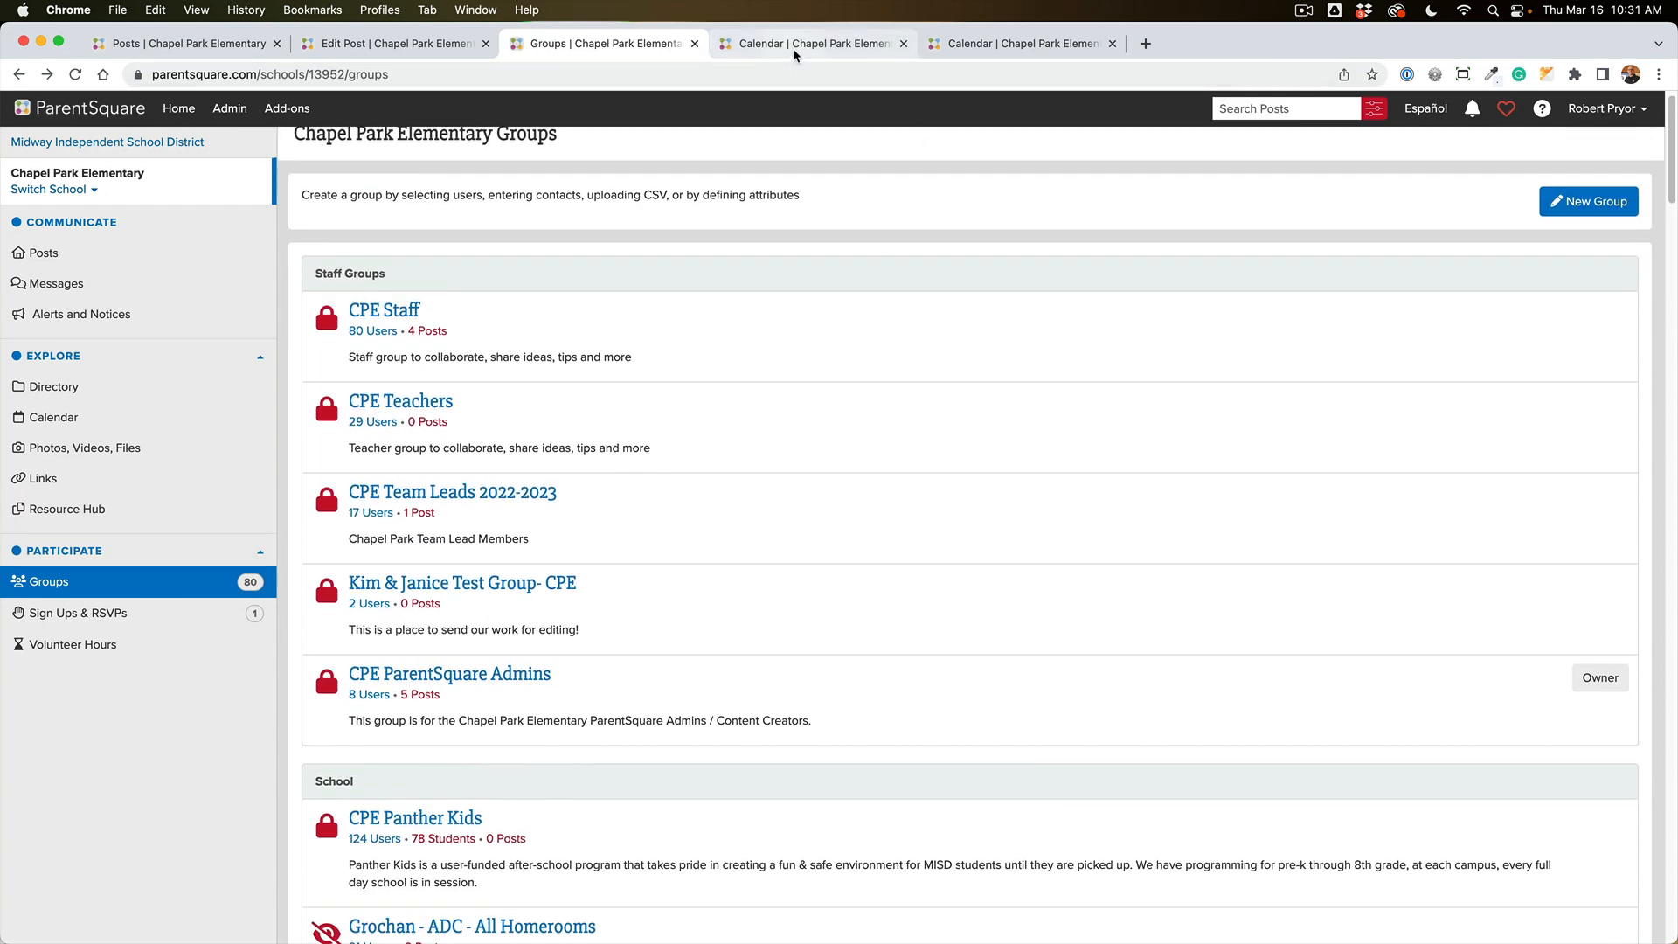
{"action": "left_click", "coordinate": [810, 43]}
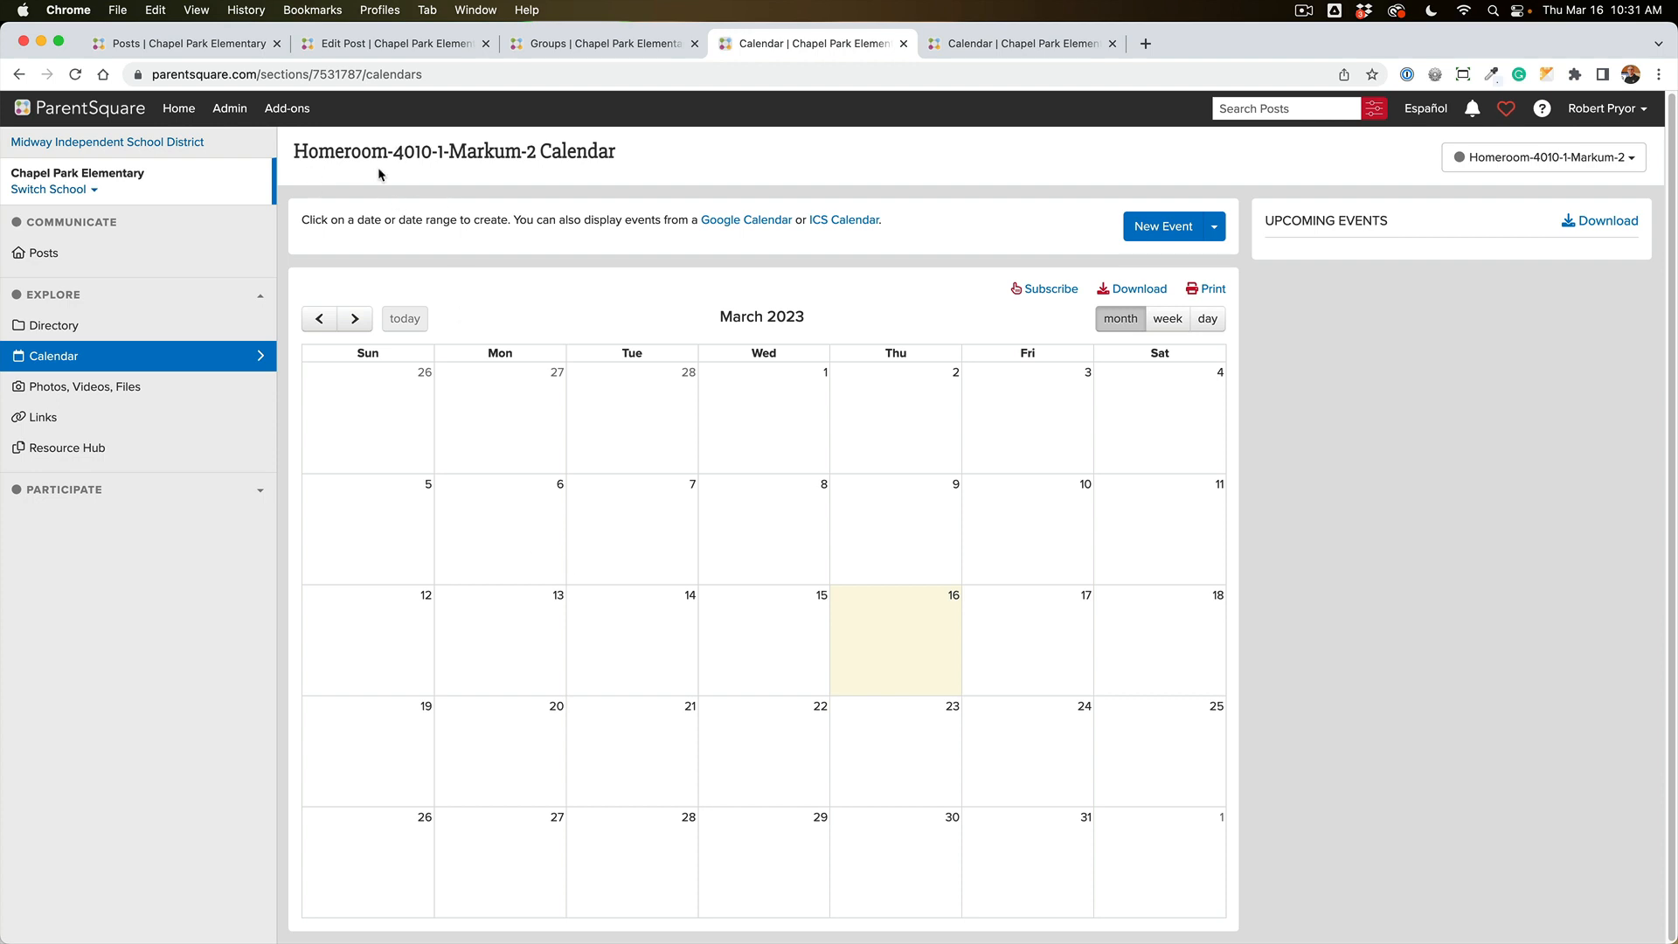
{"action": "mouse_move", "coordinate": [959, 768]}
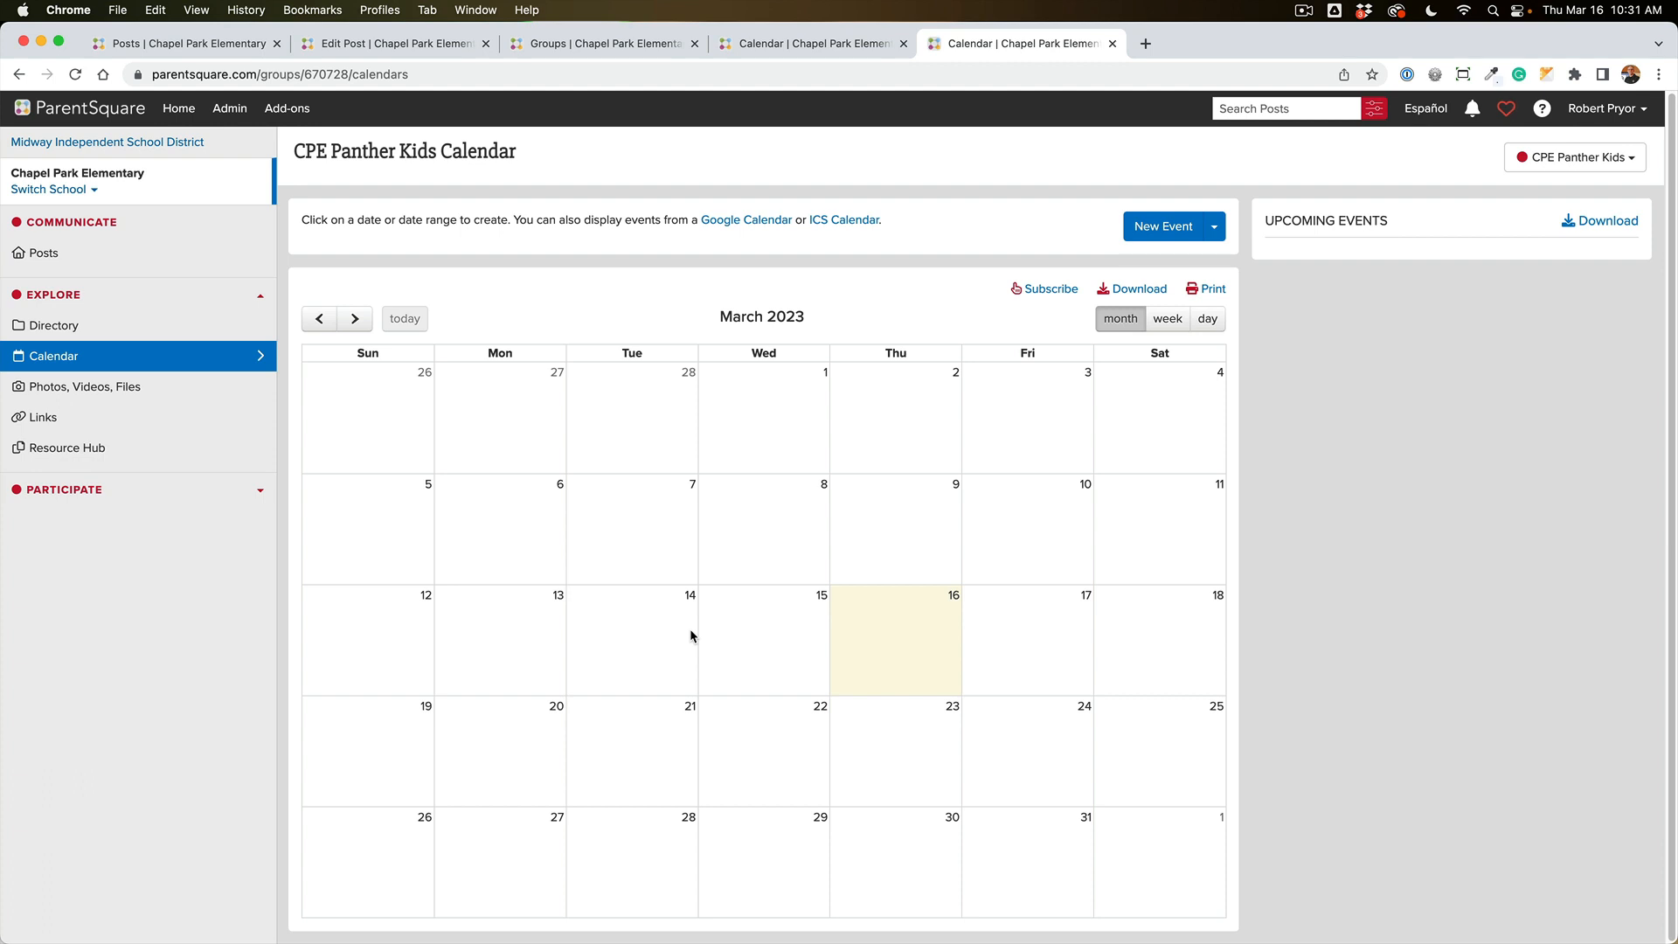
{"action": "mouse_move", "coordinate": [757, 570]}
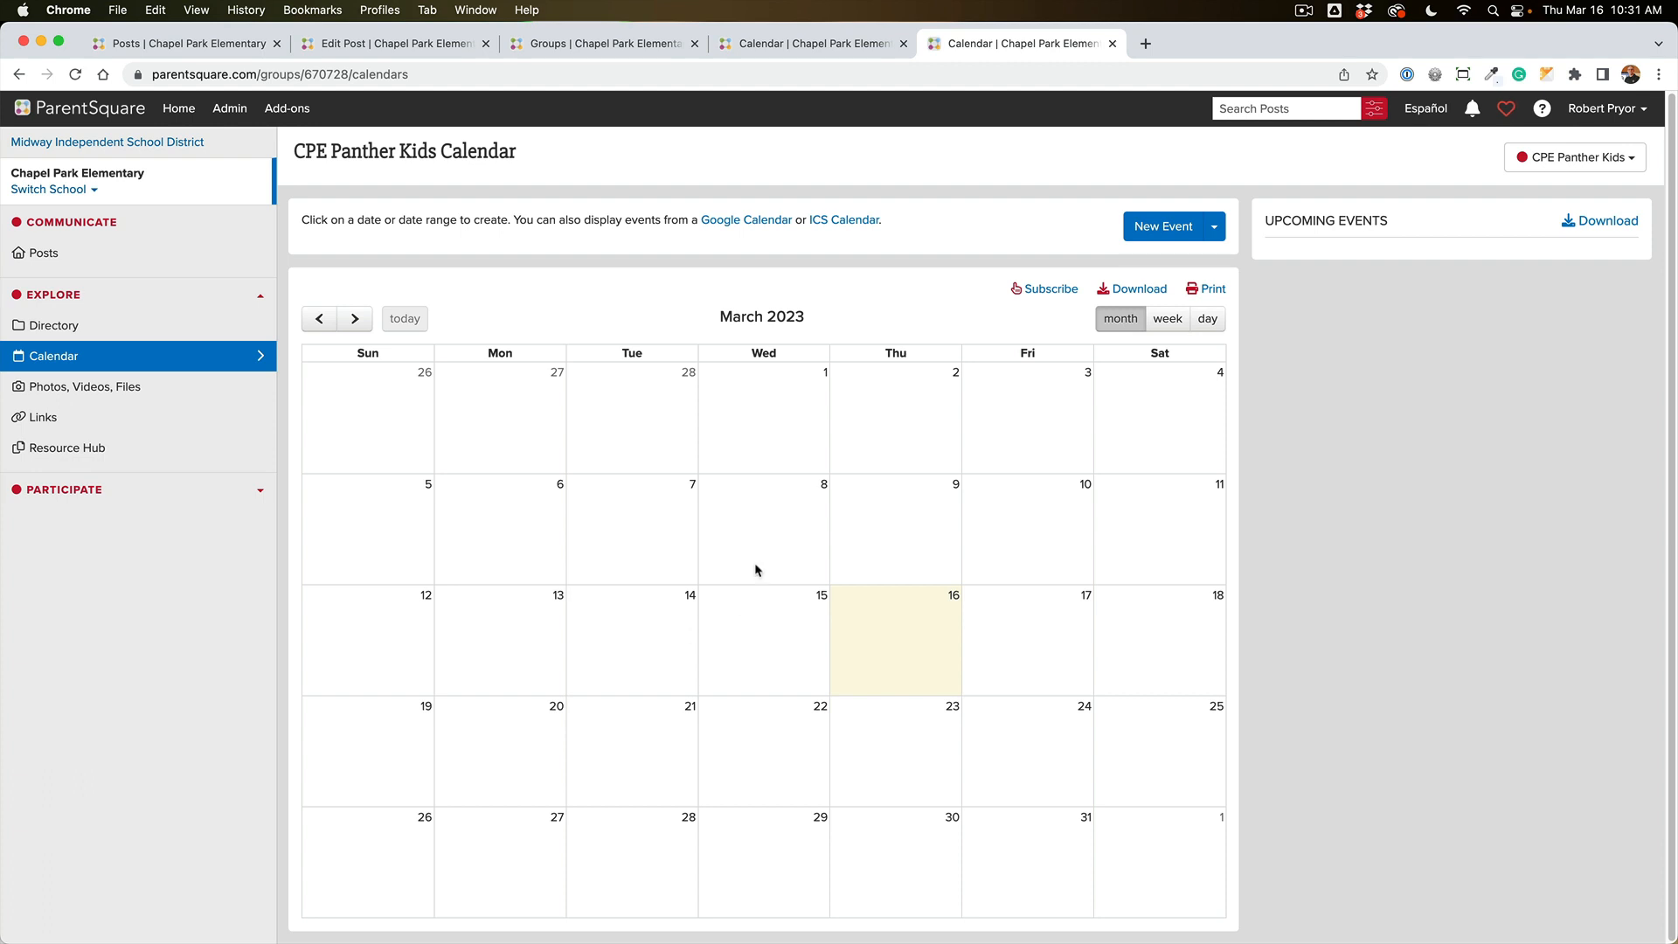
{"action": "mouse_move", "coordinate": [755, 773]}
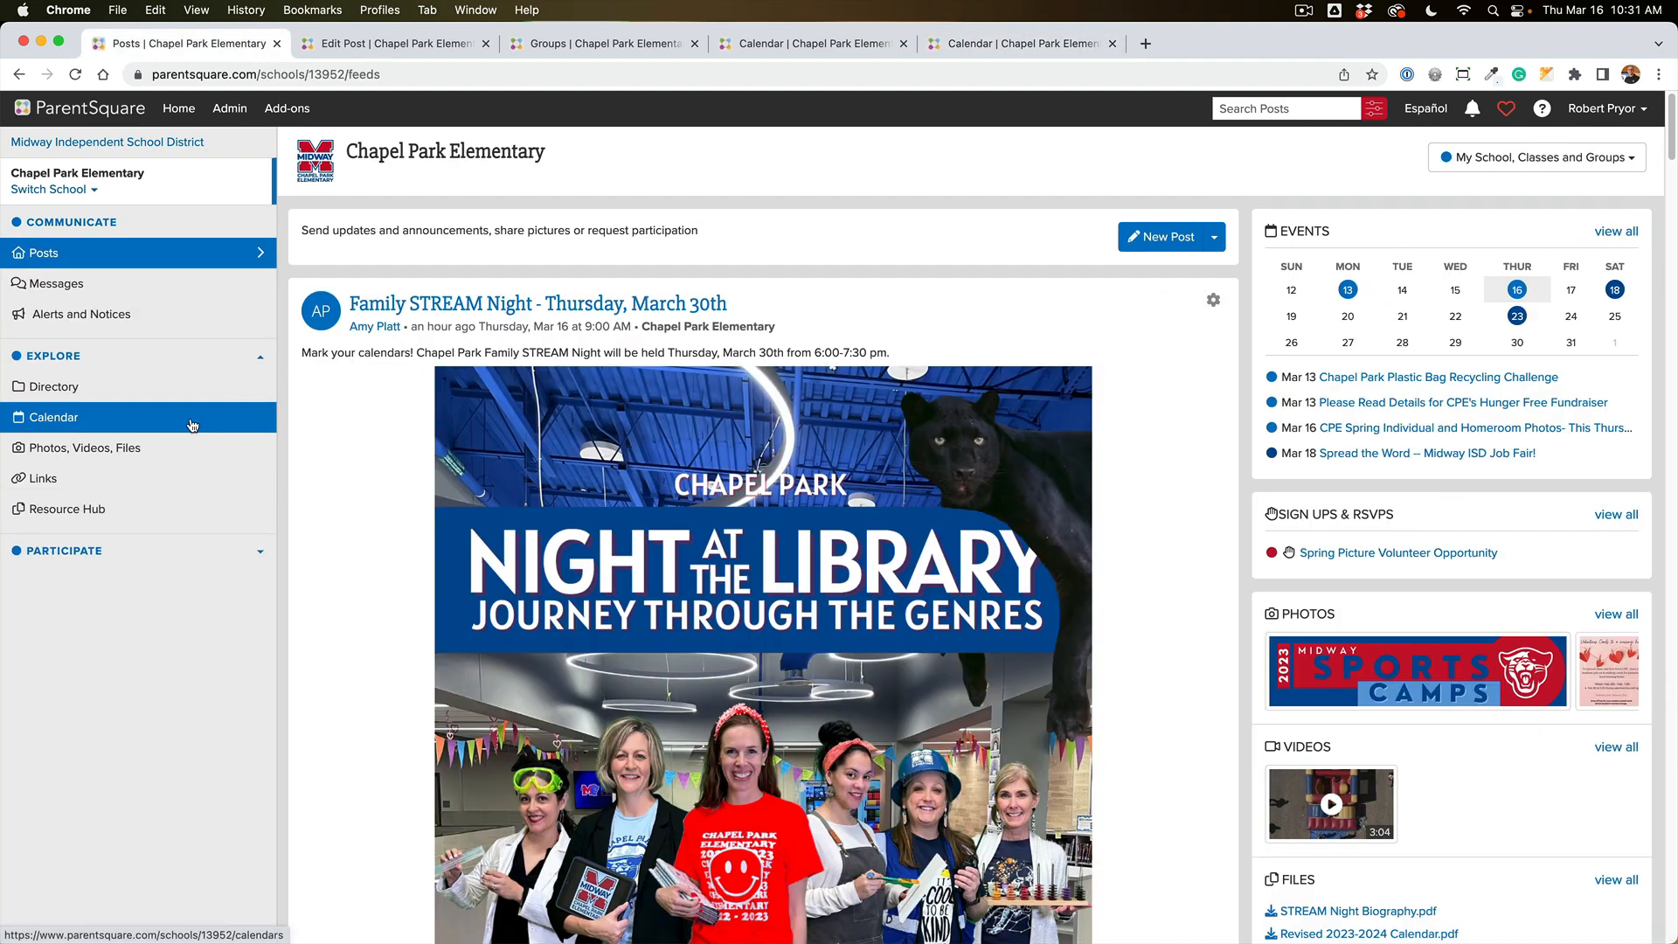
Step: Open the Chapel Park Elementary calendar showing March 2023 and Teacher Appreciation Week upcoming
{"action": "left_click", "coordinate": [53, 417]}
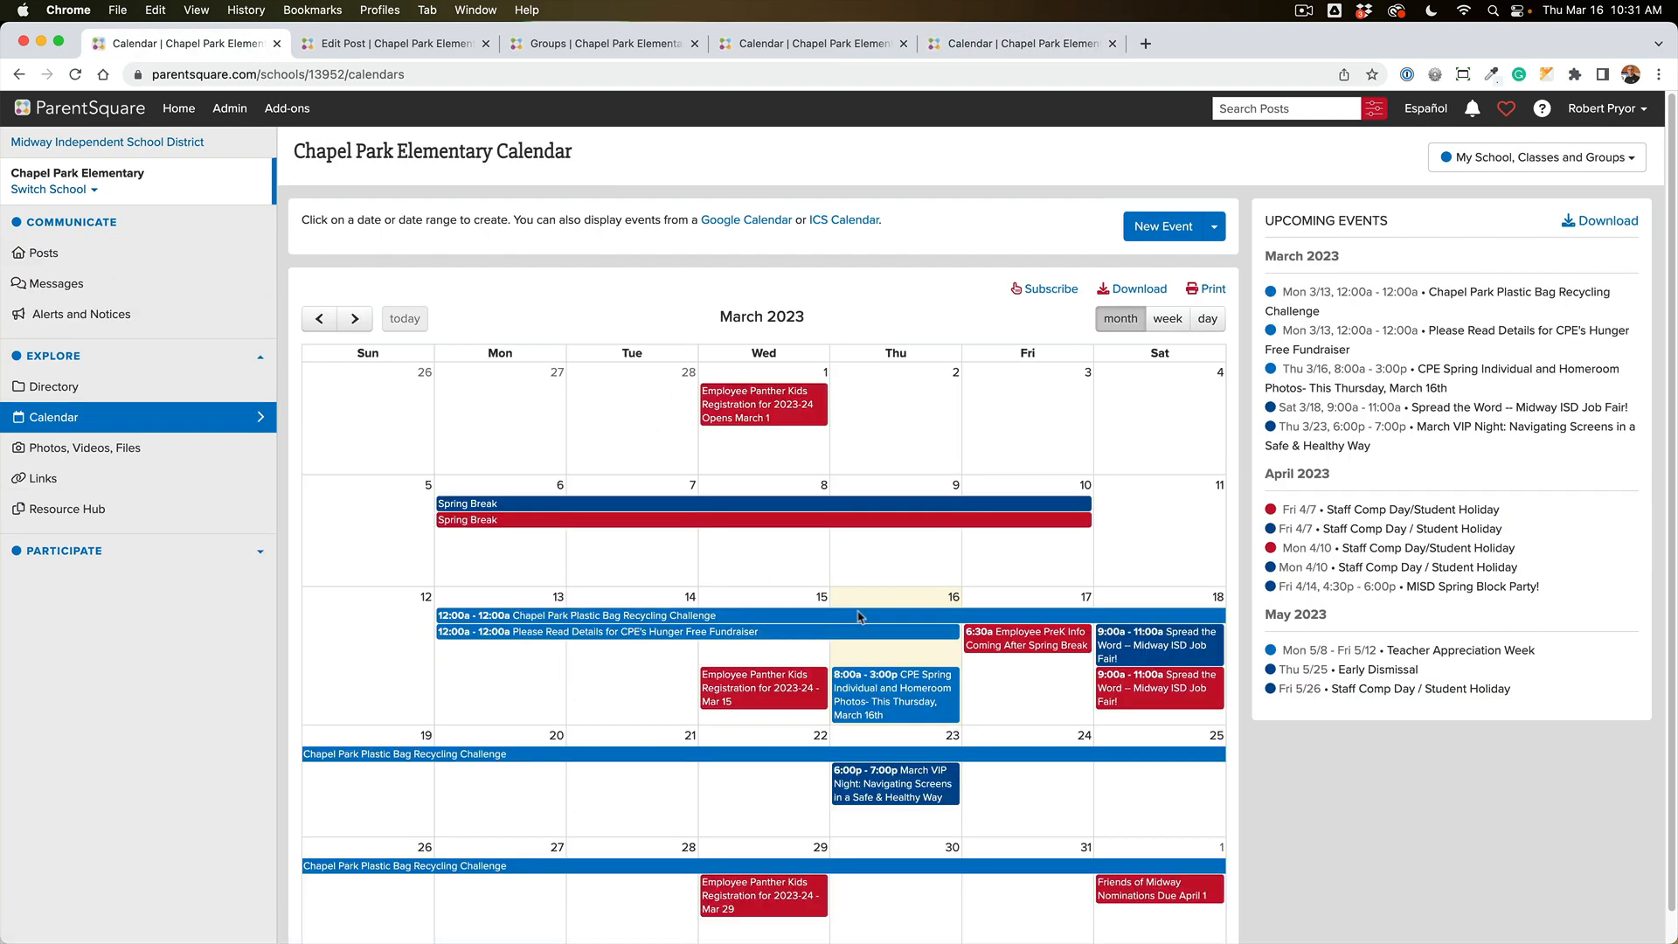
{"action": "mouse_move", "coordinate": [787, 577]}
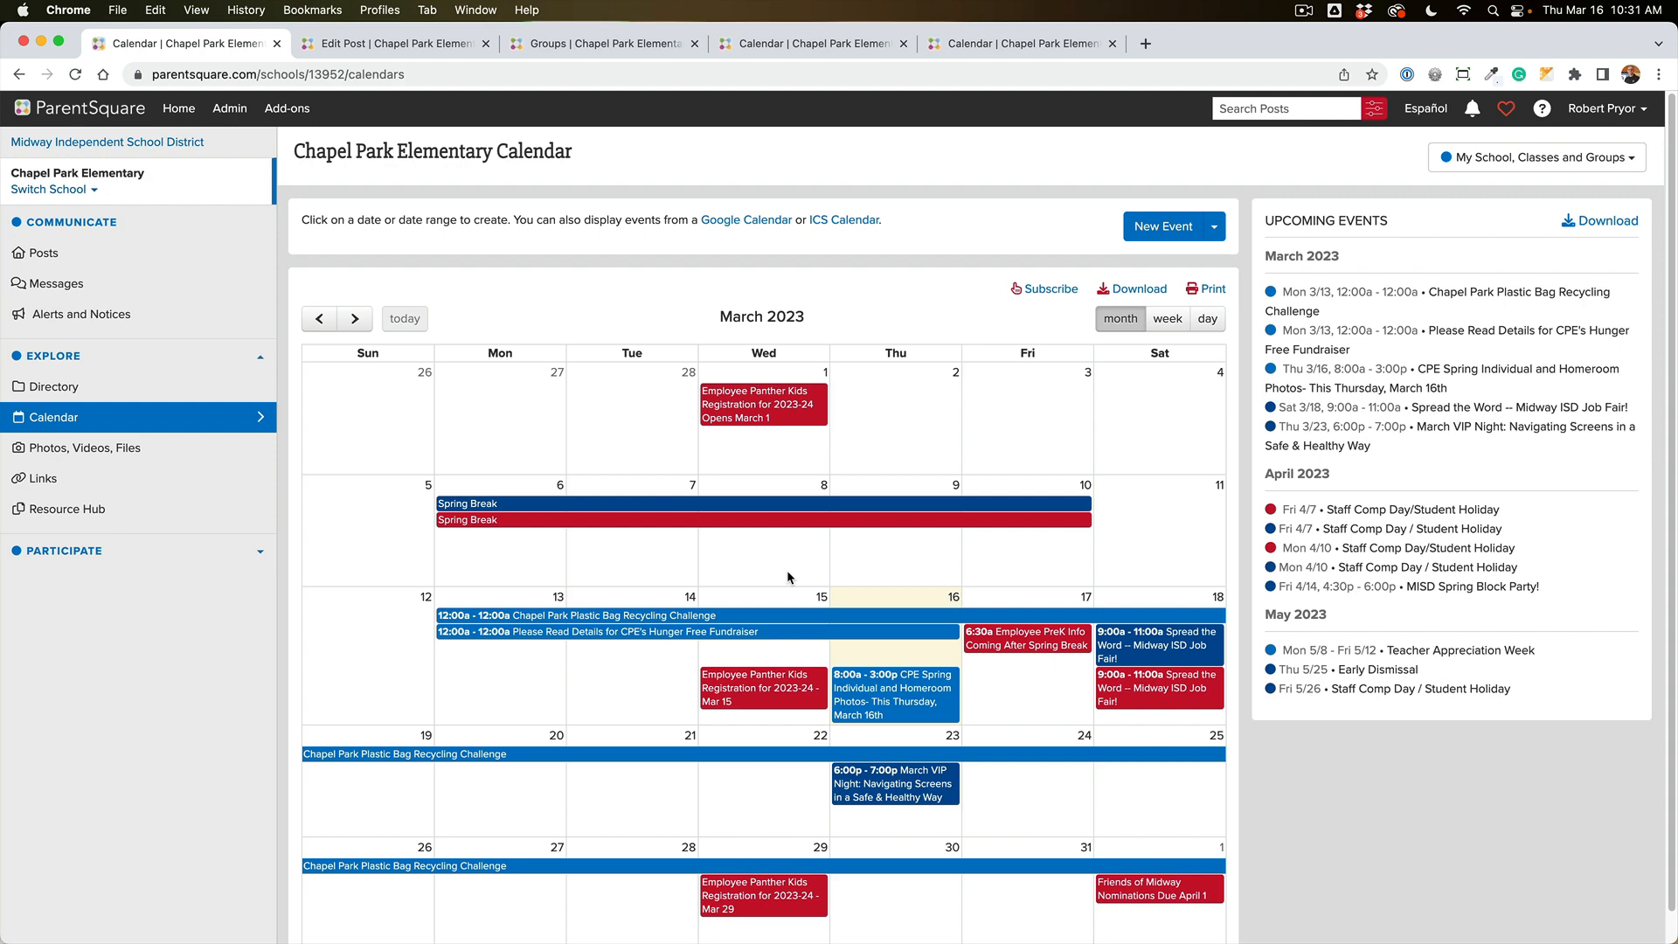
{"action": "mouse_move", "coordinate": [973, 524]}
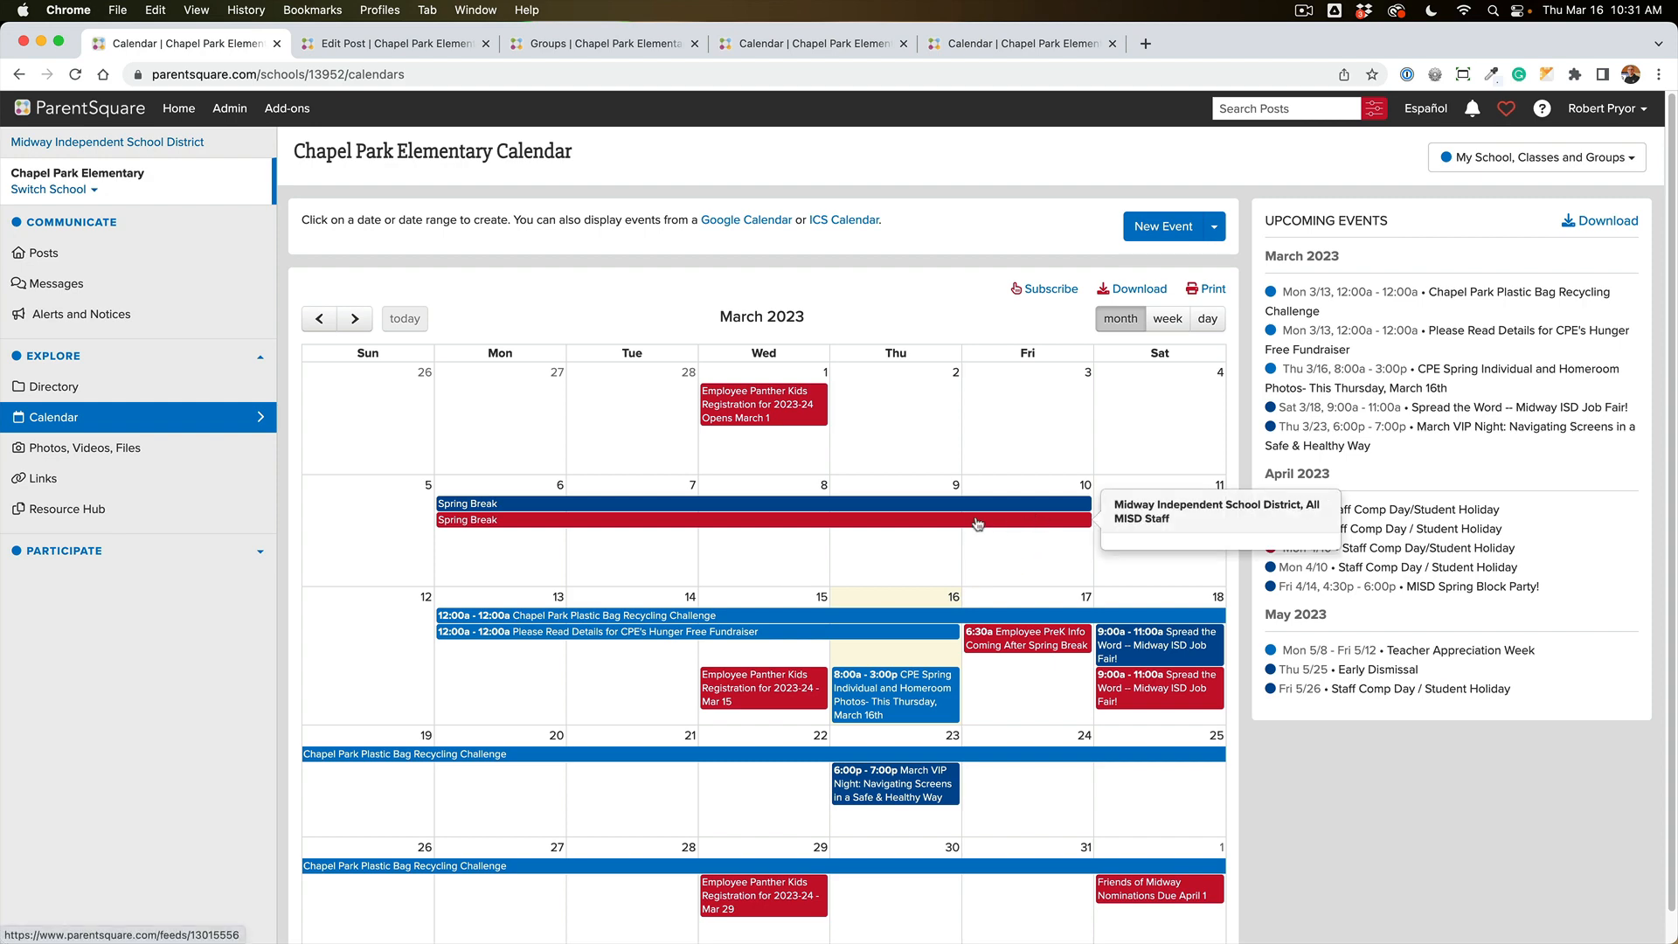